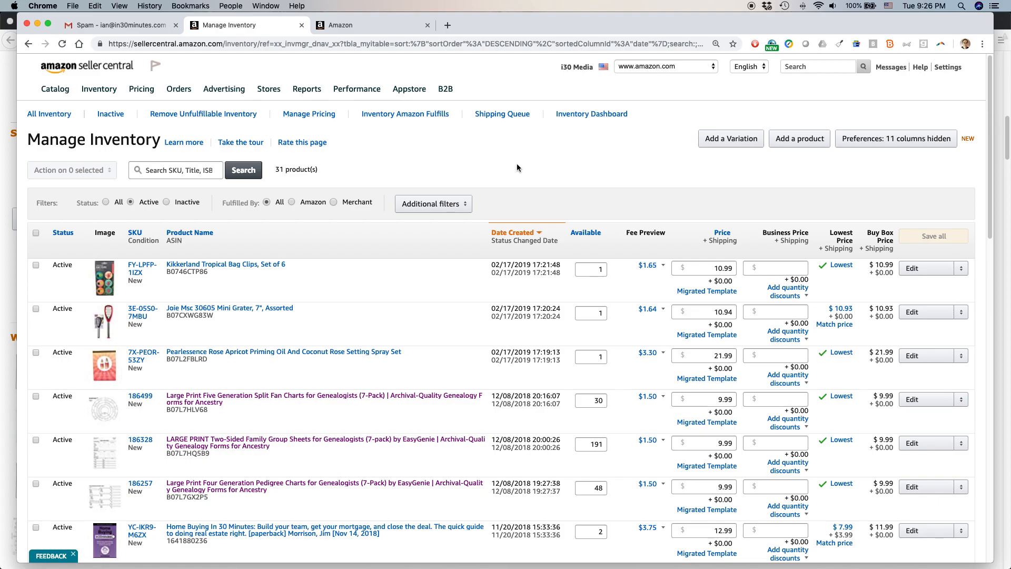
{"action": "mouse_move", "coordinate": [402, 125]}
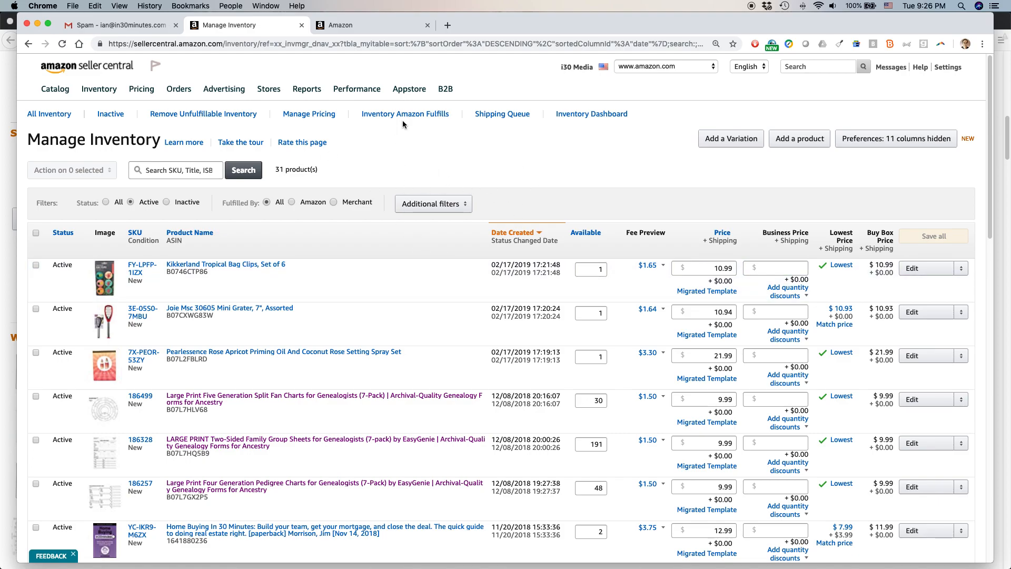
- Go to the Promotions page from the Advertising menu
{"action": "left_click", "coordinate": [223, 88]}
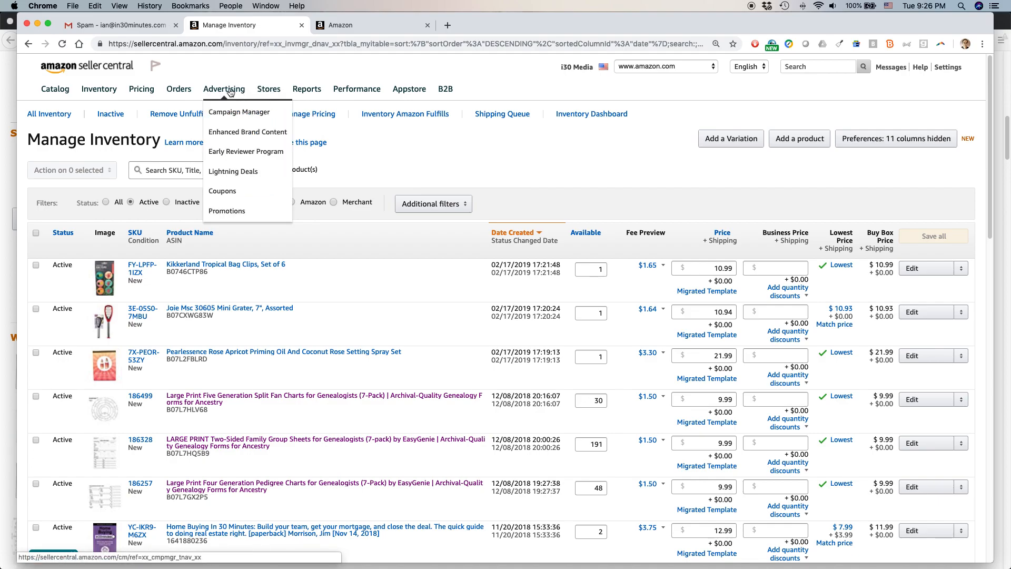
{"action": "mouse_move", "coordinate": [226, 210]}
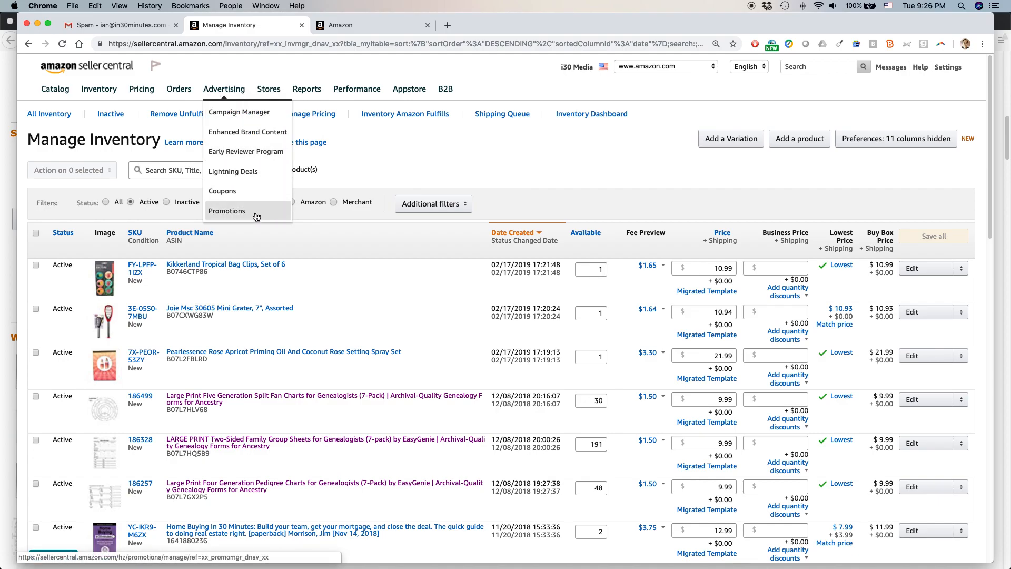
{"action": "left_click", "coordinate": [228, 211]}
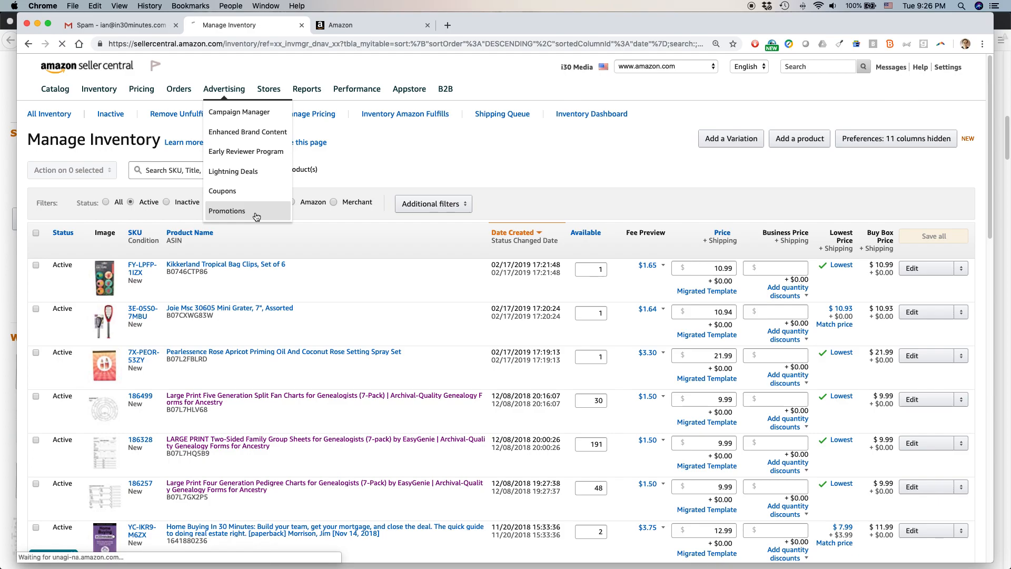
- Switch to the Manage Product Selection list confirming EasyGenie_pink was created
{"action": "left_click", "coordinate": [227, 211]}
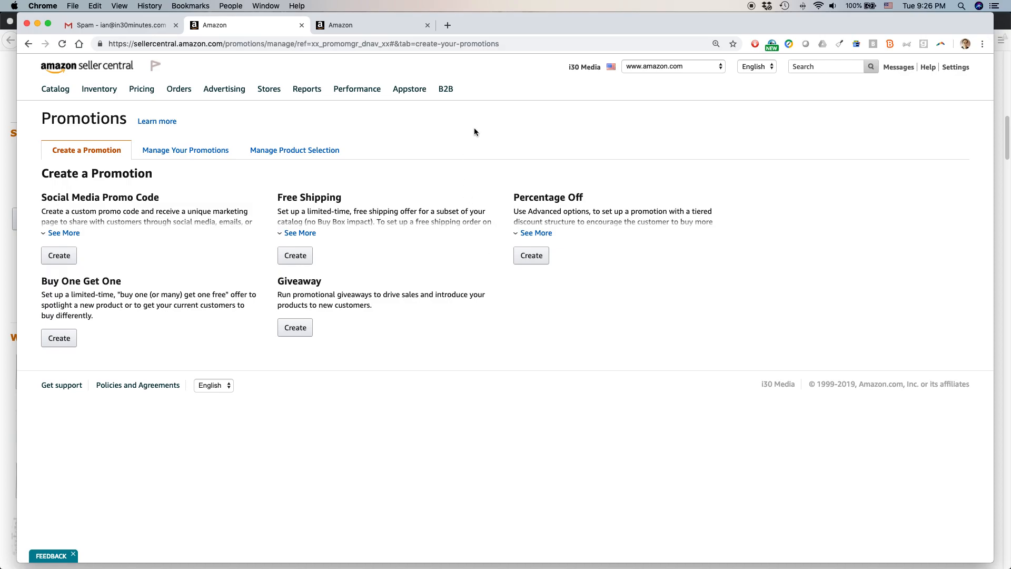
{"action": "mouse_move", "coordinate": [454, 137]}
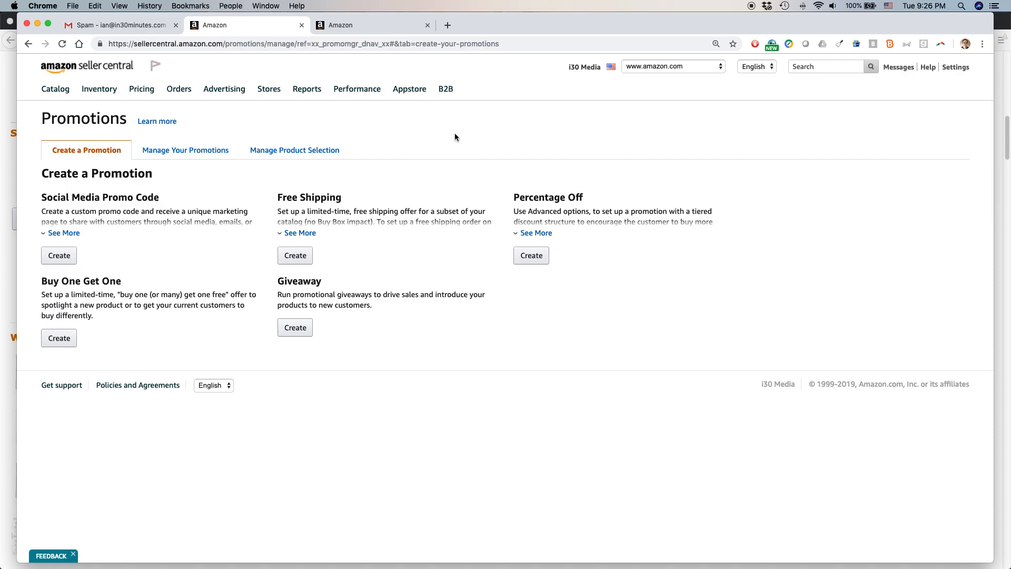
{"action": "mouse_move", "coordinate": [428, 201]}
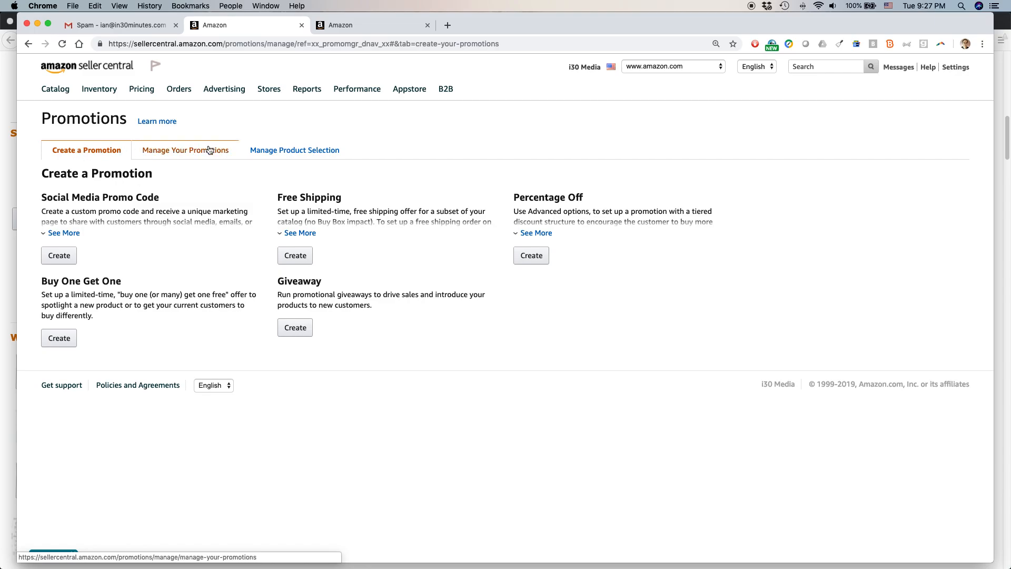
{"action": "mouse_move", "coordinate": [207, 154]}
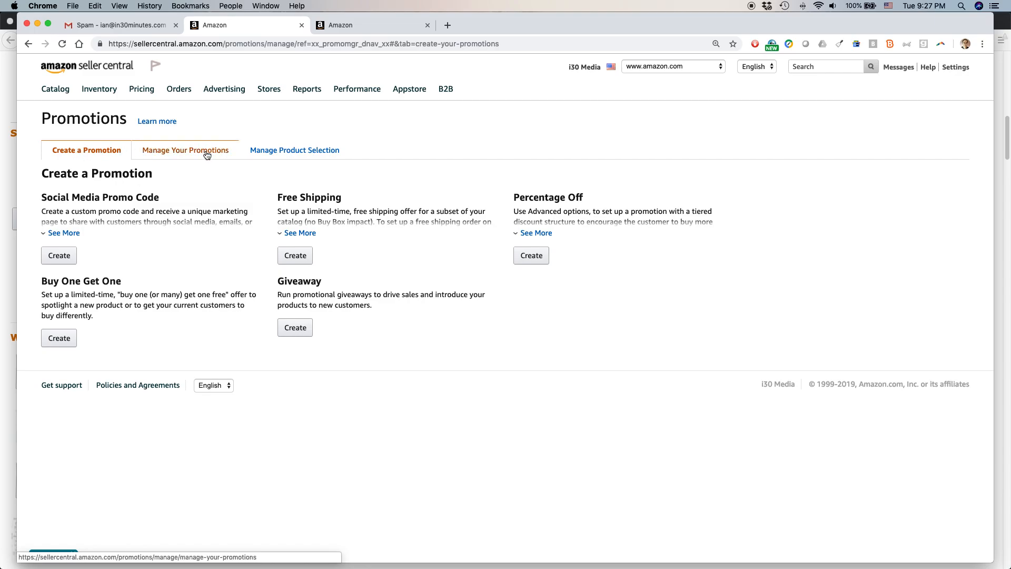
{"action": "mouse_move", "coordinate": [295, 150]}
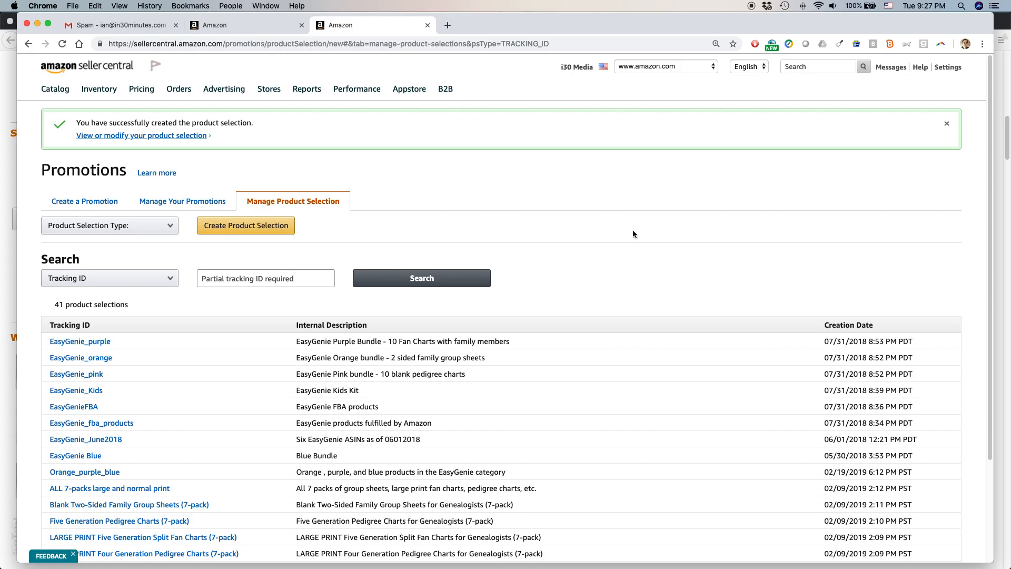
- Return to the Create a Promotion page listing the promotion types
{"action": "scroll", "scroll_direction": "down", "scroll_amount": 3}
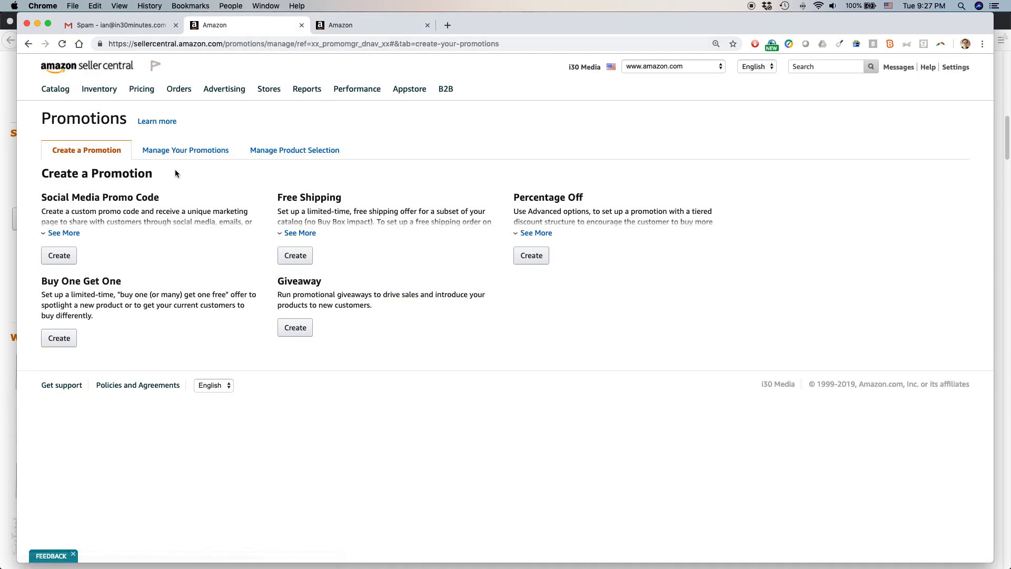
{"action": "mouse_move", "coordinate": [125, 346]}
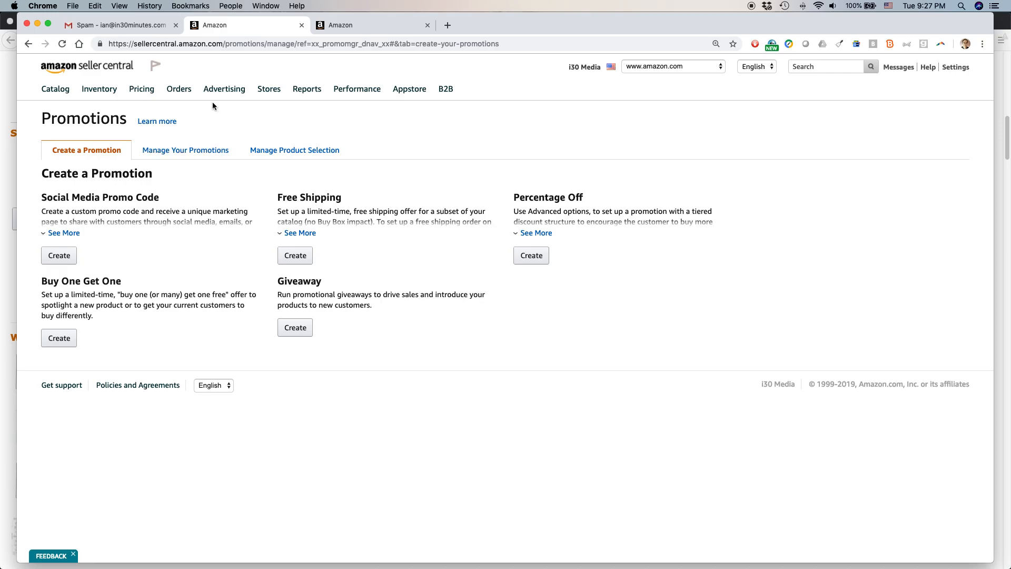
{"action": "left_click", "coordinate": [224, 88]}
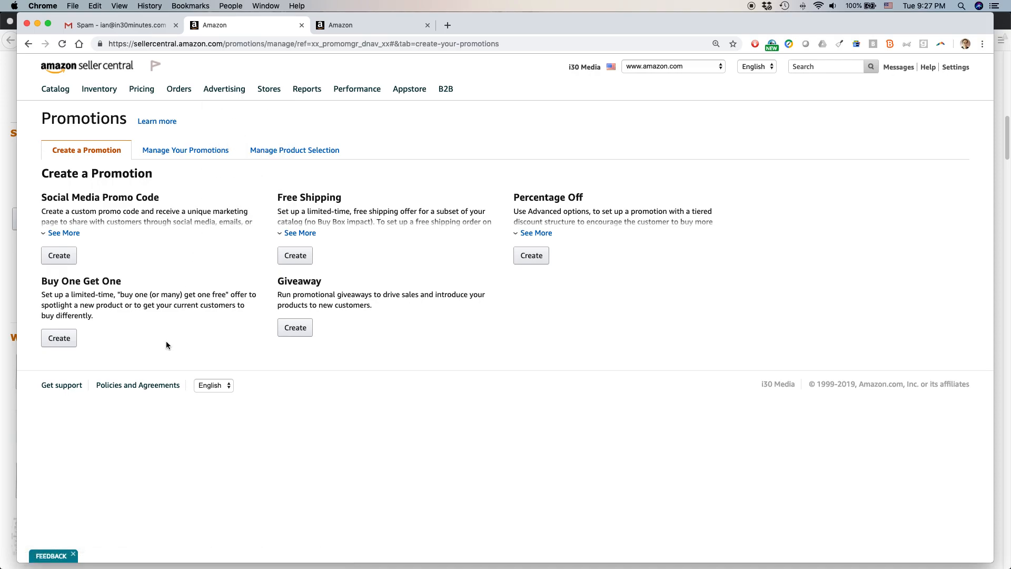
{"action": "mouse_move", "coordinate": [59, 338]}
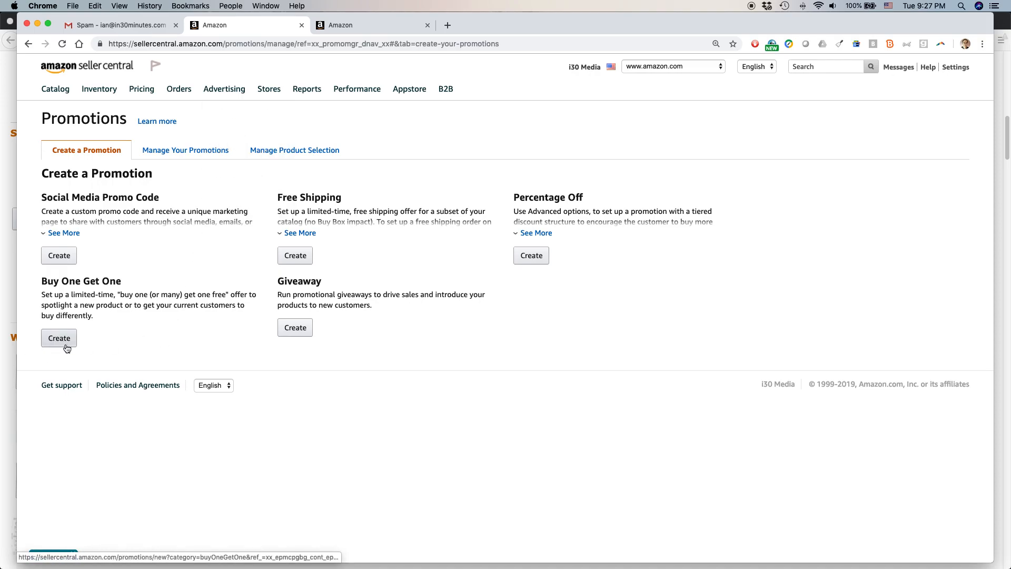
- Start a new Buy One Get One promotion and review its default sections
{"action": "left_click", "coordinate": [59, 338]}
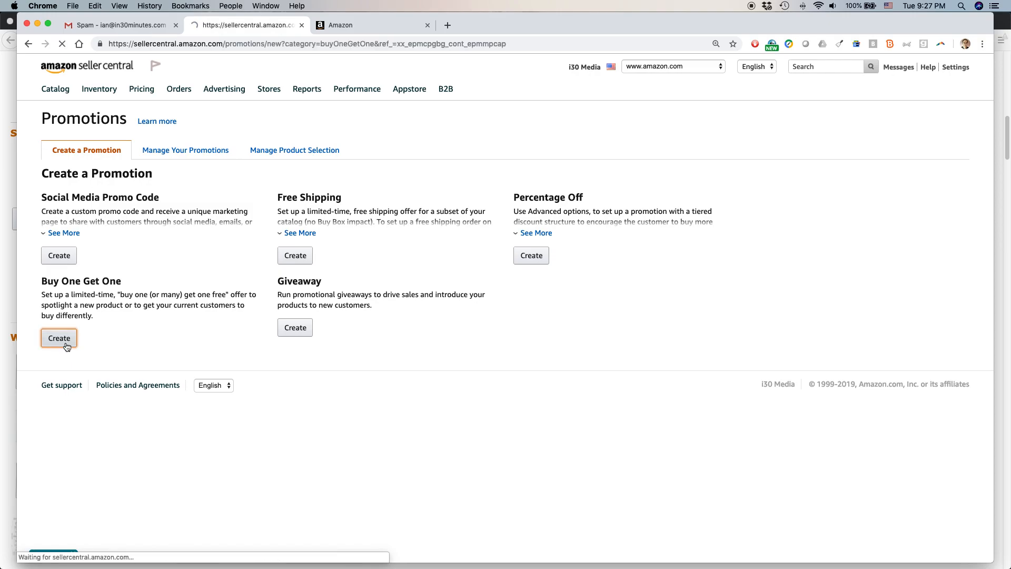
{"action": "left_click", "coordinate": [59, 337]}
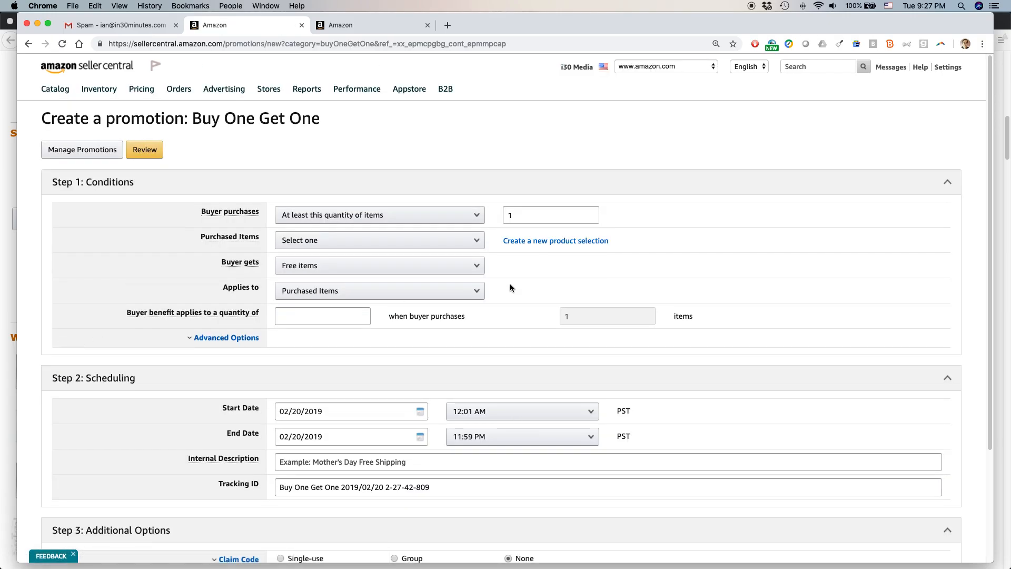
{"action": "scroll", "scroll_direction": "down", "scroll_amount": 3}
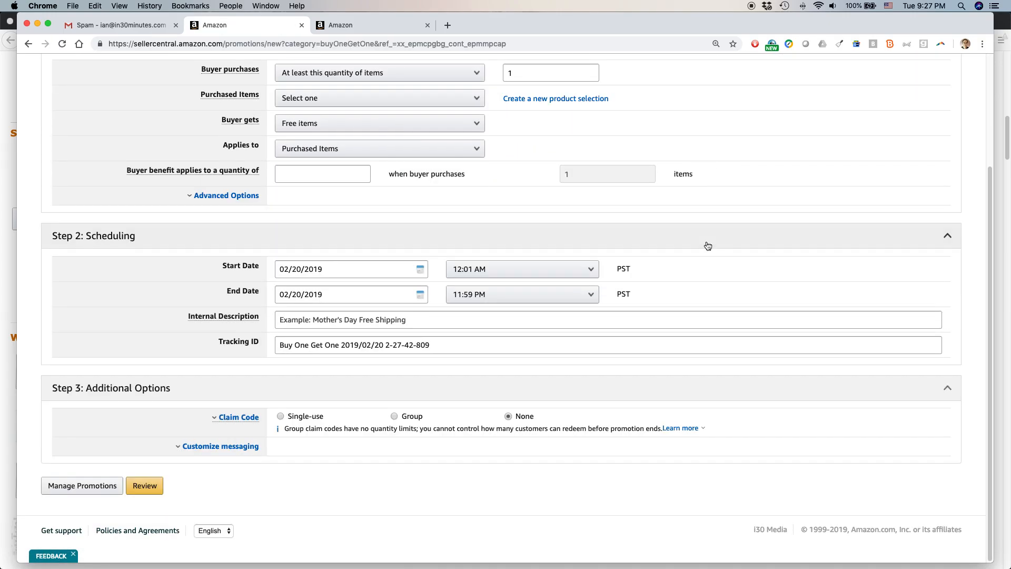
{"action": "scroll", "scroll_direction": "up", "scroll_amount": 3}
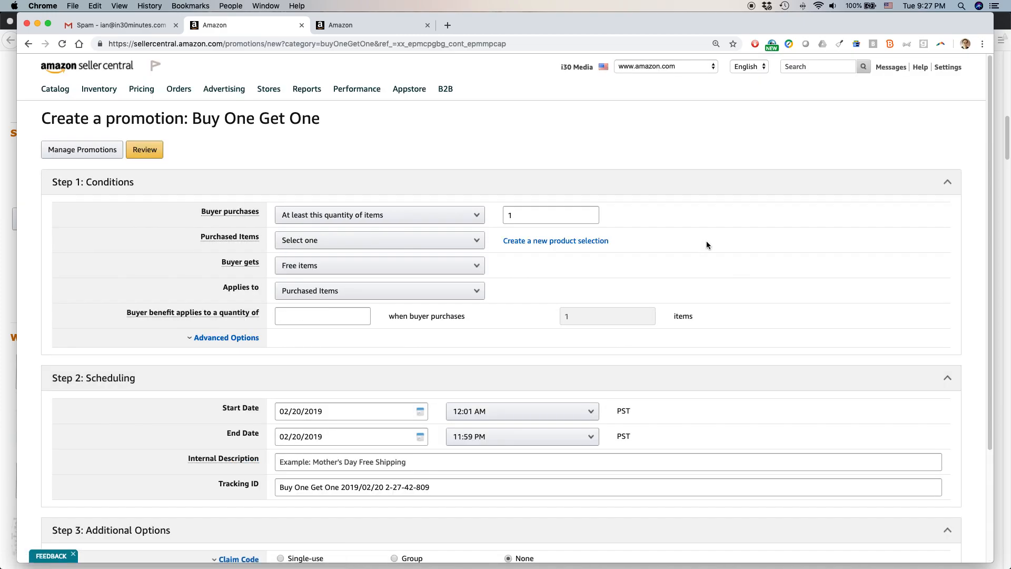
{"action": "mouse_move", "coordinate": [521, 155]}
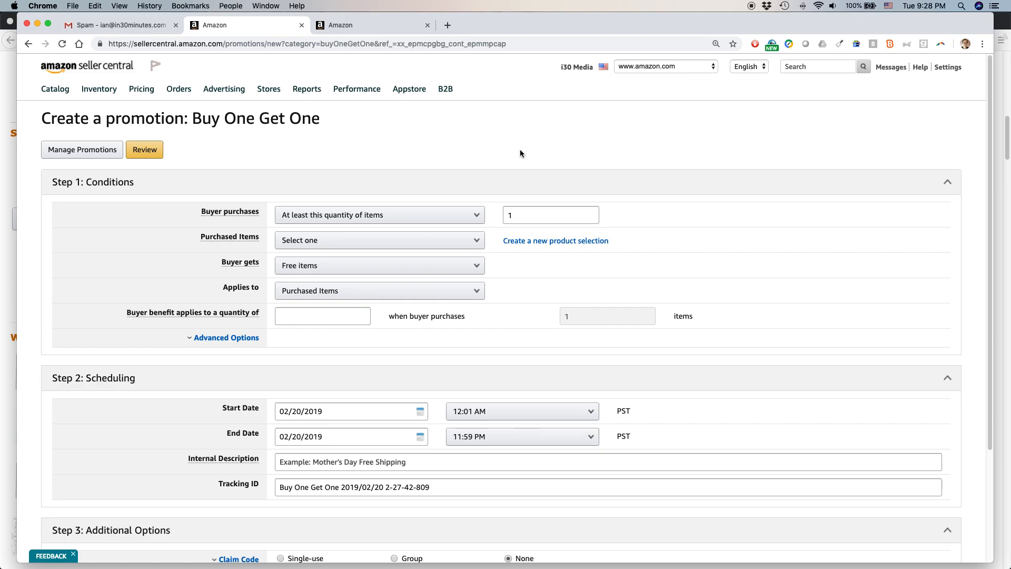
{"action": "mouse_move", "coordinate": [518, 154]}
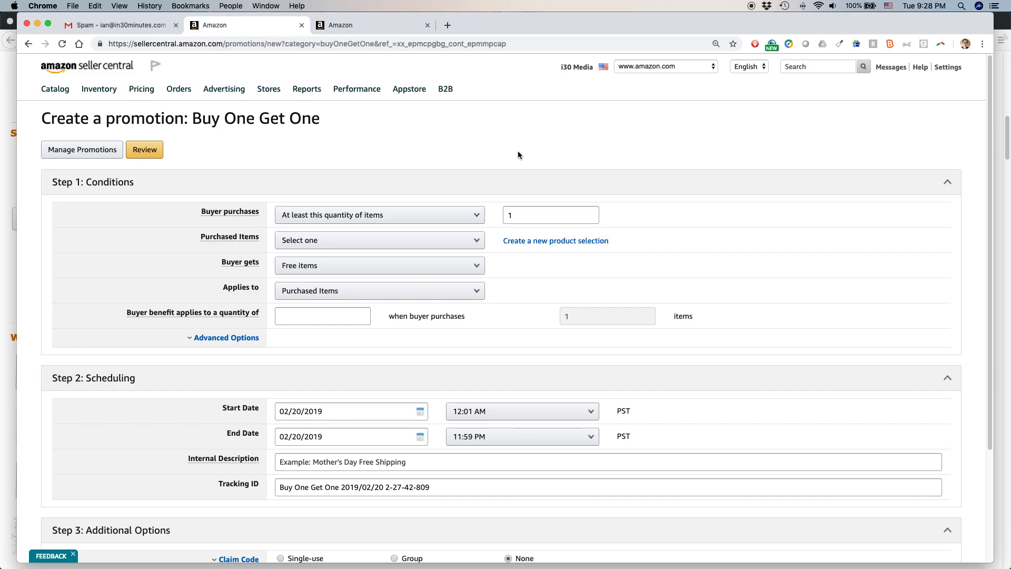
{"action": "mouse_move", "coordinate": [360, 177]}
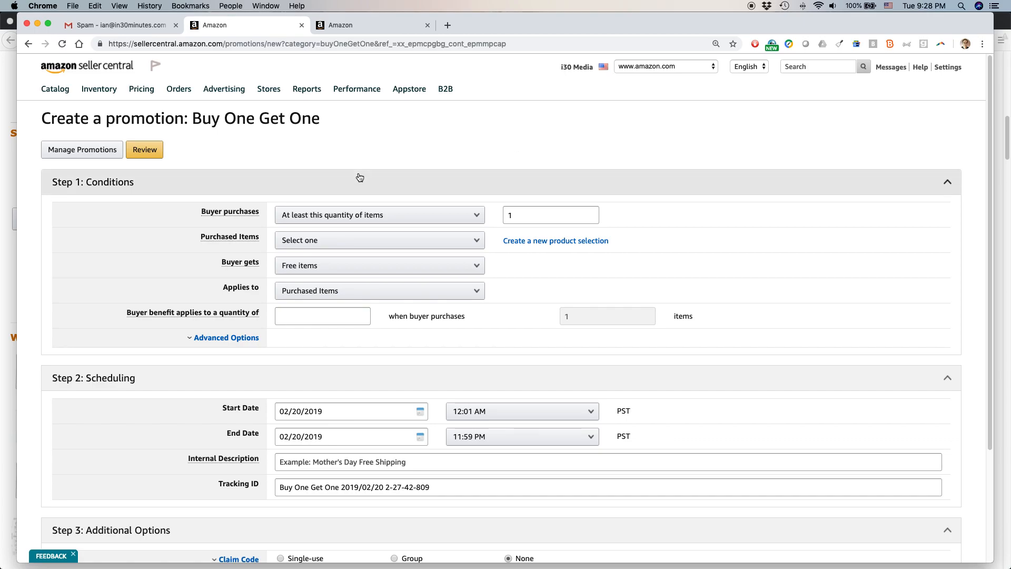
{"action": "mouse_move", "coordinate": [232, 223]}
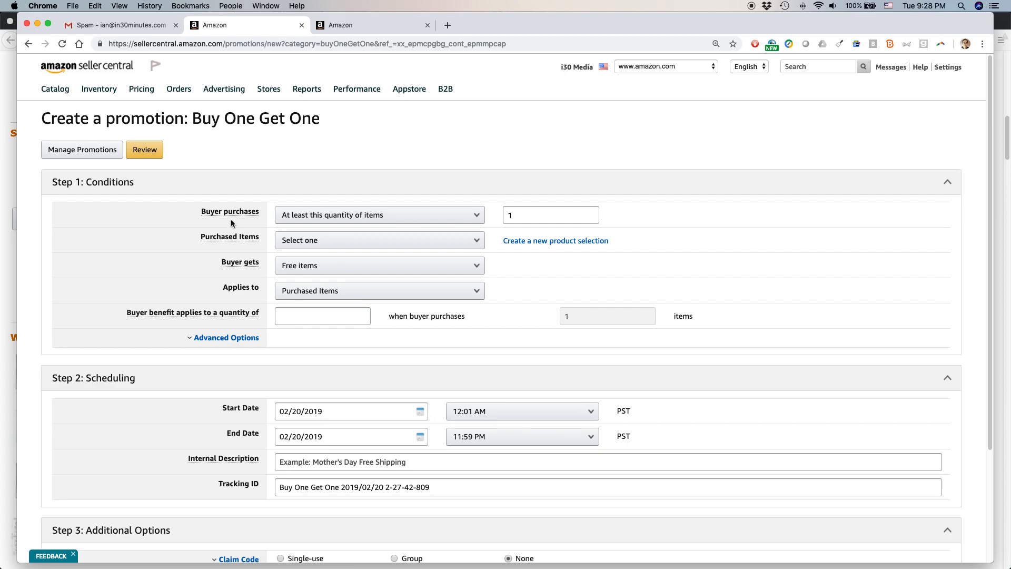
{"action": "mouse_move", "coordinate": [276, 217]}
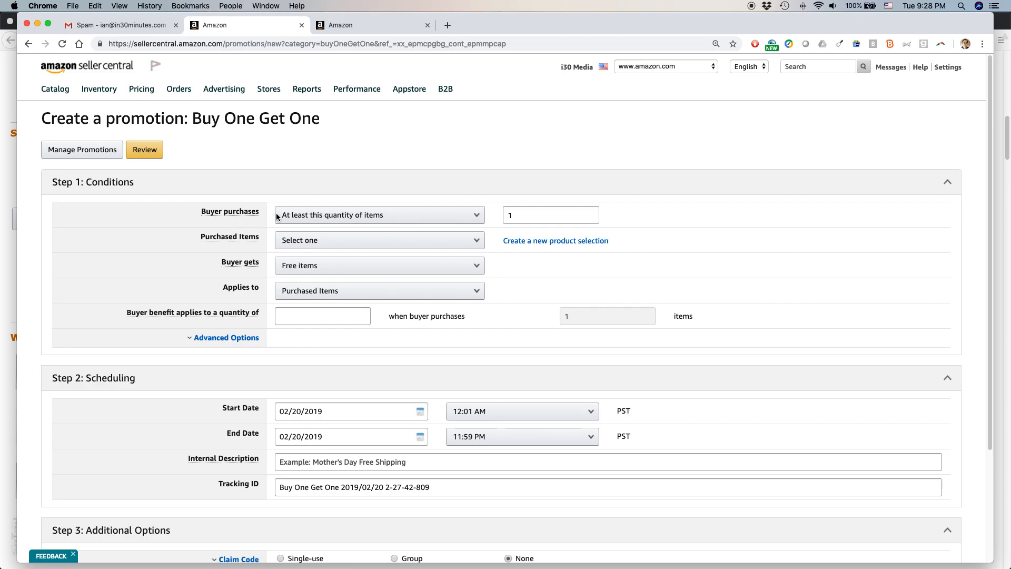
- Require the buyer to purchase at least 3 items in the promotion conditions
{"action": "left_click", "coordinate": [379, 215]}
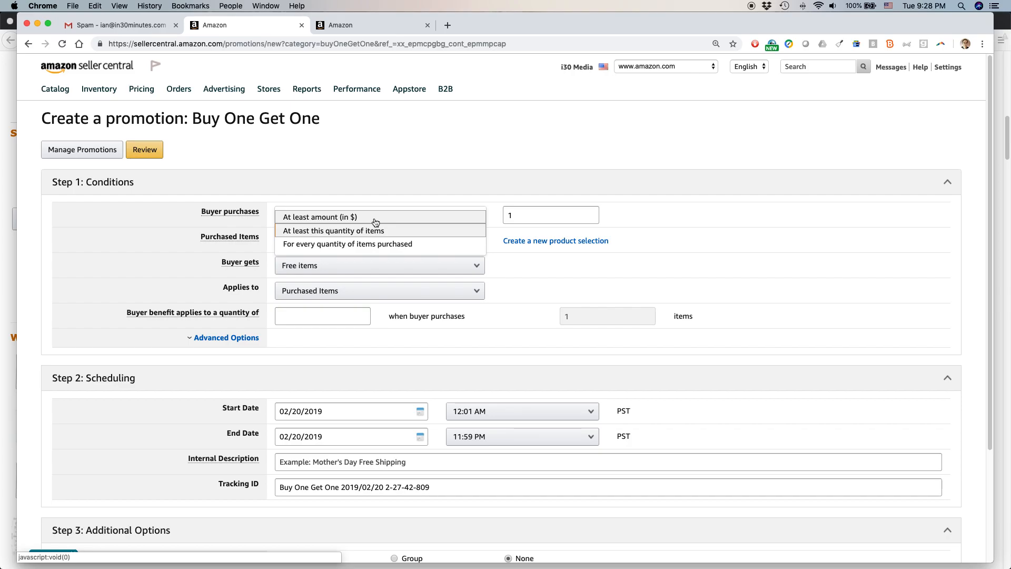
{"action": "left_click", "coordinate": [333, 231]}
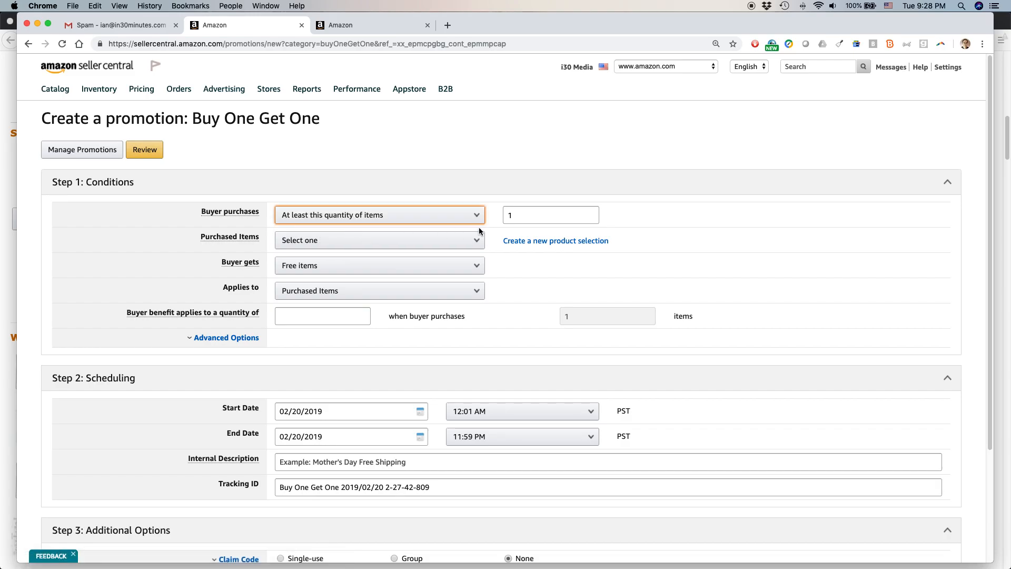
{"action": "left_click", "coordinate": [549, 215]}
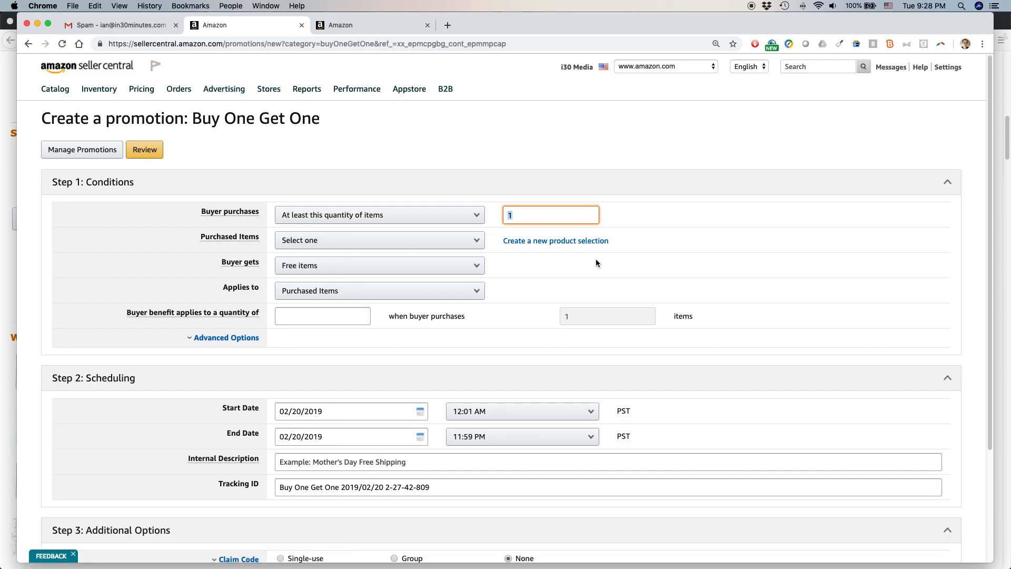
{"action": "mouse_move", "coordinate": [609, 282]}
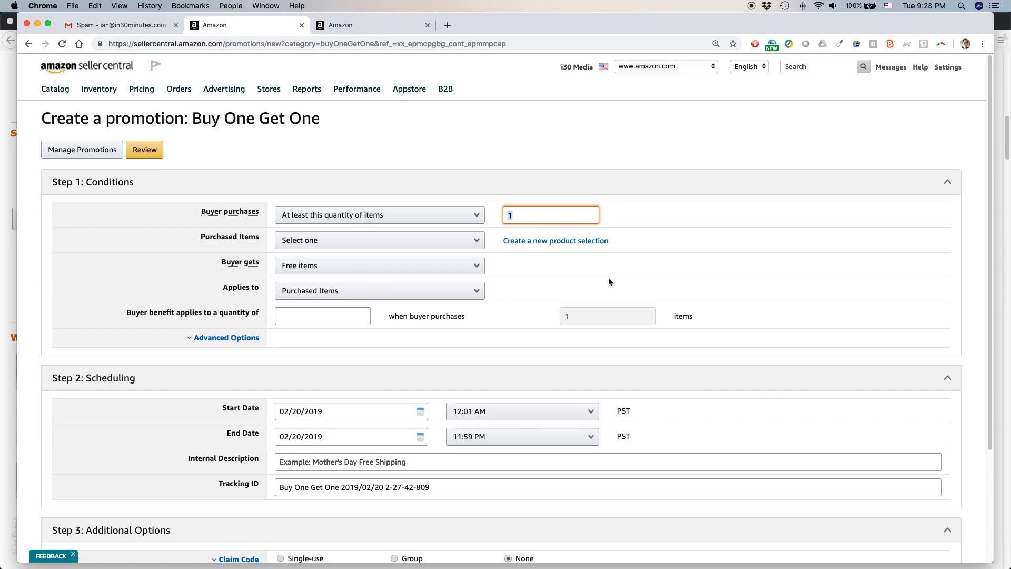
{"action": "type", "text": "3"}
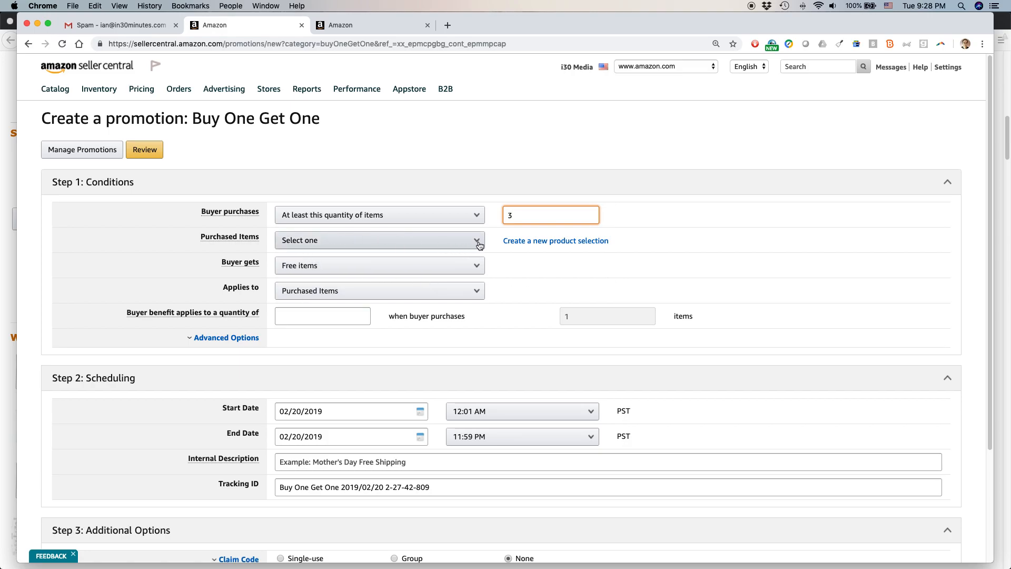
- Bring up the saved product selections list for the purchased items
{"action": "left_click", "coordinate": [381, 240]}
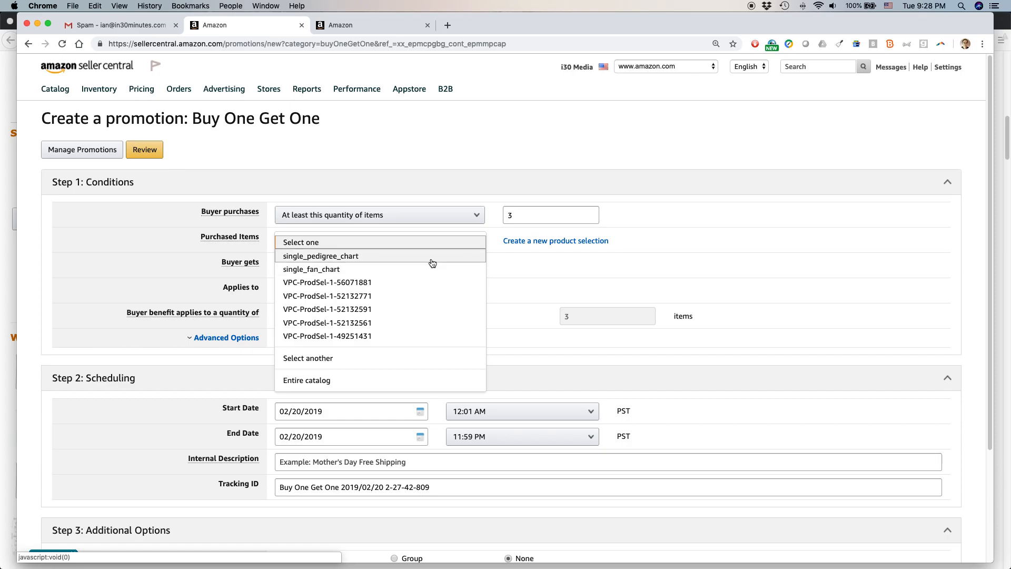
{"action": "mouse_move", "coordinate": [429, 262]}
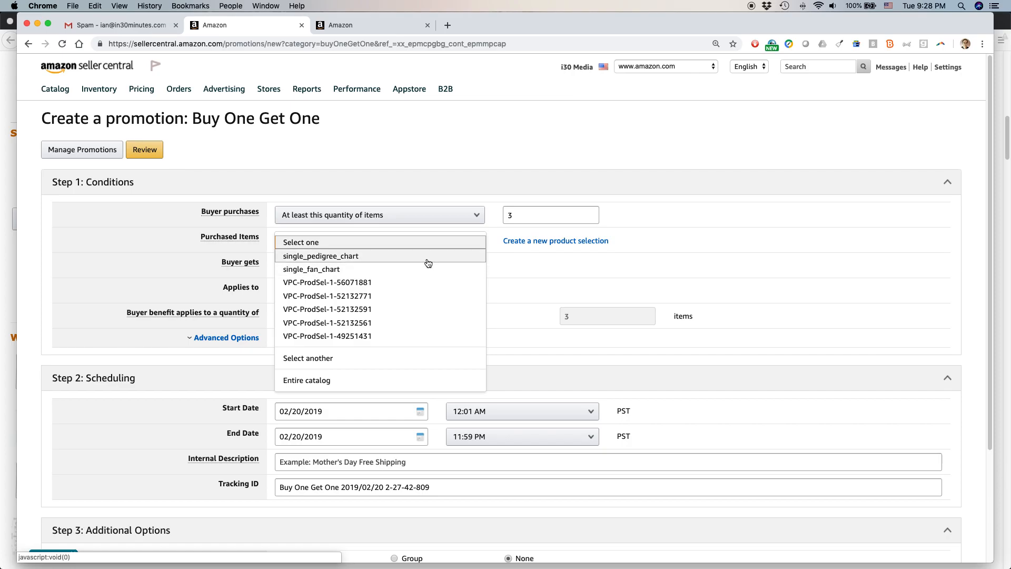
{"action": "mouse_move", "coordinate": [428, 277]}
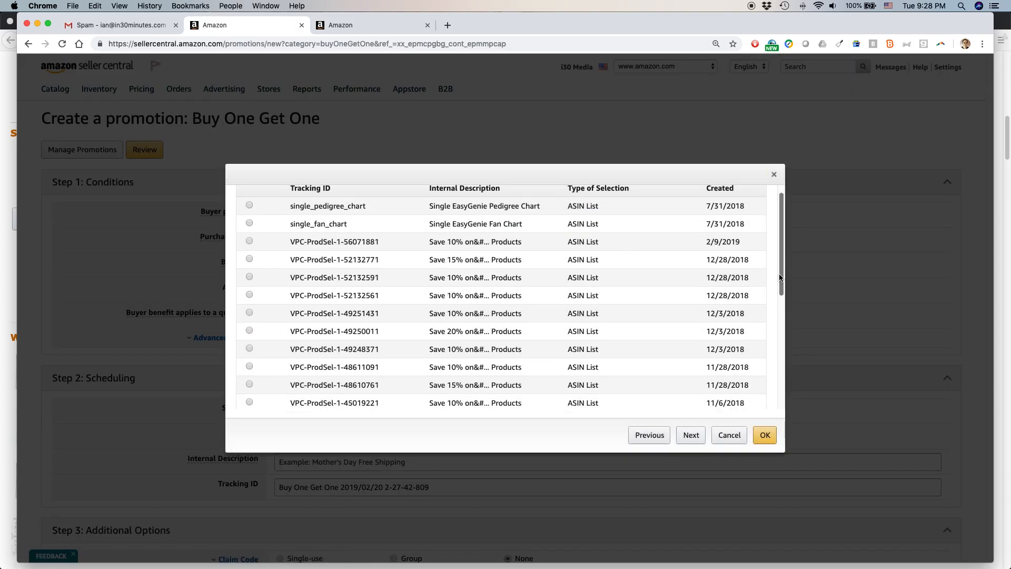
- Choose EasyGenie_pink as the purchased-items product selection and confirm it
{"action": "left_click", "coordinate": [690, 435]}
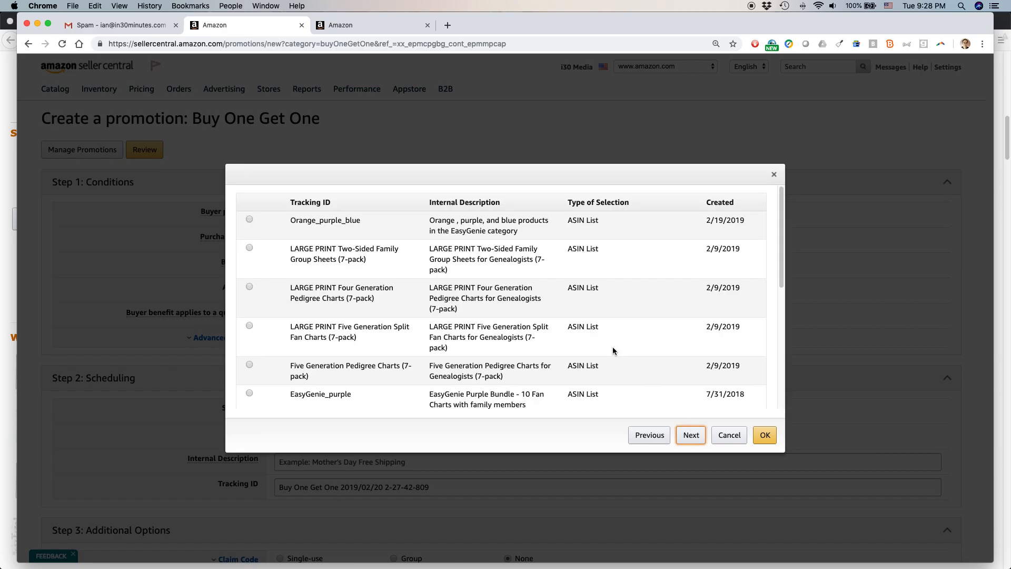
{"action": "scroll", "scroll_direction": "down", "scroll_amount": 3}
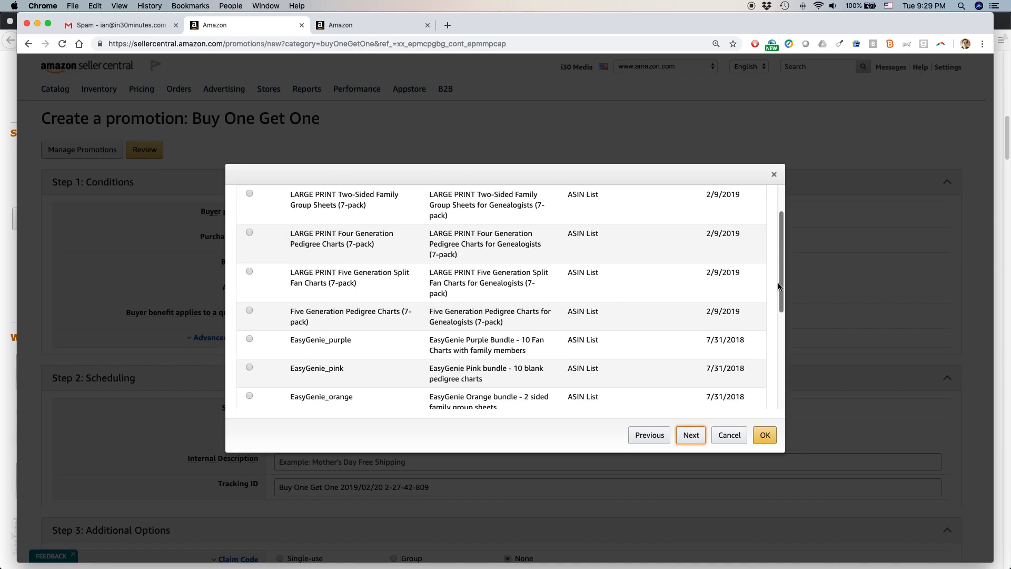
{"action": "scroll", "scroll_direction": "down", "scroll_amount": 3}
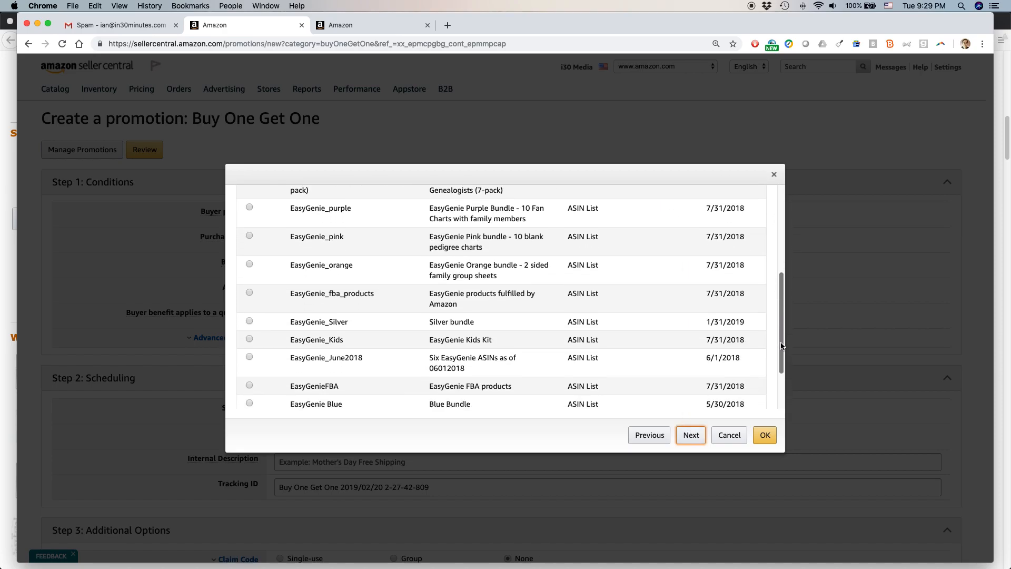
{"action": "scroll", "scroll_direction": "down", "scroll_amount": 3}
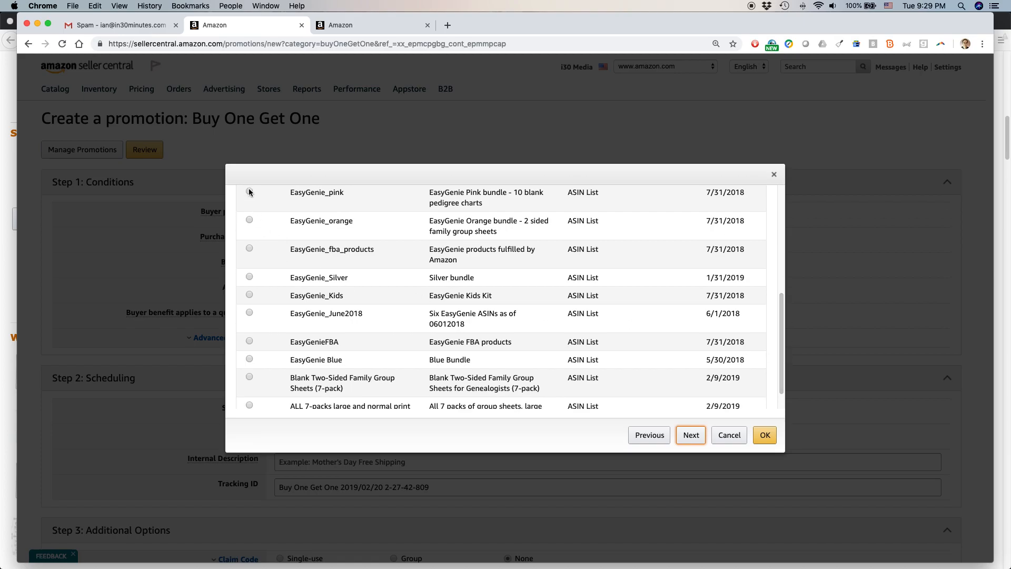
{"action": "left_click", "coordinate": [249, 192]}
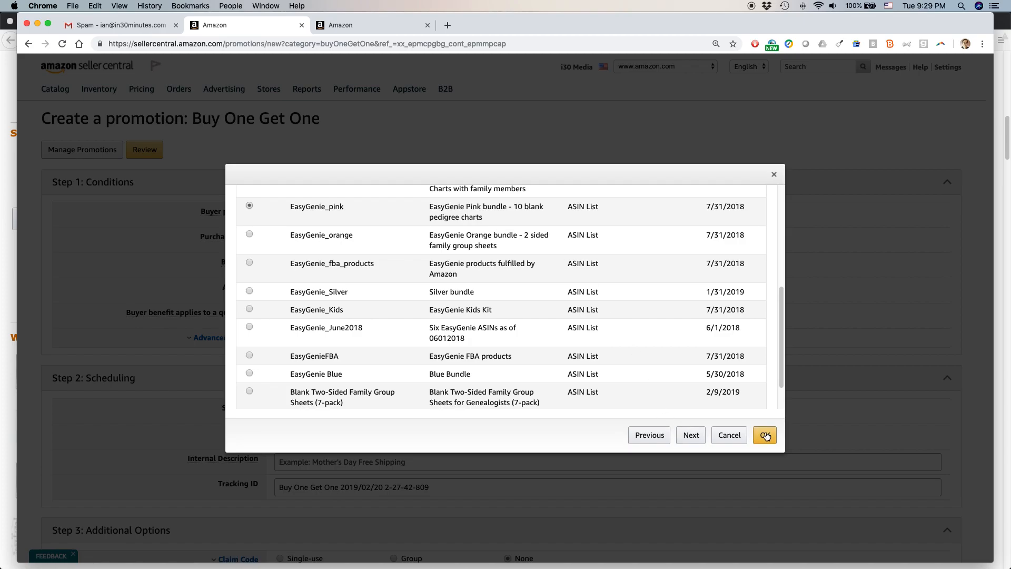
{"action": "left_click", "coordinate": [765, 435]}
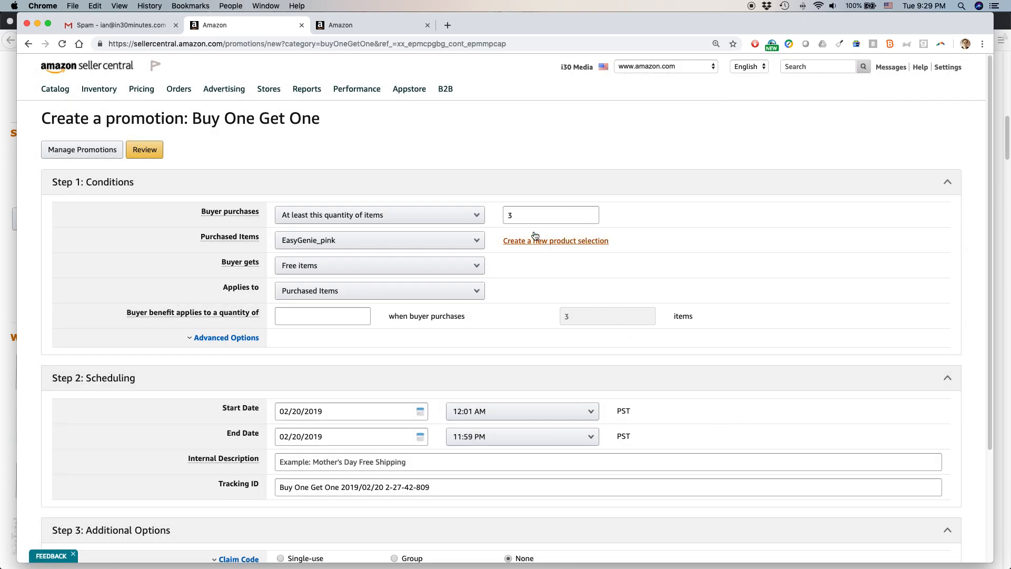
{"action": "mouse_move", "coordinate": [393, 268]}
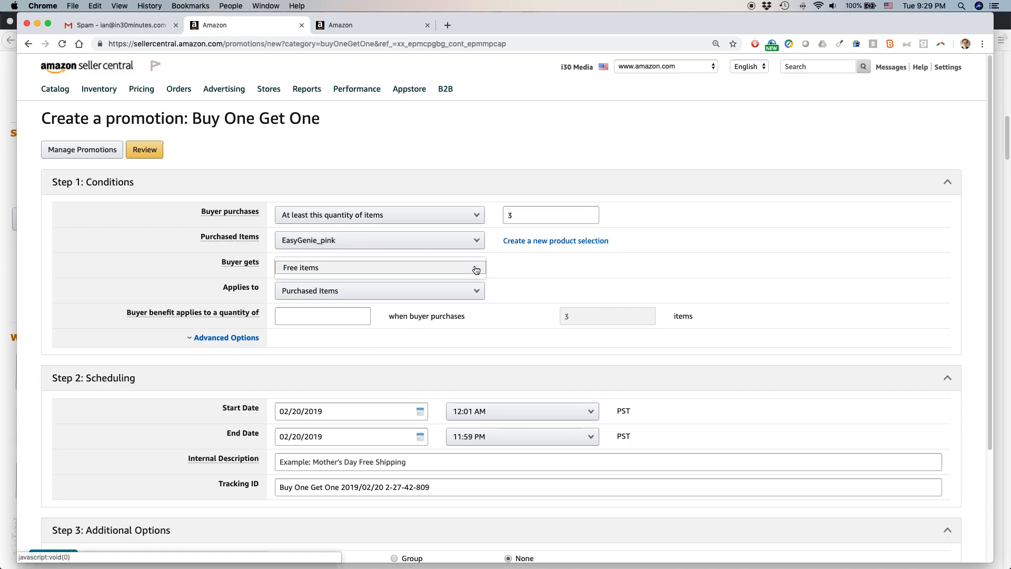
- Give 1 free item on purchased items and raise the required purchase to 4 items
{"action": "left_click", "coordinate": [379, 265]}
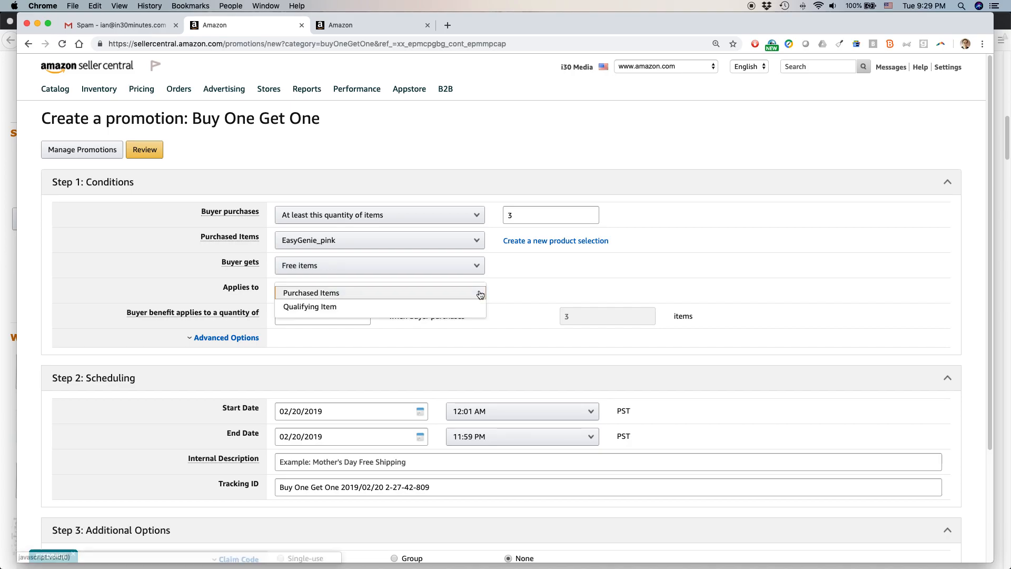
{"action": "left_click", "coordinate": [312, 292]}
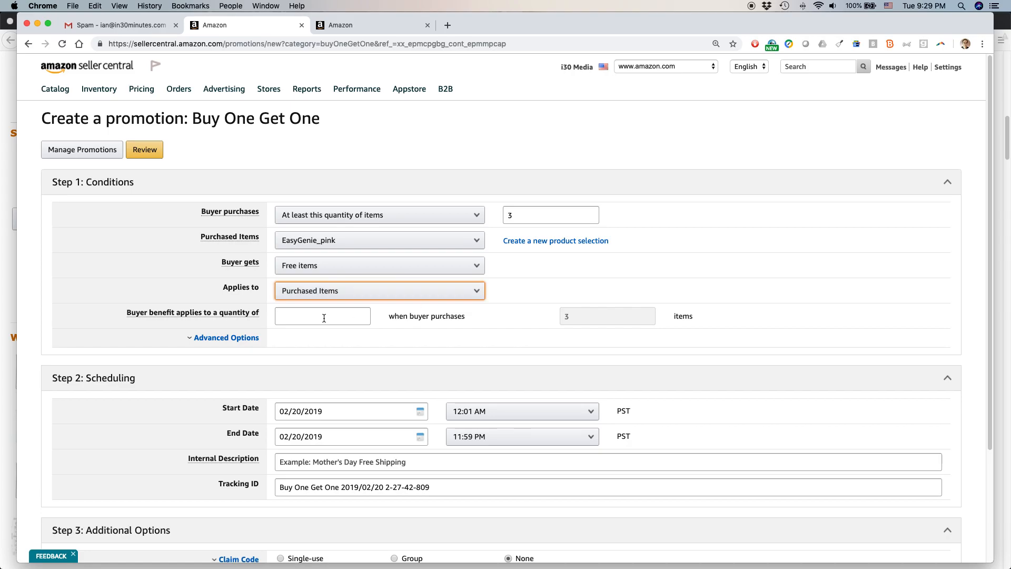
{"action": "left_click", "coordinate": [322, 316]}
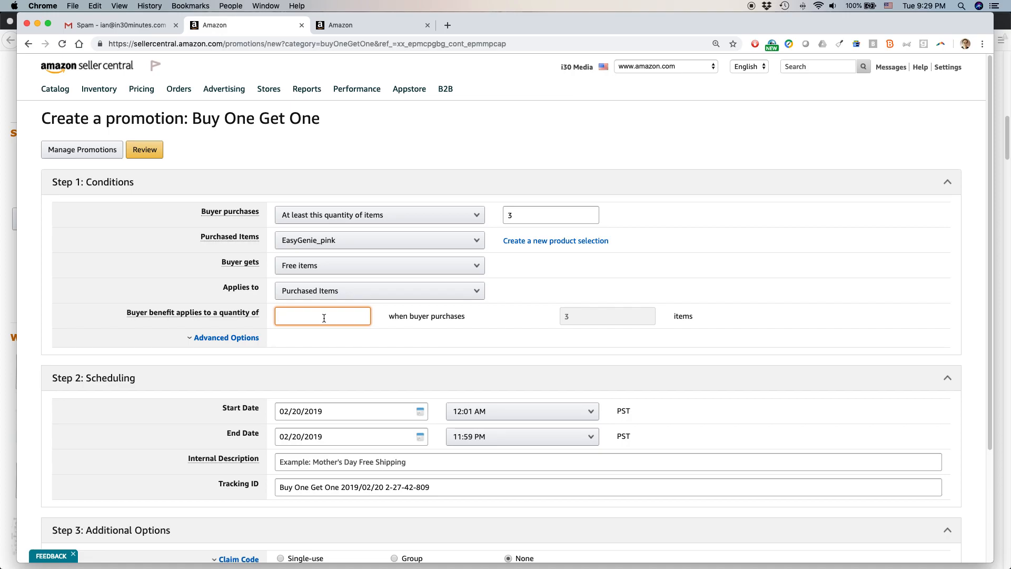
{"action": "type", "text": "1"}
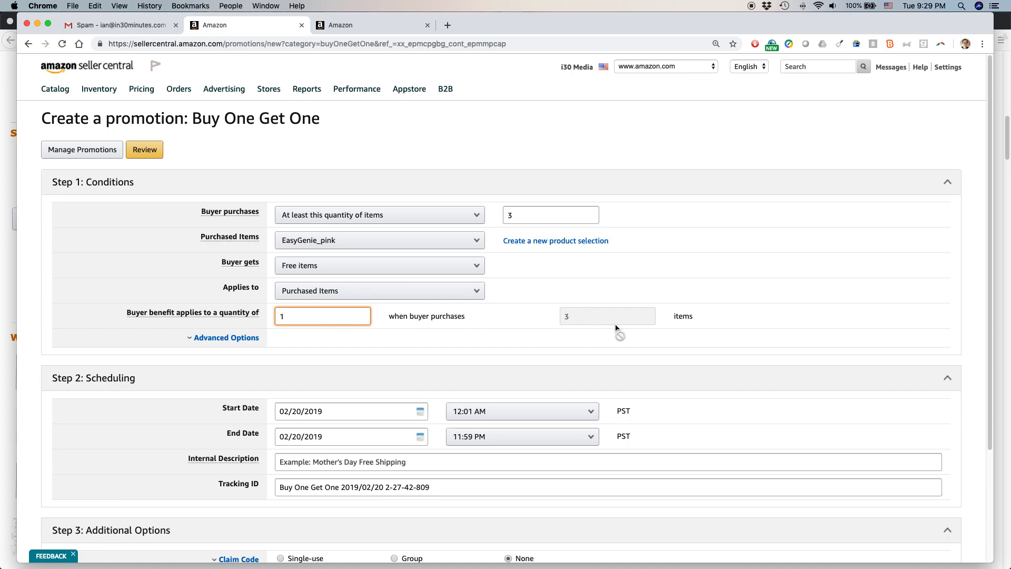
{"action": "mouse_move", "coordinate": [262, 340]}
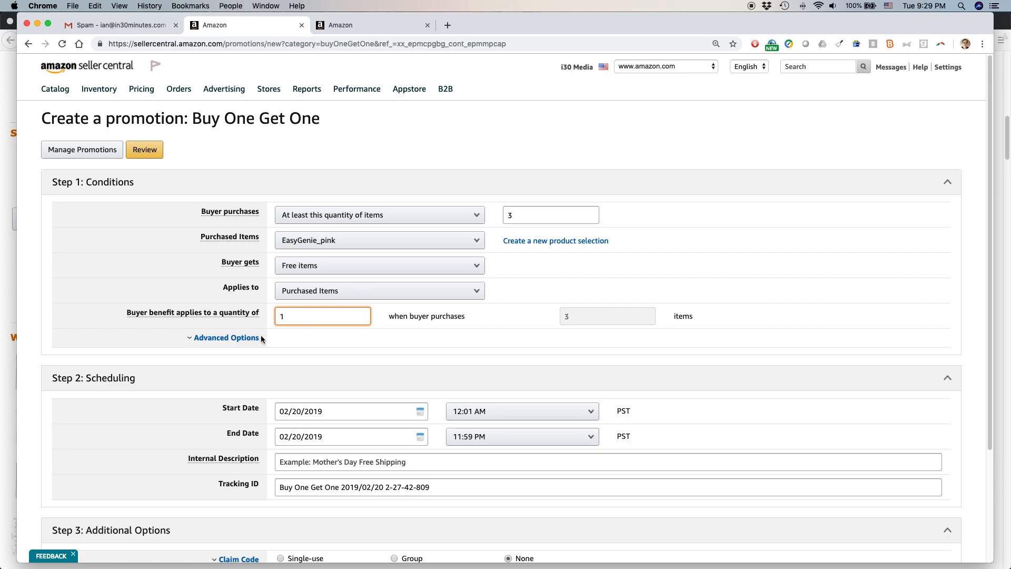
{"action": "left_click", "coordinate": [227, 337]}
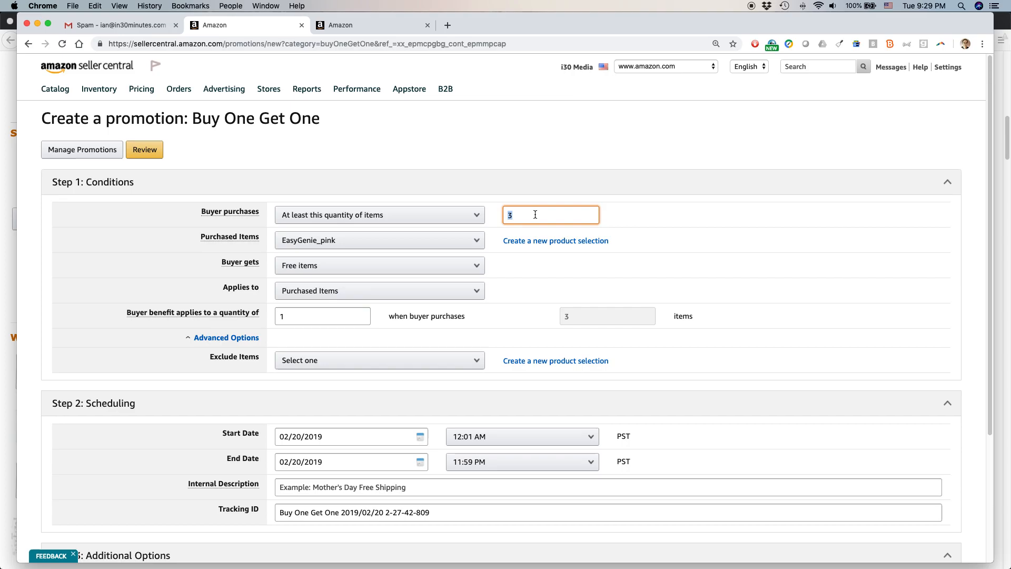
{"action": "type", "text": "4"}
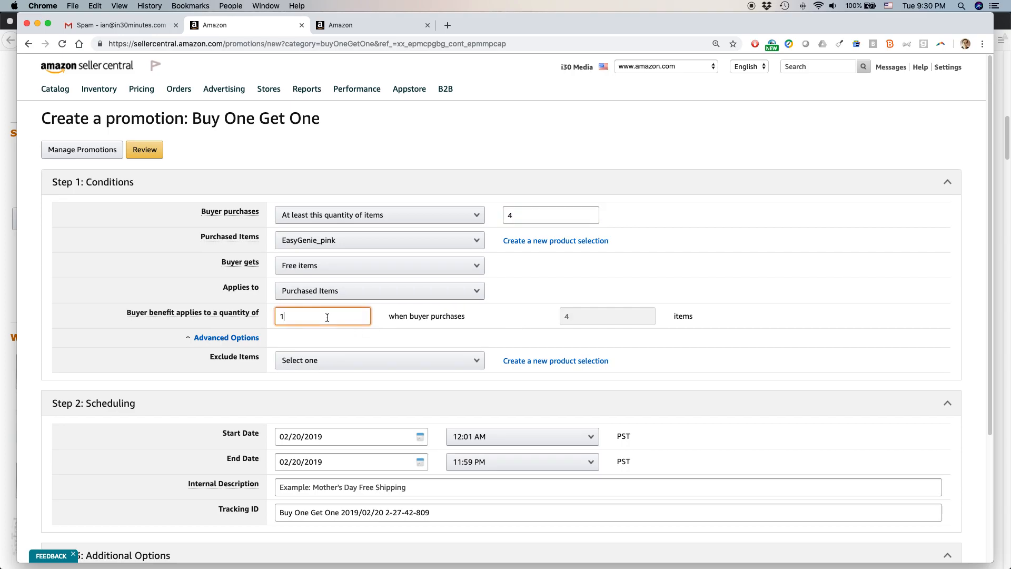
- Keep the benefit applied to purchased items and set the start date to 2019/03/01
{"action": "scroll", "scroll_direction": "down", "scroll_amount": 3}
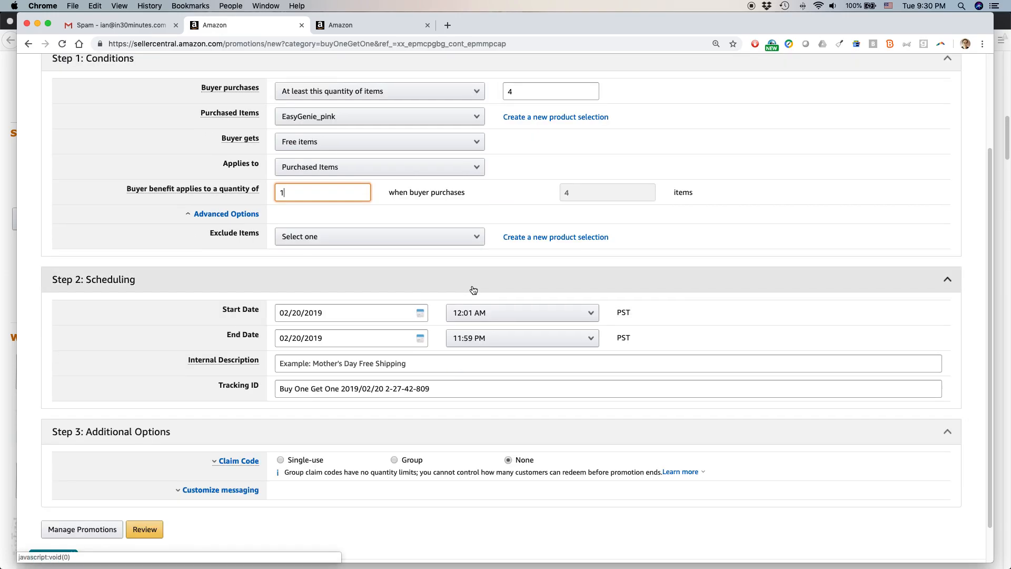
{"action": "left_click", "coordinate": [378, 166]}
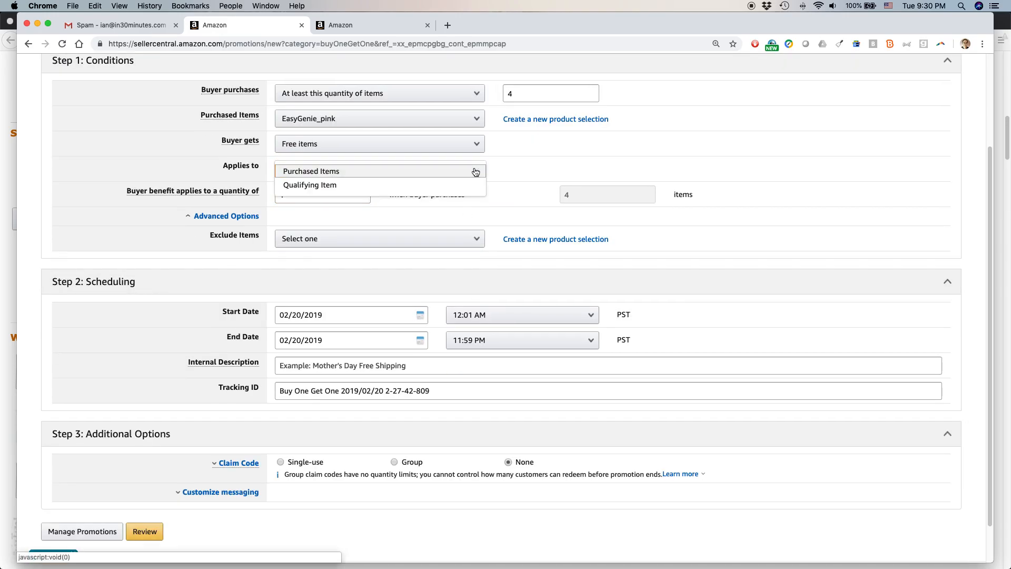
{"action": "left_click", "coordinate": [312, 171]}
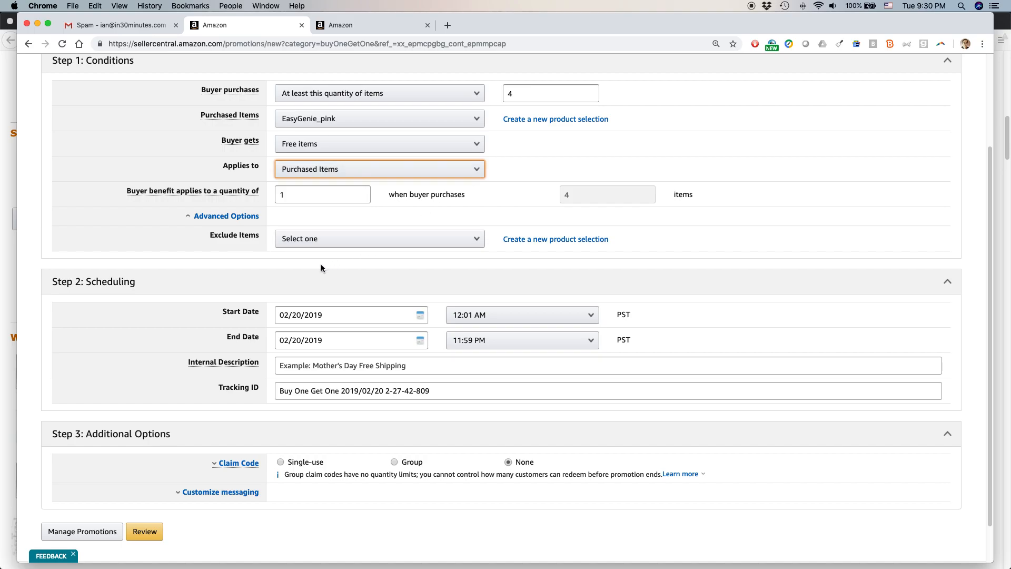
{"action": "left_click", "coordinate": [348, 315]}
{"action": "type", "text": "2019/03/01"}
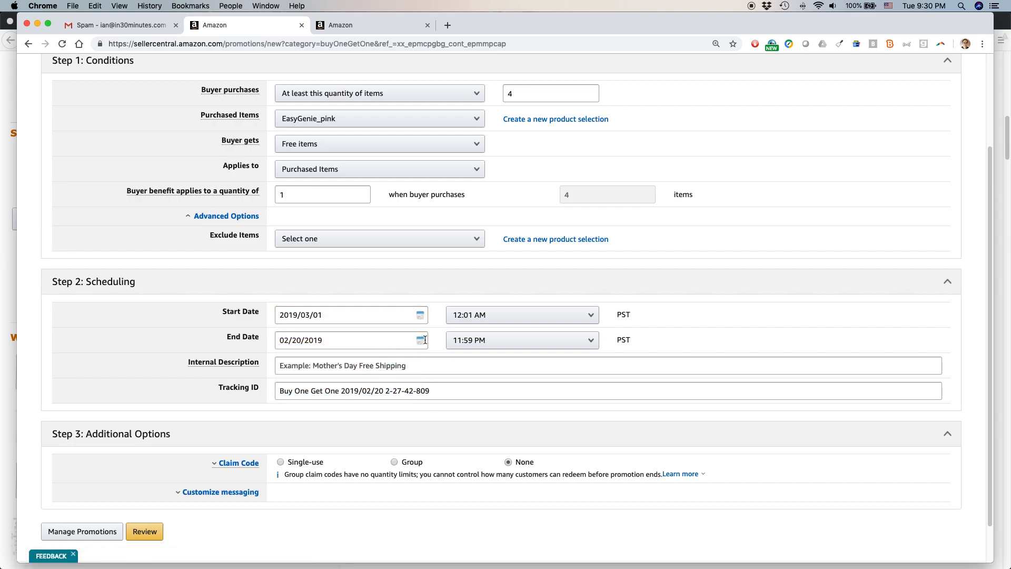
- Set the promotion end date to 2019/03/31 for a March 1–31 schedule
{"action": "left_click", "coordinate": [422, 340]}
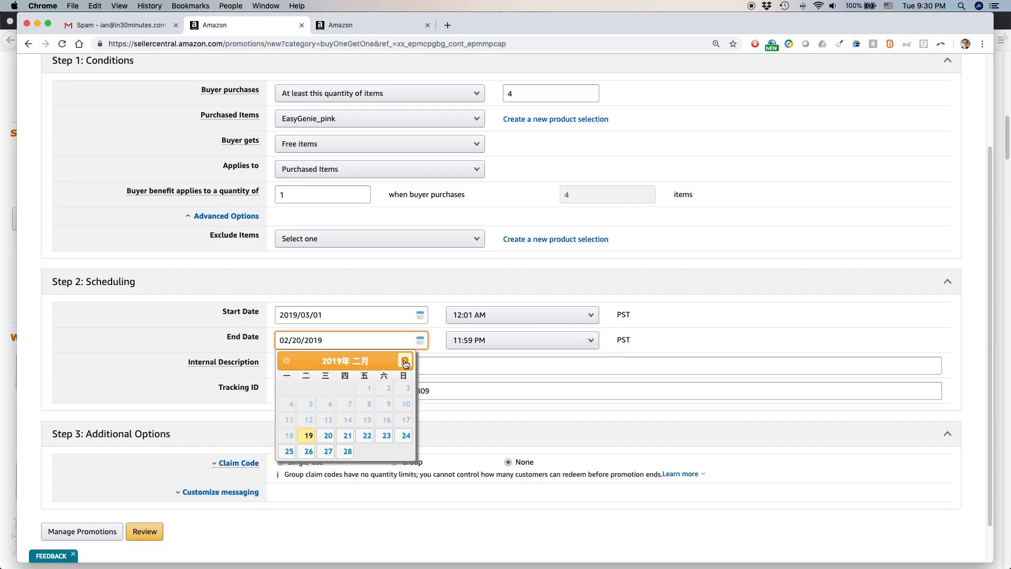
{"action": "left_click", "coordinate": [404, 360]}
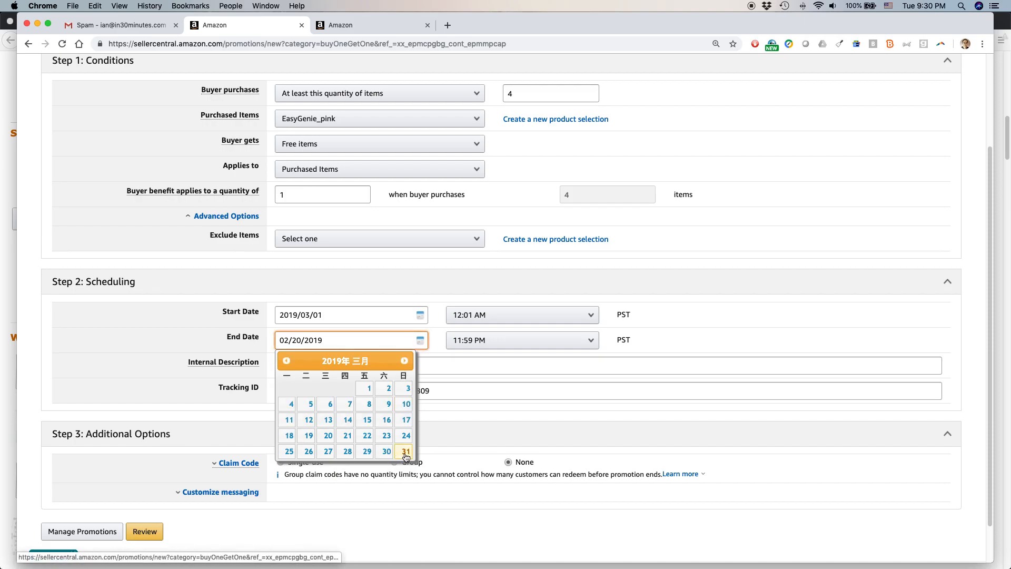
{"action": "left_click", "coordinate": [407, 451]}
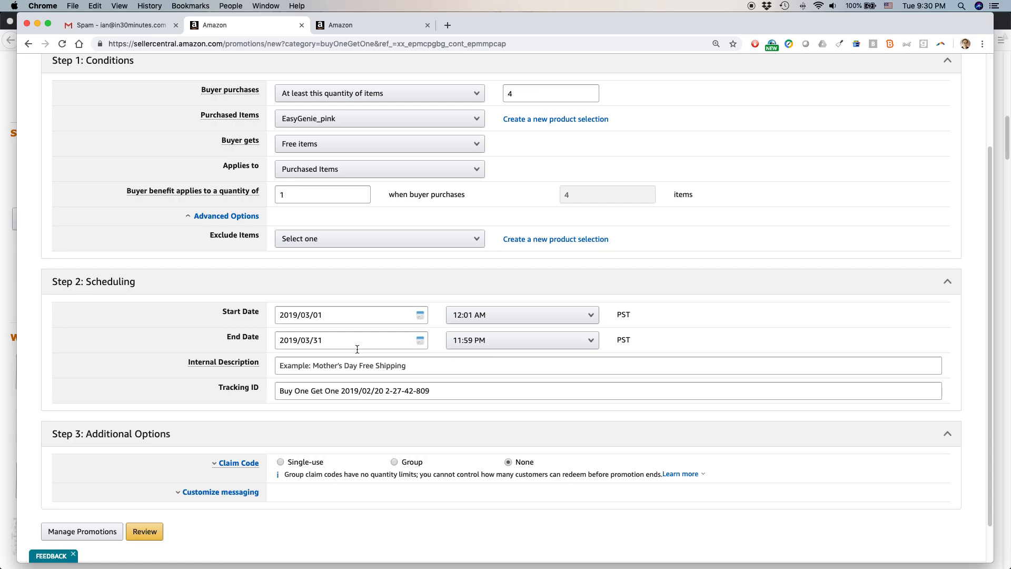
{"action": "scroll", "scroll_direction": "down", "scroll_amount": 3}
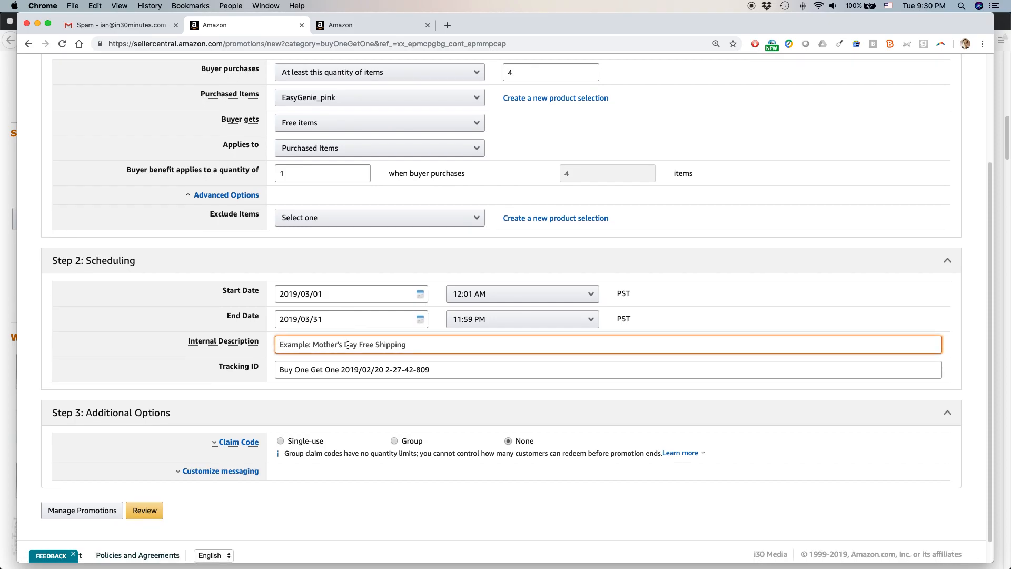
- Enter the description "Buy 4 pink packets get 1 free"
{"action": "type", "text": "Buy"}
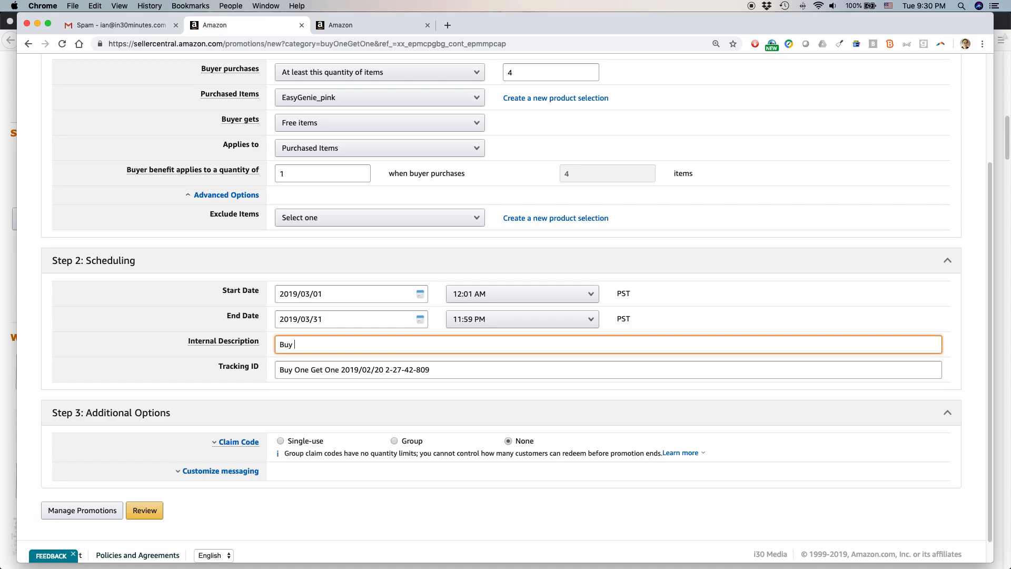
{"action": "type", "text": "4 pink pack"}
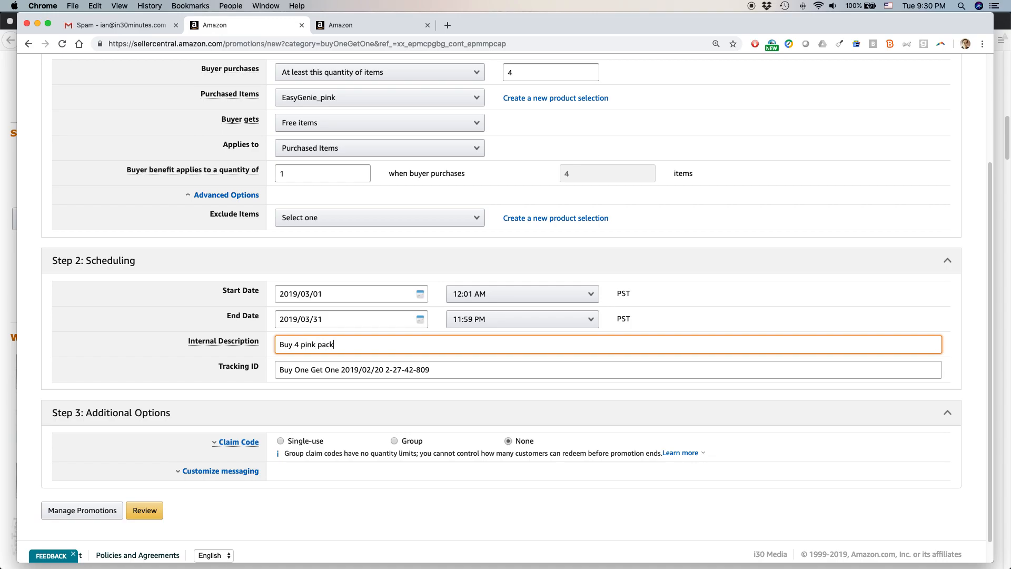
{"action": "type", "text": "ets get 1 free"}
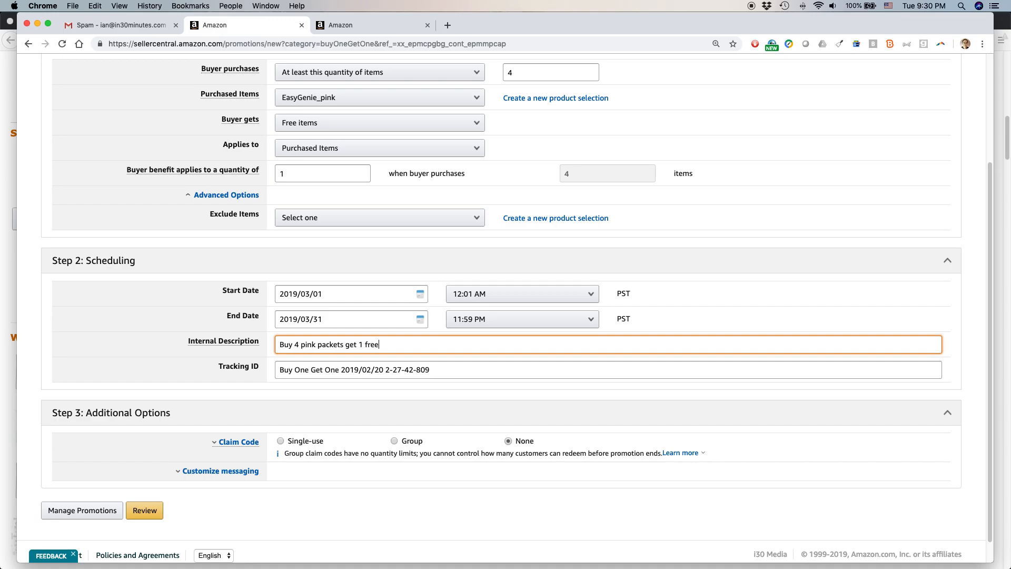
{"action": "mouse_move", "coordinate": [319, 369]}
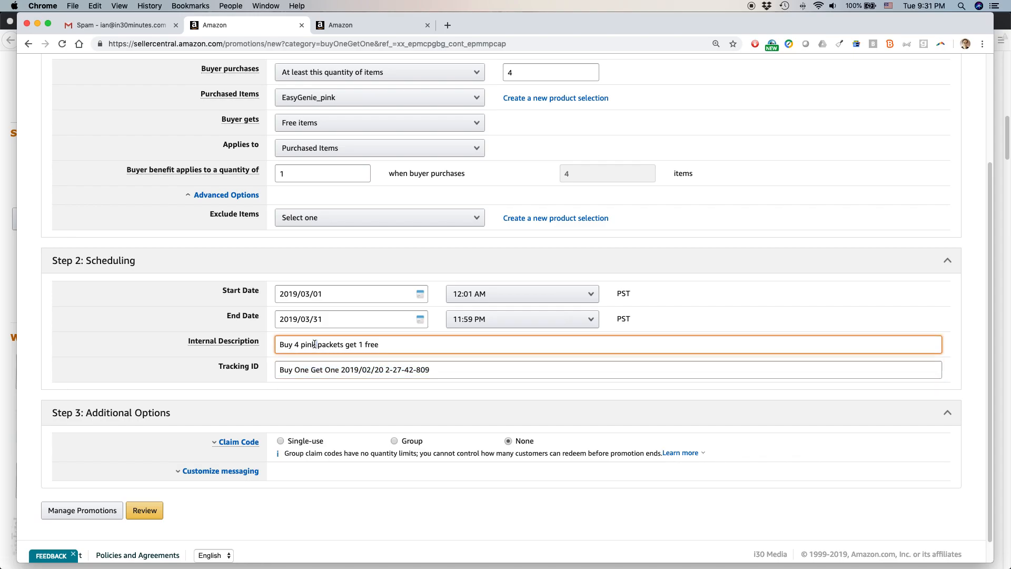
- Set the Tracking ID to "Buy 4 pink packets get 1 free March 2019"
{"action": "left_click", "coordinate": [353, 369]}
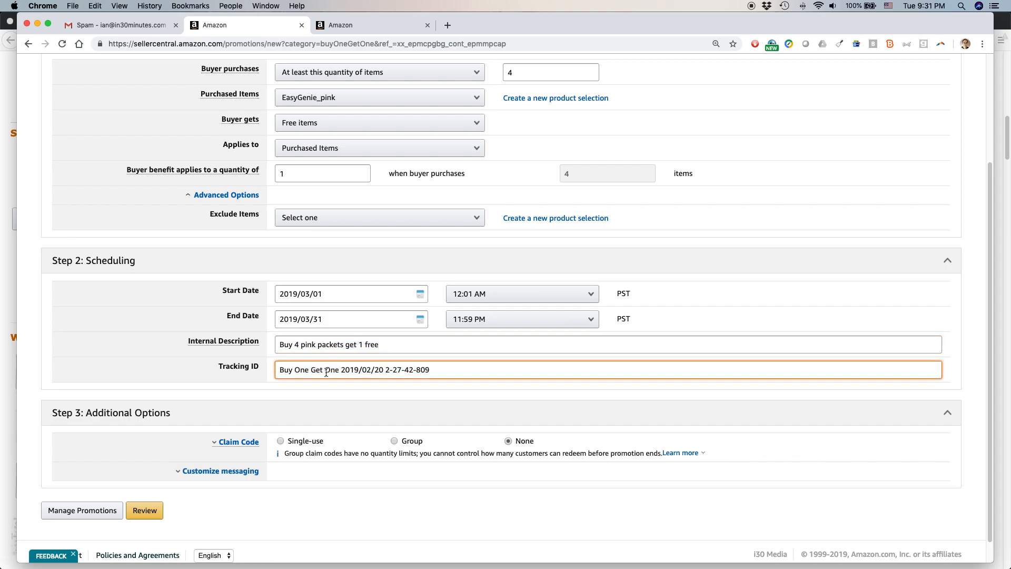
{"action": "type", "text": "Buy 4 pink packets get 1 free"}
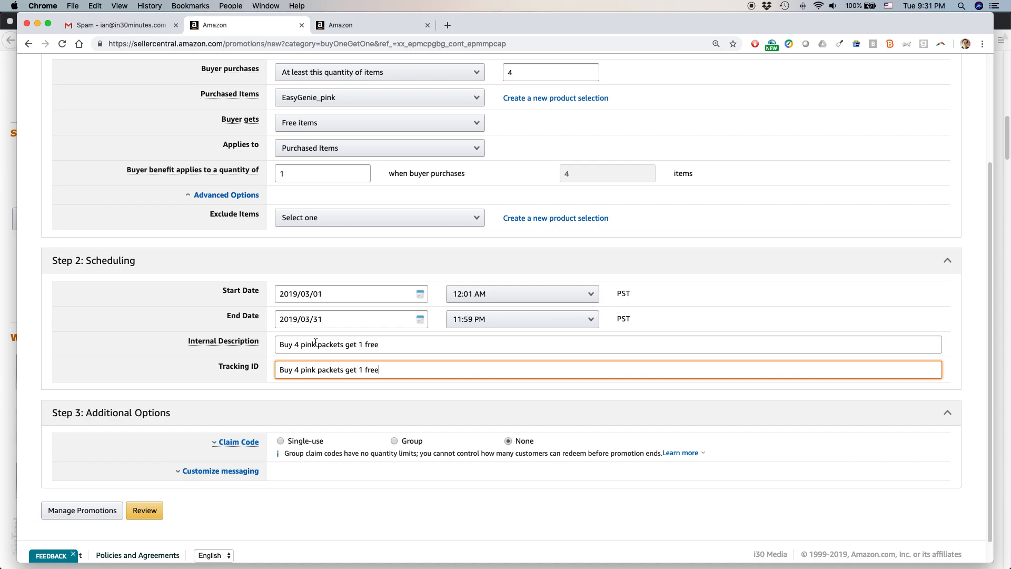
{"action": "mouse_move", "coordinate": [368, 377]}
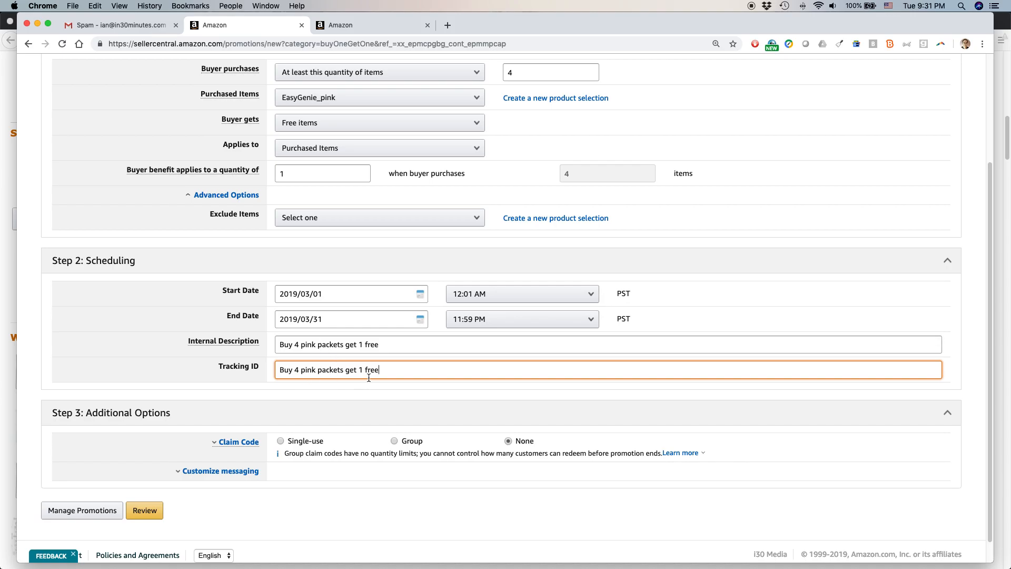
{"action": "type", "text": "March 2019"}
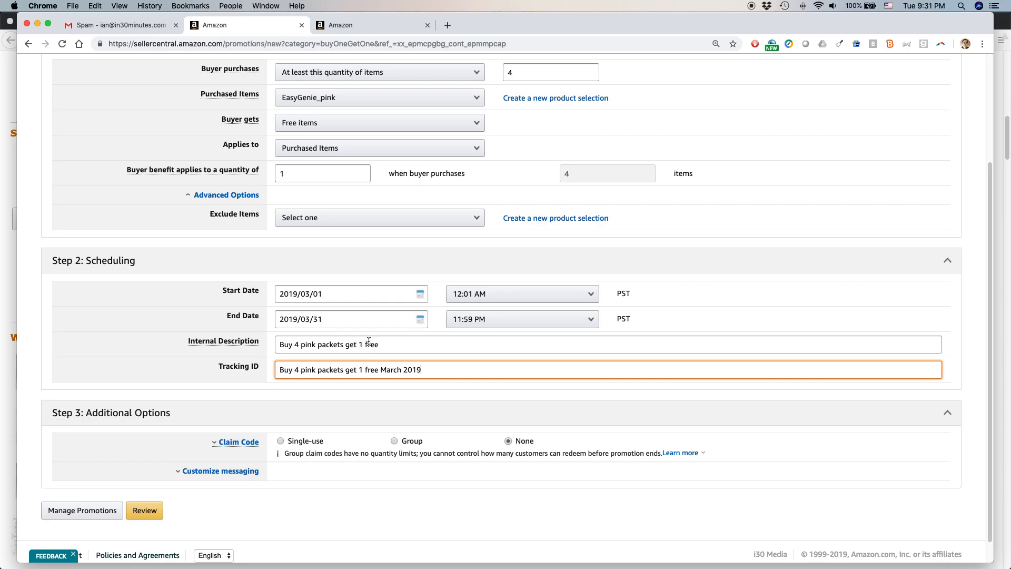
{"action": "scroll", "scroll_direction": "down", "scroll_amount": 3}
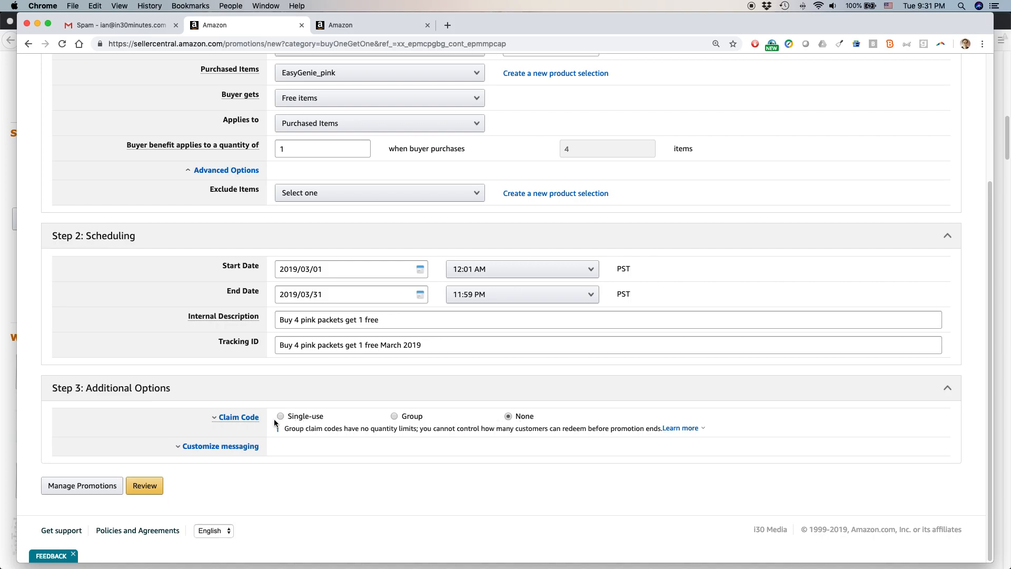
- Set the promotion to single-use claim codes and reveal the Customize messaging options
{"action": "left_click", "coordinate": [280, 416]}
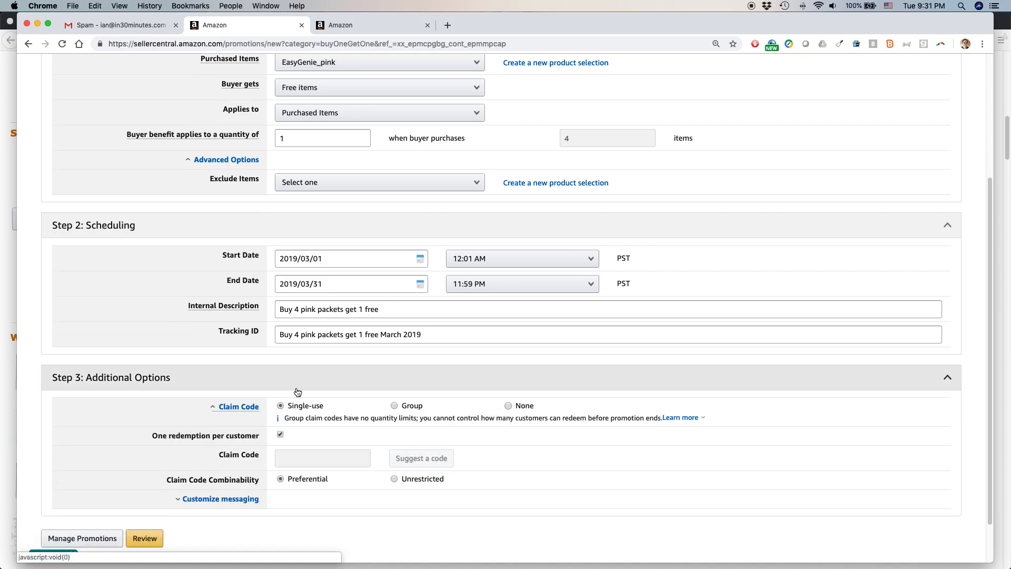
{"action": "scroll", "scroll_direction": "down", "scroll_amount": 3}
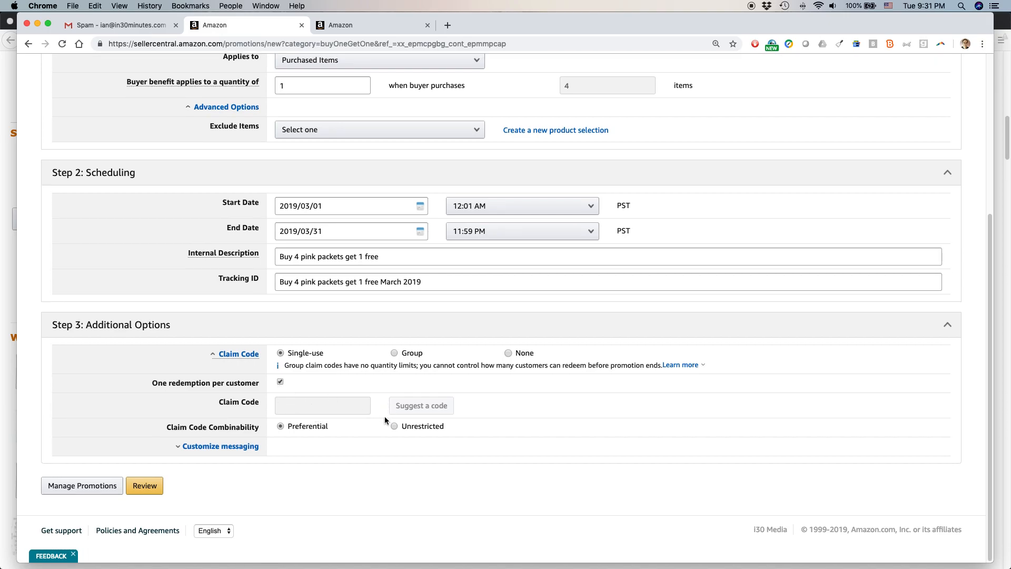
{"action": "mouse_move", "coordinate": [280, 426]}
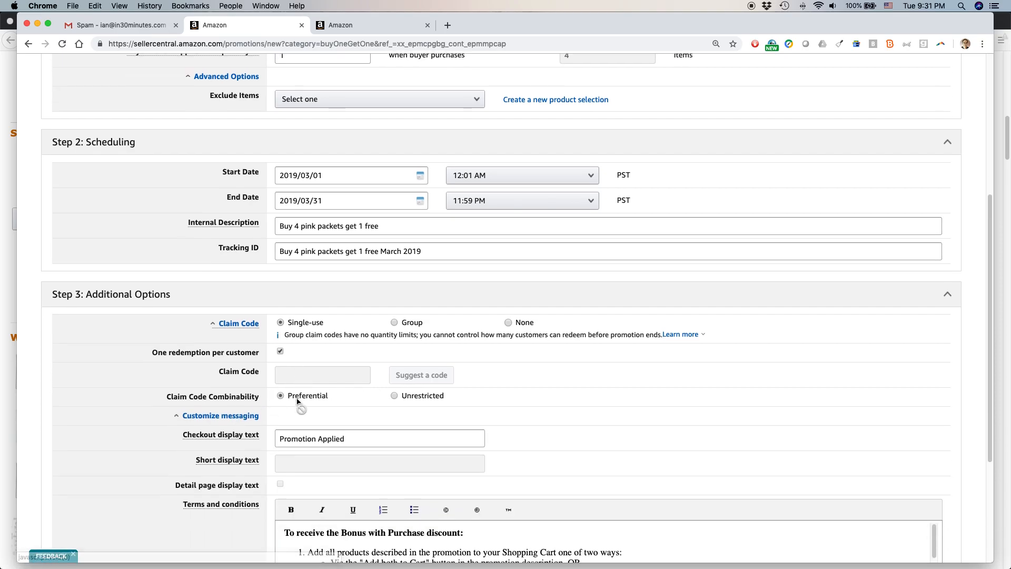
{"action": "scroll", "scroll_direction": "down", "scroll_amount": 3}
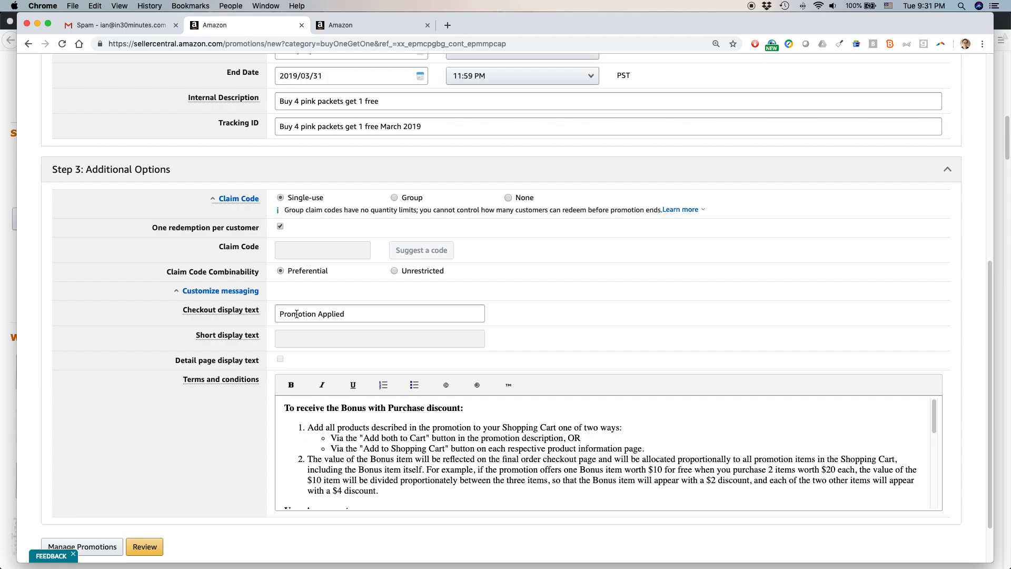
- Replace 'Promotion' in the checkout display text so it reads 'Buy 4 Get 1 Promo Applied'
{"action": "double_click", "coordinate": [297, 313]}
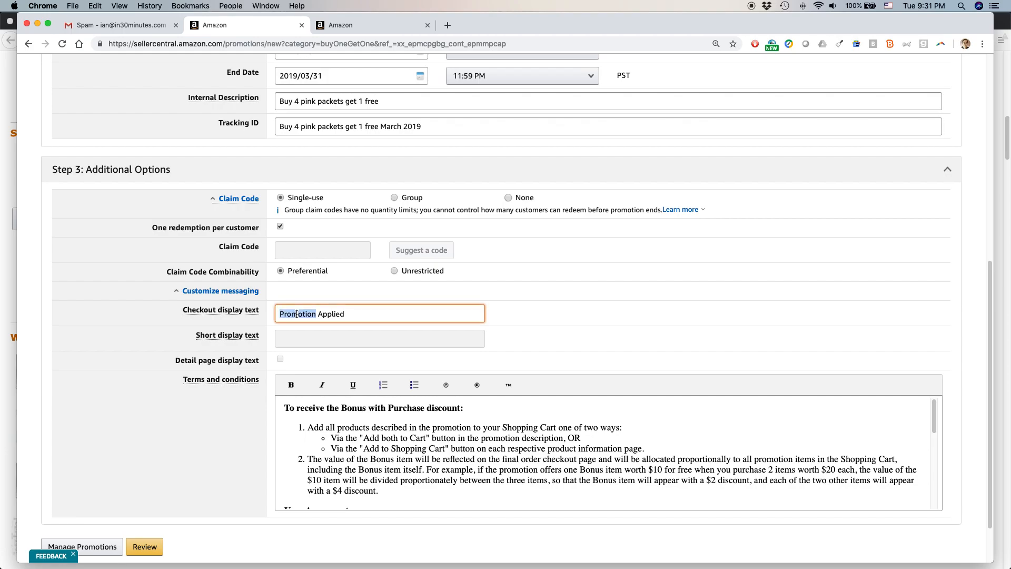
{"action": "double_click", "coordinate": [297, 314]}
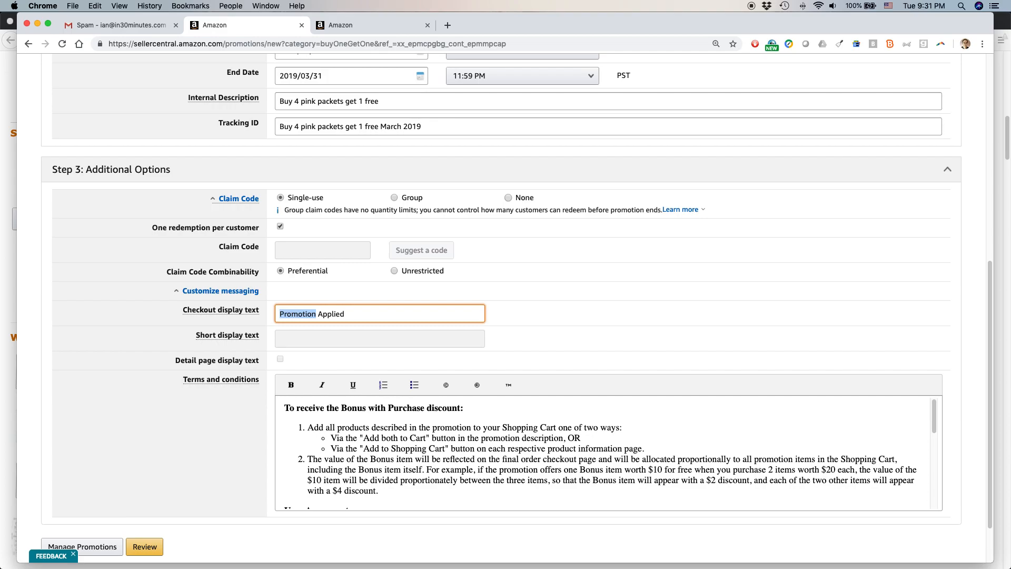
{"action": "type", "text": "Buy 4 Get 1"}
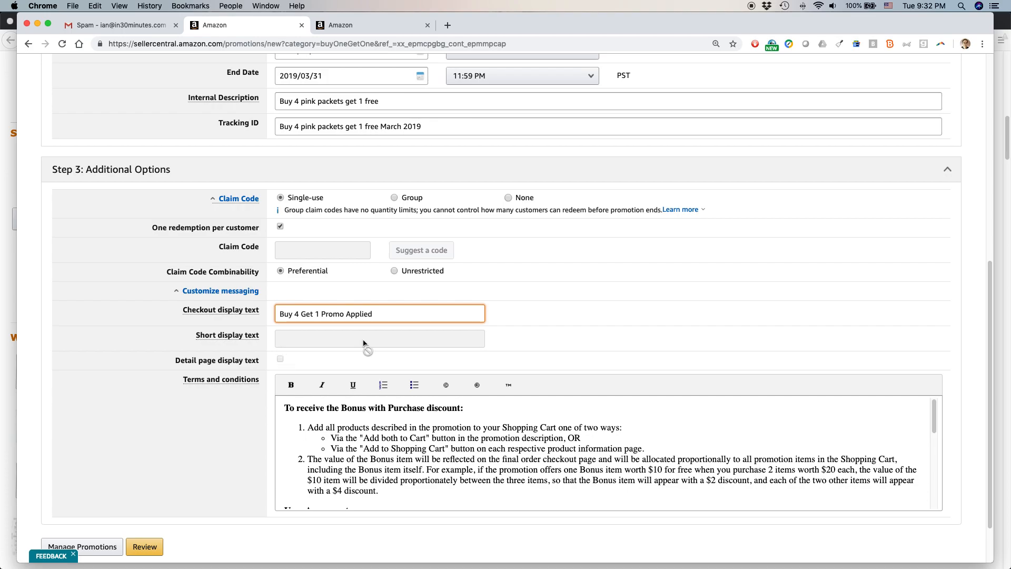
{"action": "mouse_move", "coordinate": [355, 358]}
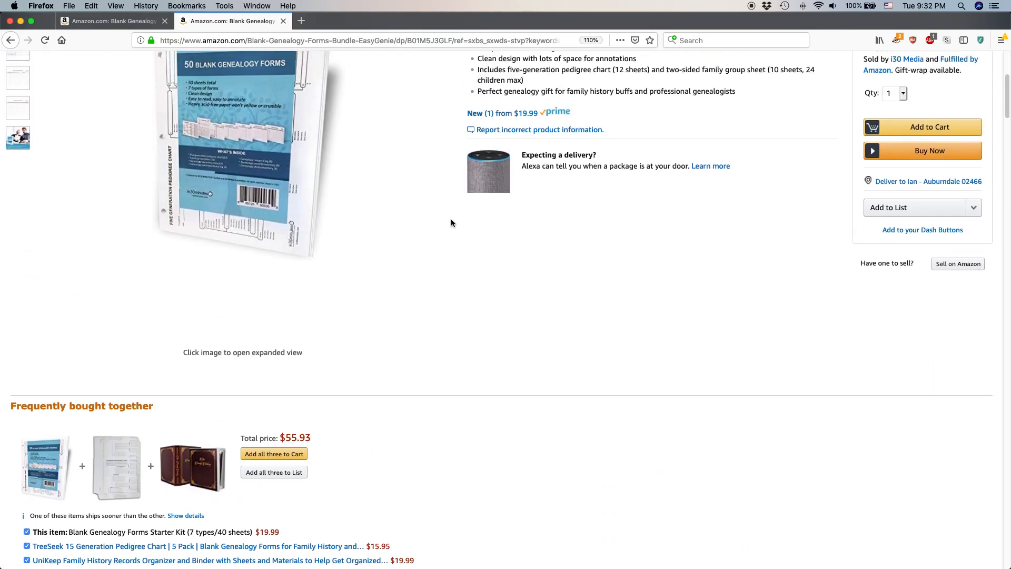
- Review the Blank Genealogy Forms Amazon listing down to its Product information section
{"action": "scroll", "scroll_direction": "down", "scroll_amount": 3}
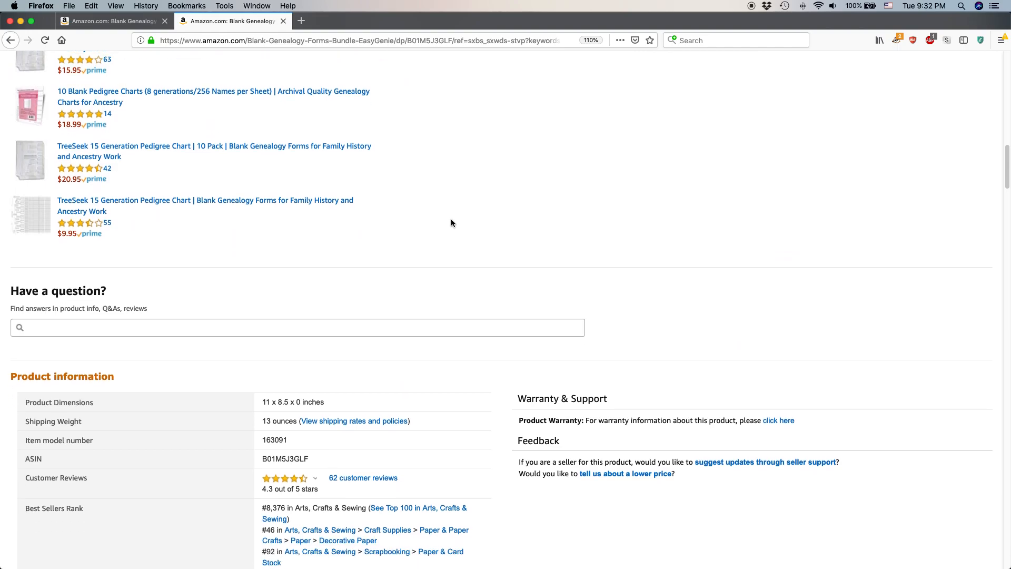
{"action": "scroll", "scroll_direction": "down", "scroll_amount": 3}
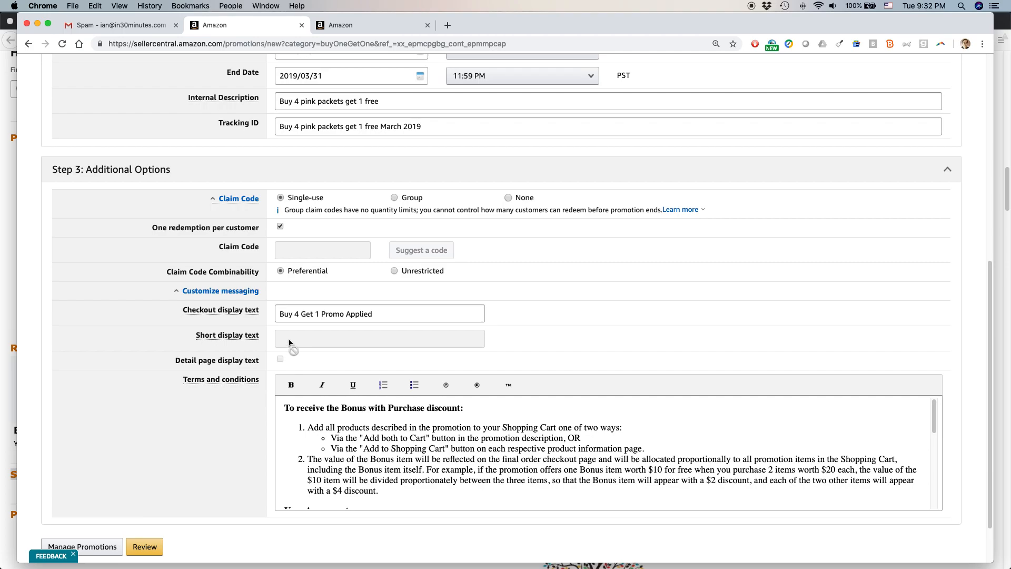
- Set Claim Code to None and enter custom detail page text 'Buy 4 pink packets get 1 free'
{"action": "scroll", "scroll_direction": "down", "scroll_amount": 3}
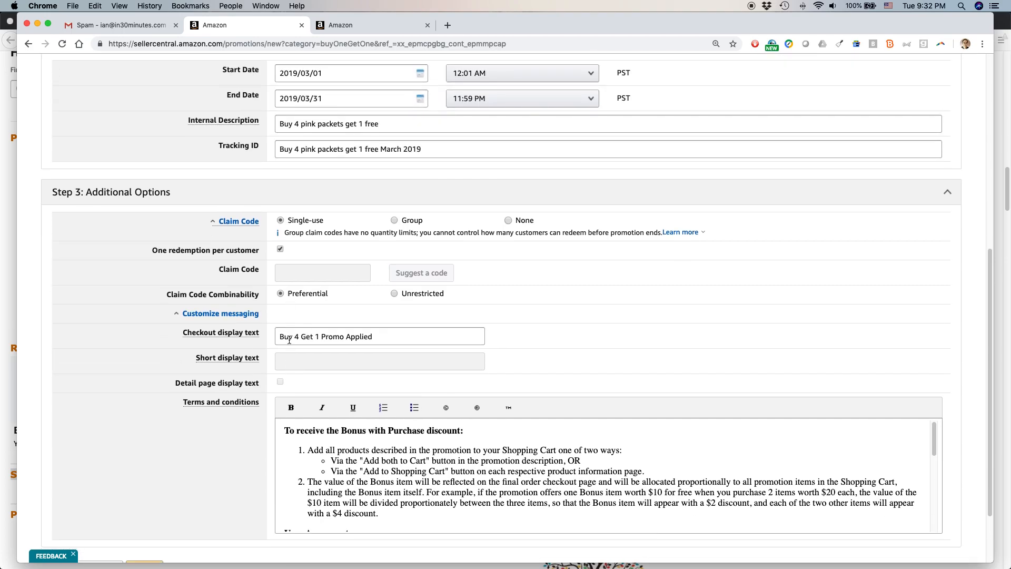
{"action": "scroll", "scroll_direction": "down", "scroll_amount": 3}
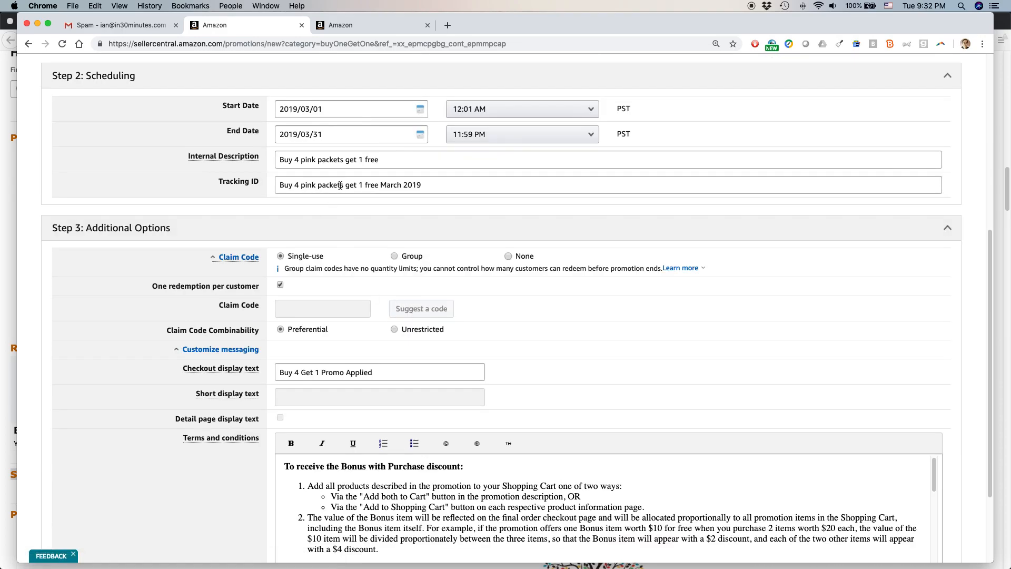
{"action": "scroll", "scroll_direction": "down", "scroll_amount": 3}
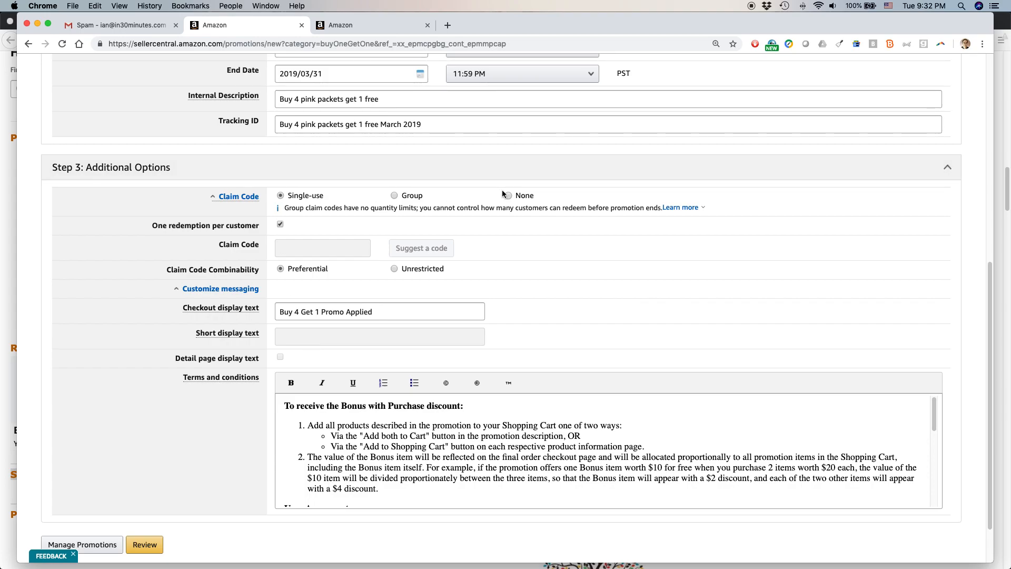
{"action": "left_click", "coordinate": [508, 196]}
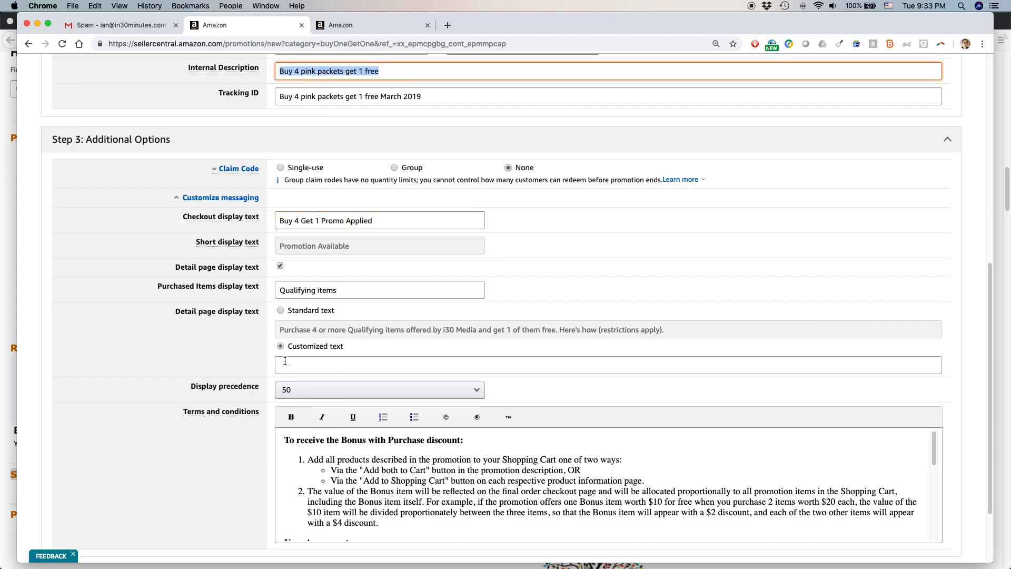
{"action": "type", "text": "Buy 4 pink packets get 1 free"}
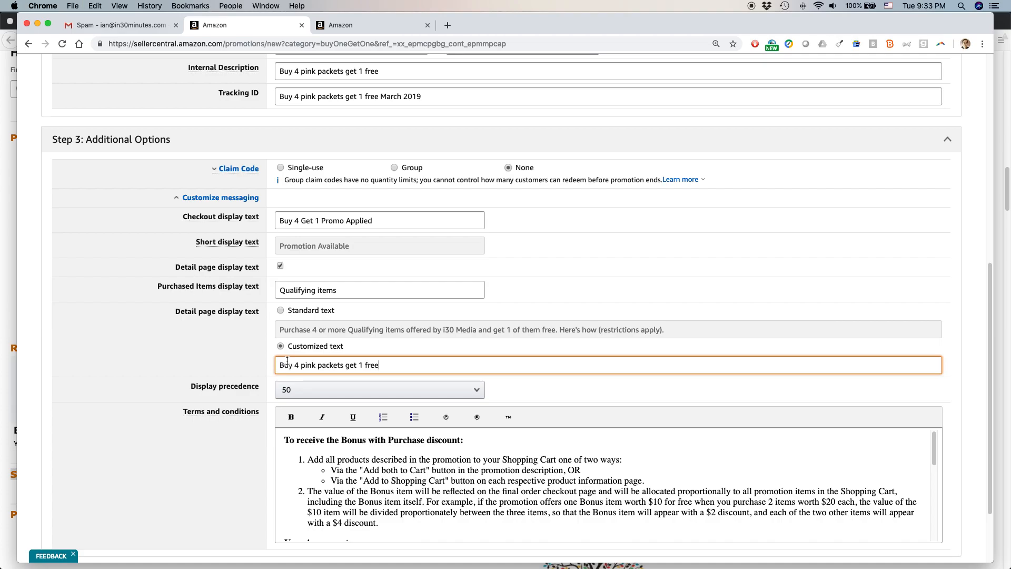
- Reword the custom text to 'Buy 4 EasyGenie Pedigree Chart Packets Get 1 Free'
{"action": "double_click", "coordinate": [307, 366]}
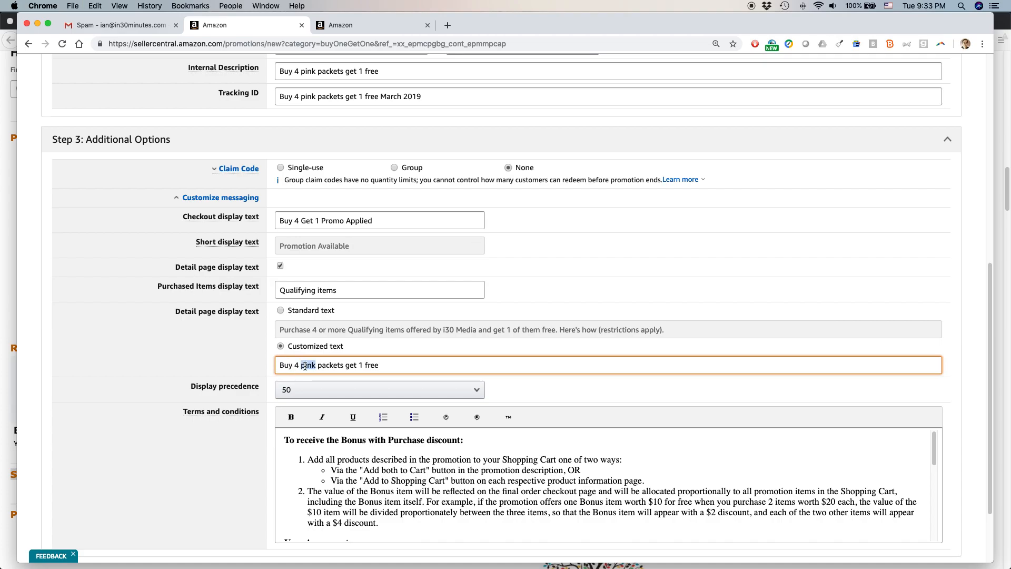
{"action": "type", "text": "EasyGeni"}
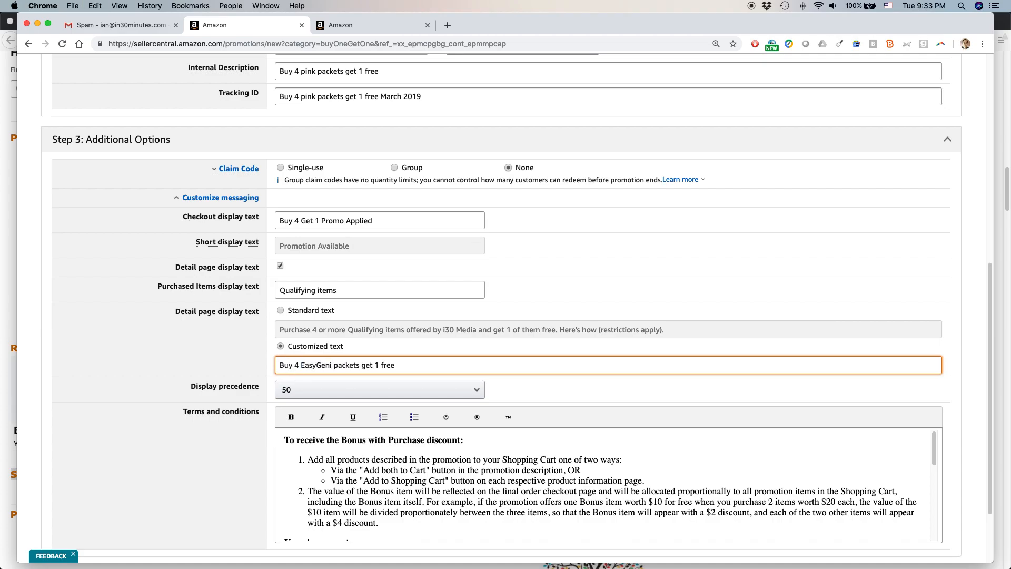
{"action": "double_click", "coordinate": [352, 365]}
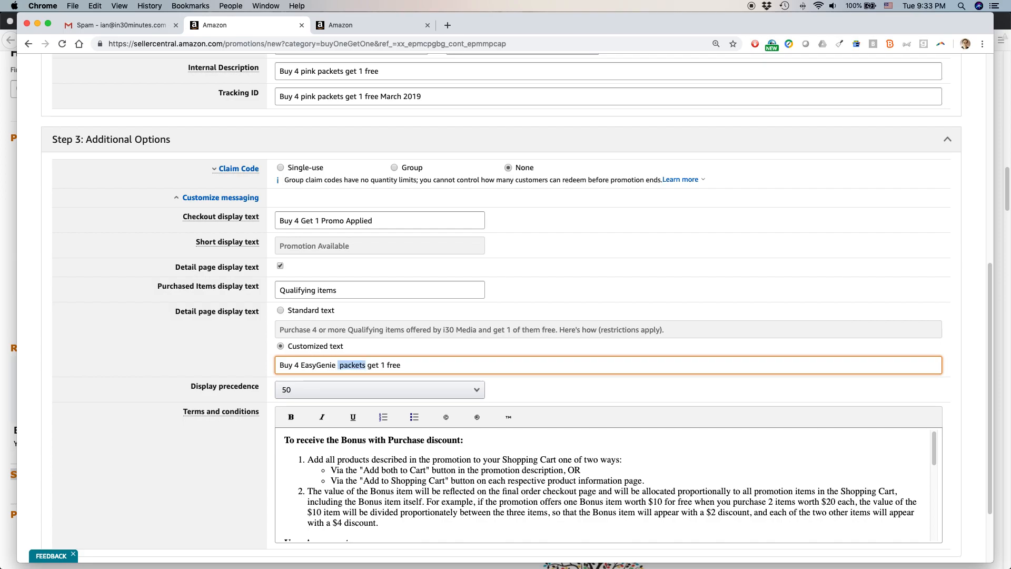
{"action": "type", "text": "Pedigree c"}
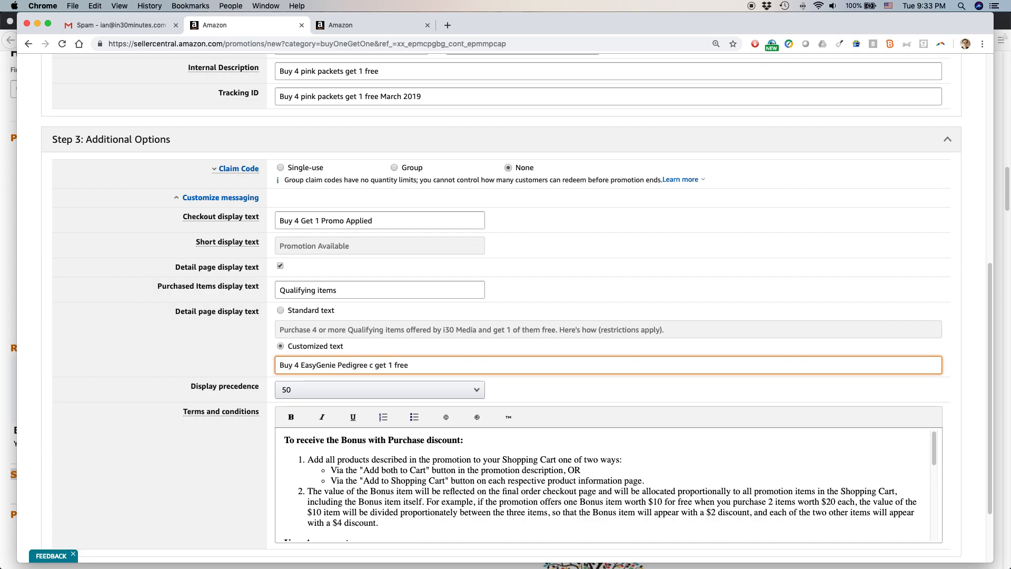
{"action": "type", "text": "Chart Packets"}
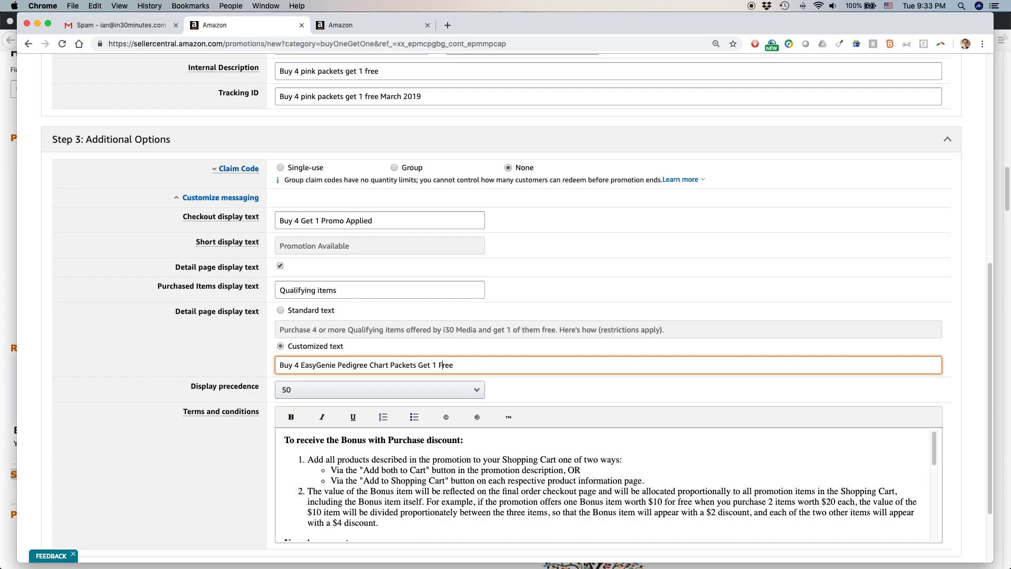
{"action": "scroll", "scroll_direction": "up", "scroll_amount": 3}
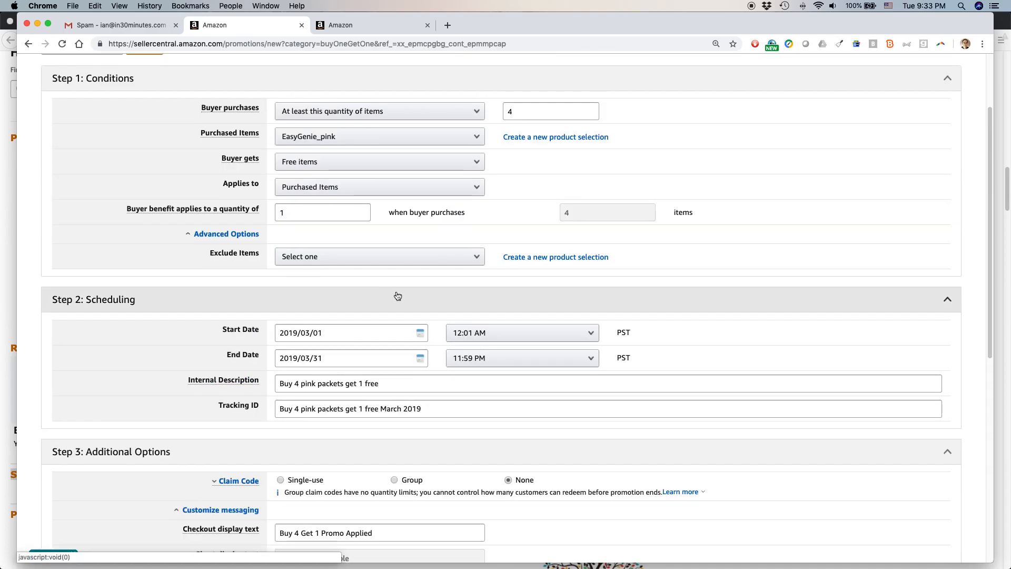
{"action": "scroll", "scroll_direction": "down", "scroll_amount": 3}
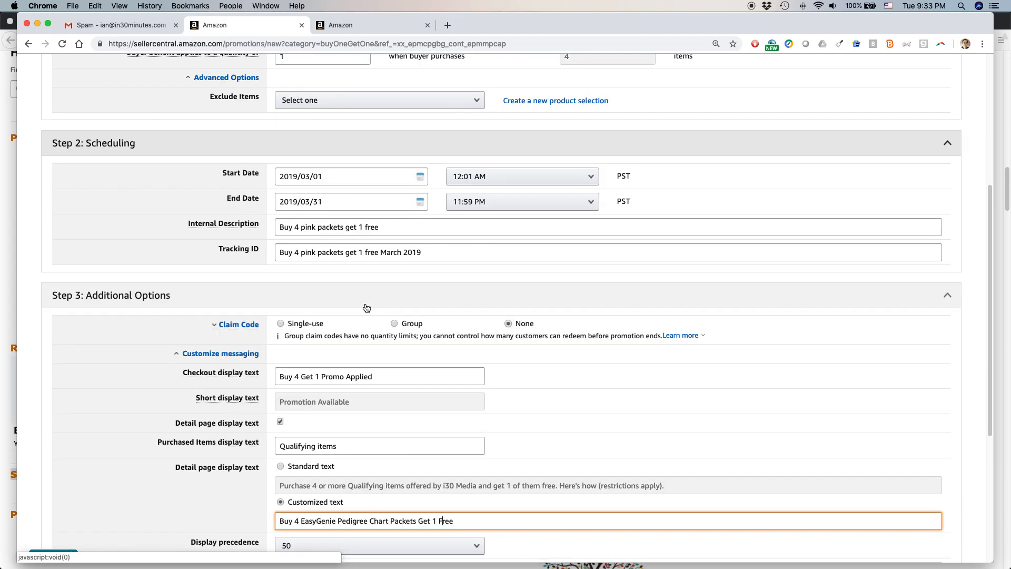
{"action": "scroll", "scroll_direction": "down", "scroll_amount": 3}
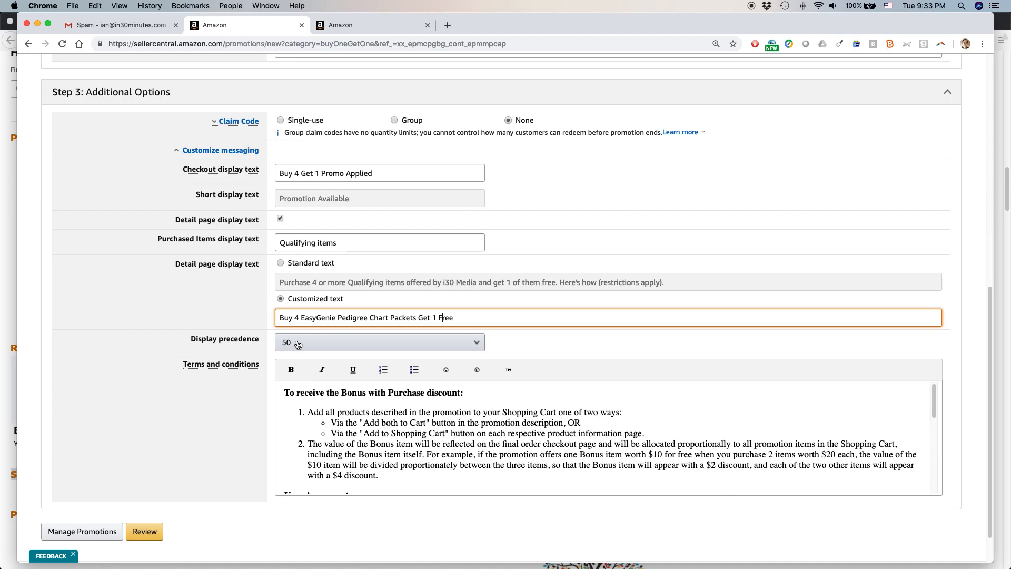
- Set display precedence to 1 and review the messaging and terms and conditions fields
{"action": "left_click", "coordinate": [379, 341]}
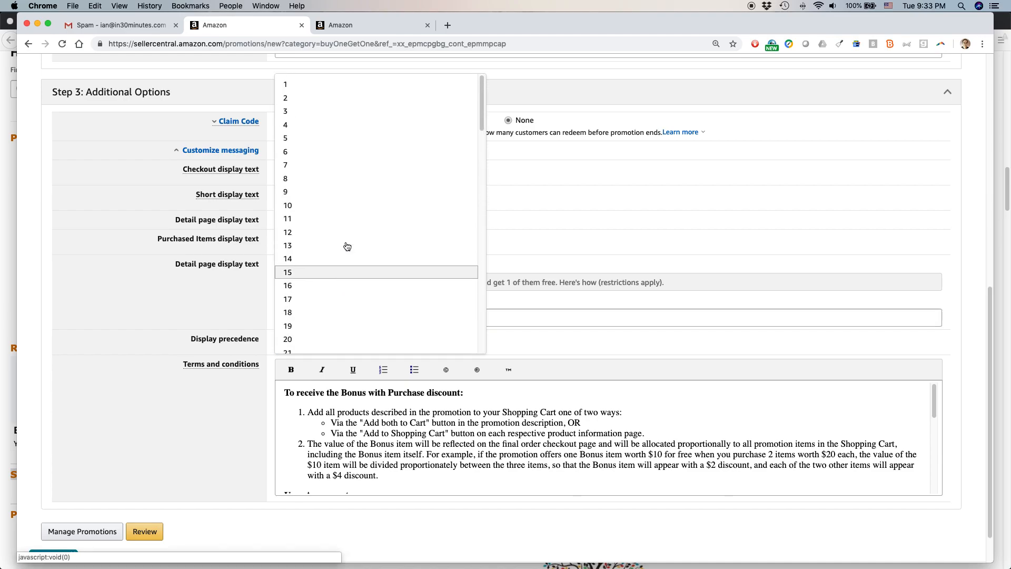
{"action": "left_click", "coordinate": [285, 84]}
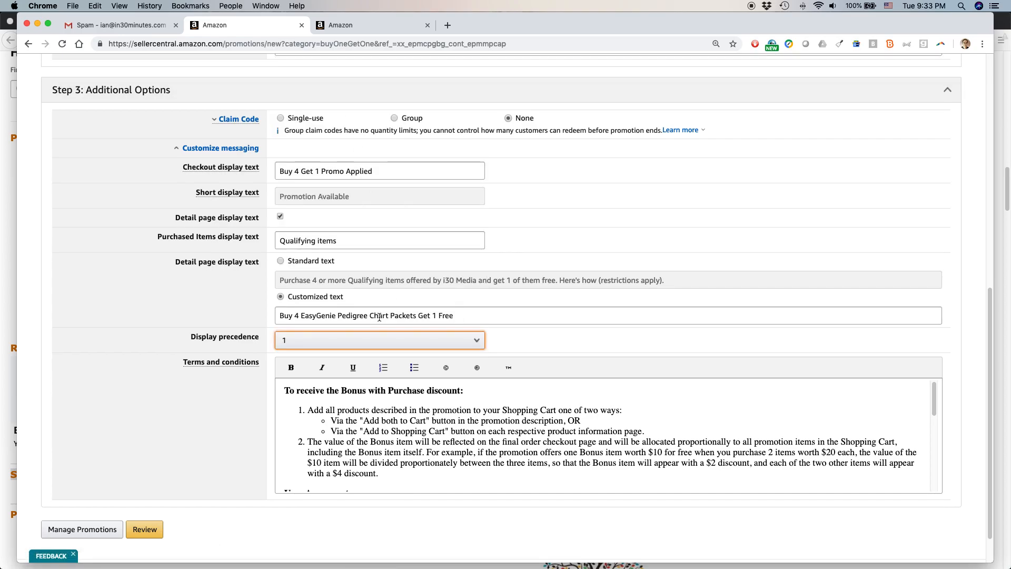
{"action": "scroll", "scroll_direction": "down", "scroll_amount": 3}
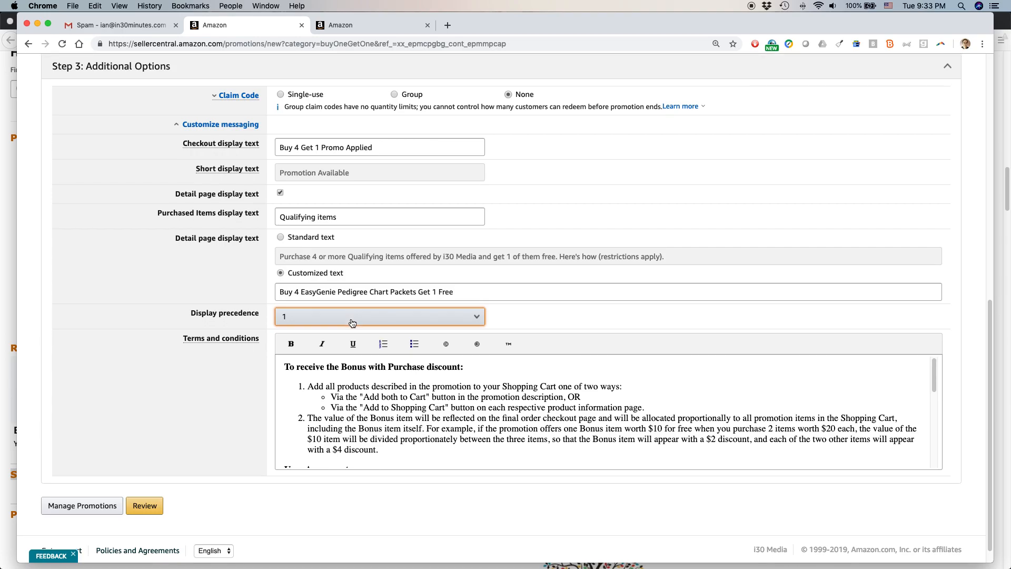
{"action": "scroll", "scroll_direction": "down", "scroll_amount": 3}
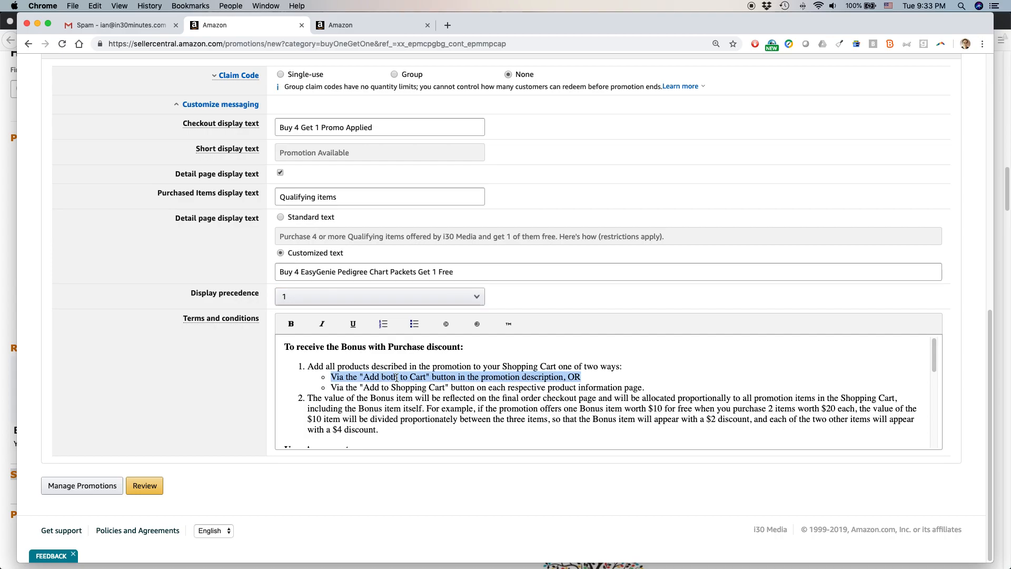
{"action": "scroll", "scroll_direction": "down", "scroll_amount": 3}
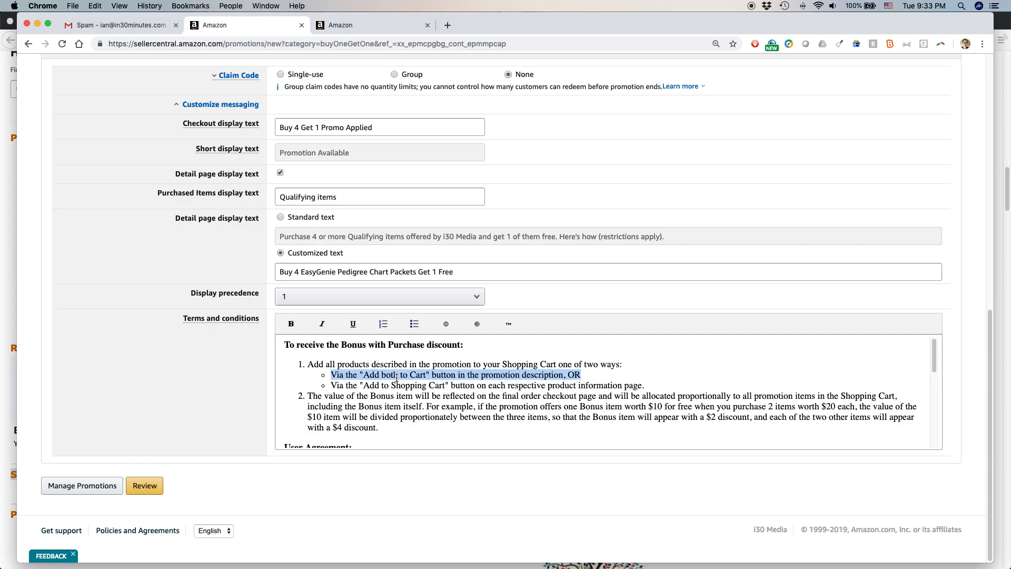
{"action": "scroll", "scroll_direction": "down", "scroll_amount": 3}
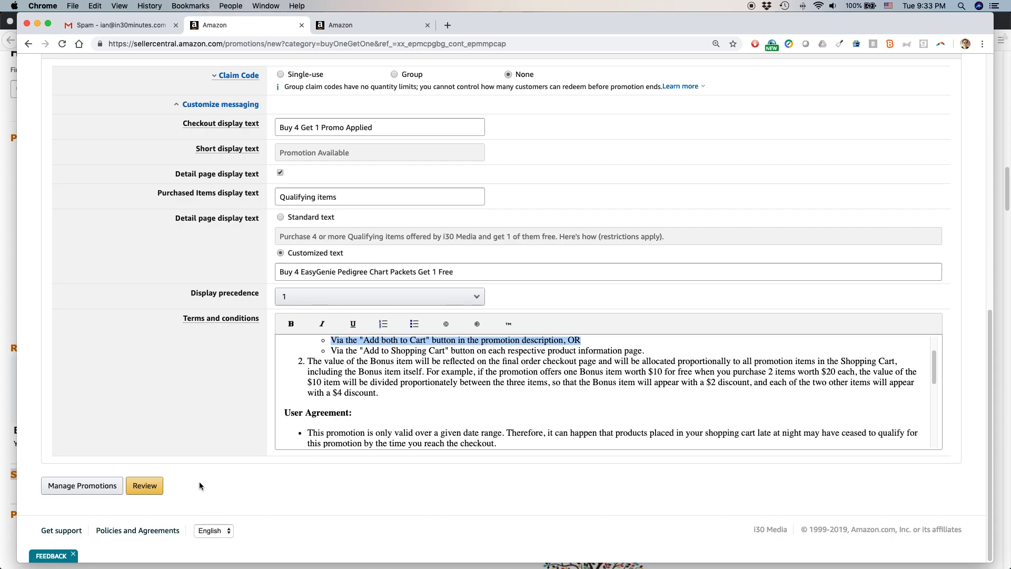
- Send the form for review and re-select the dates as 03/01/2019 to 03/31/2019
{"action": "left_click", "coordinate": [144, 486]}
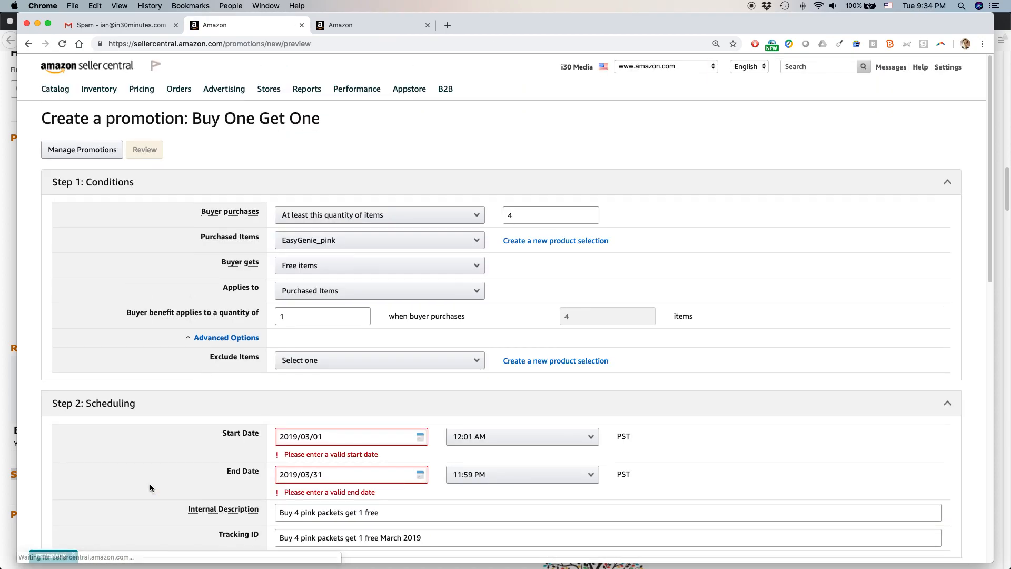
{"action": "scroll", "scroll_direction": "down", "scroll_amount": 3}
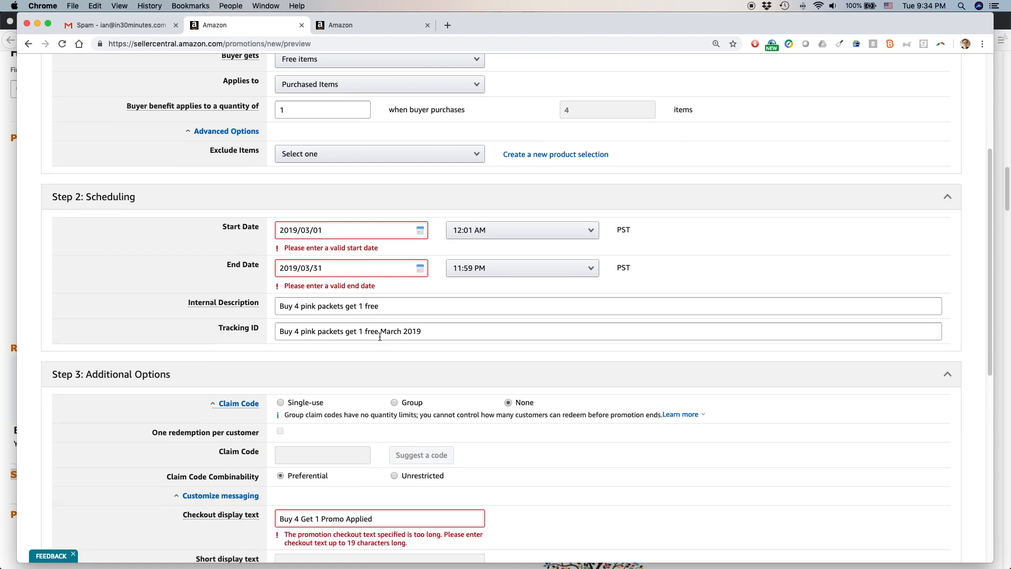
{"action": "scroll", "scroll_direction": "down", "scroll_amount": 3}
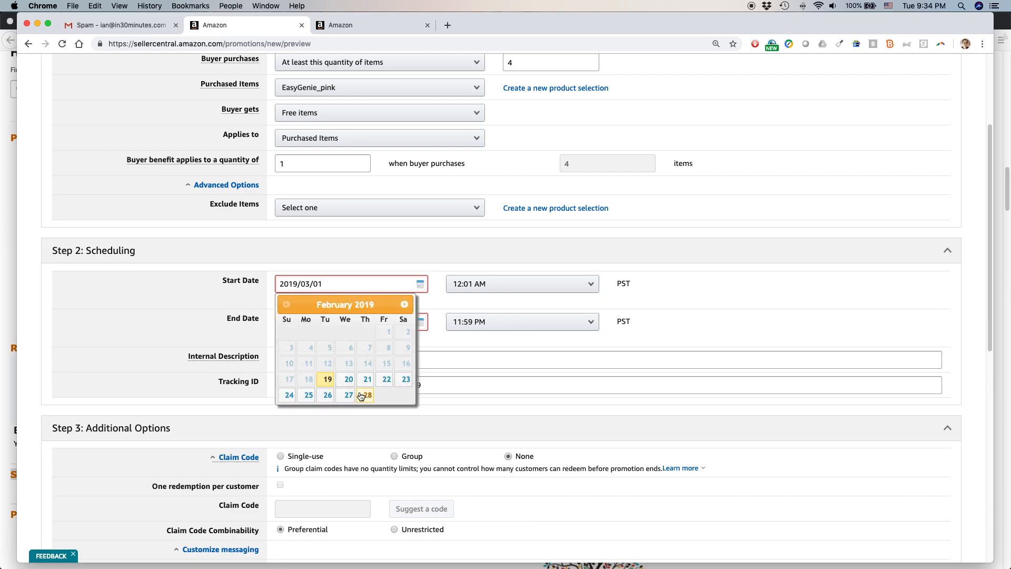
{"action": "left_click", "coordinate": [404, 303]}
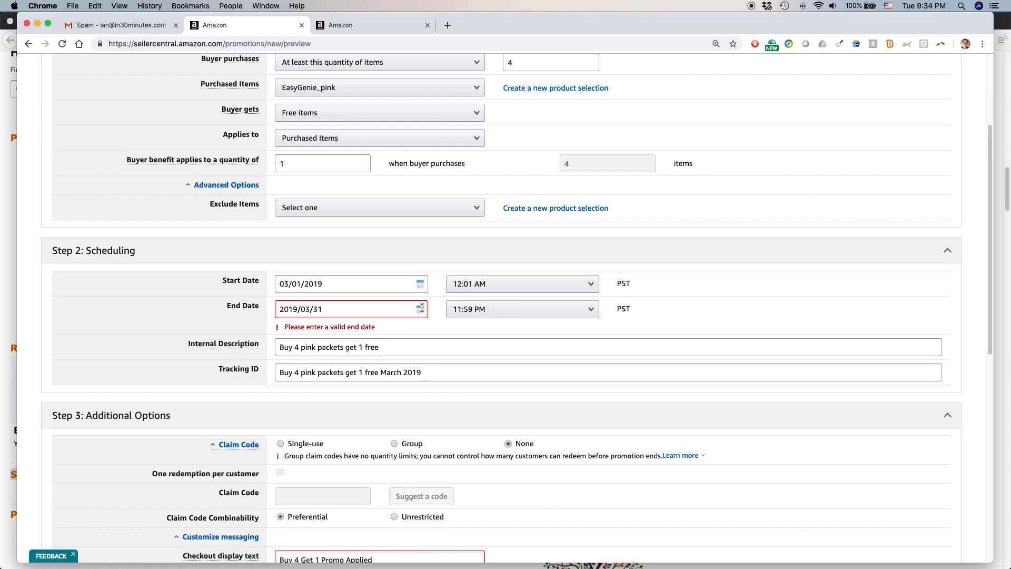
{"action": "left_click", "coordinate": [420, 309]}
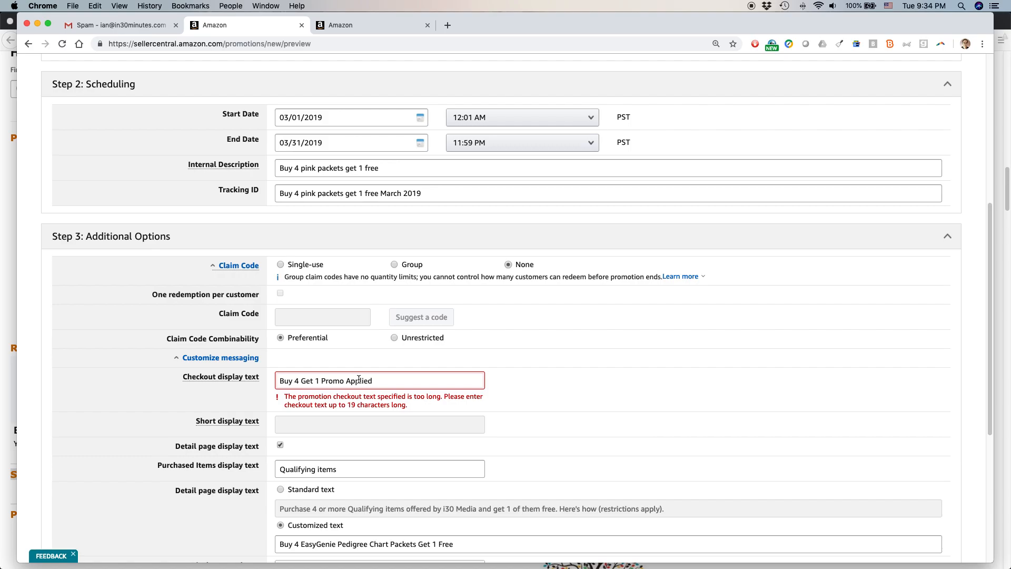
- Shorten the checkout text to 'Buy 4 Get 1 Promo' and resubmit the form for review
{"action": "double_click", "coordinate": [358, 380]}
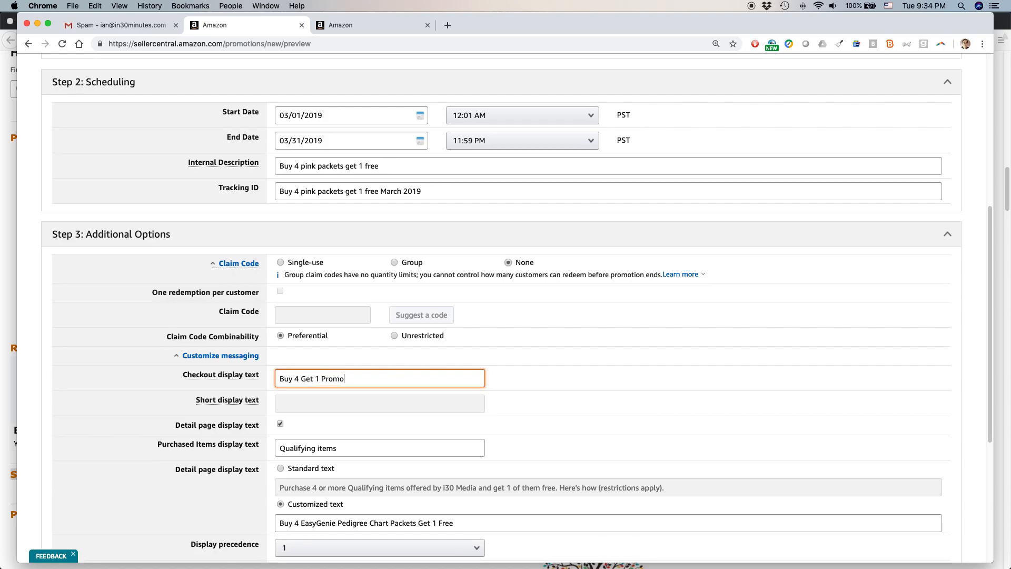
{"action": "scroll", "scroll_direction": "down", "scroll_amount": 3}
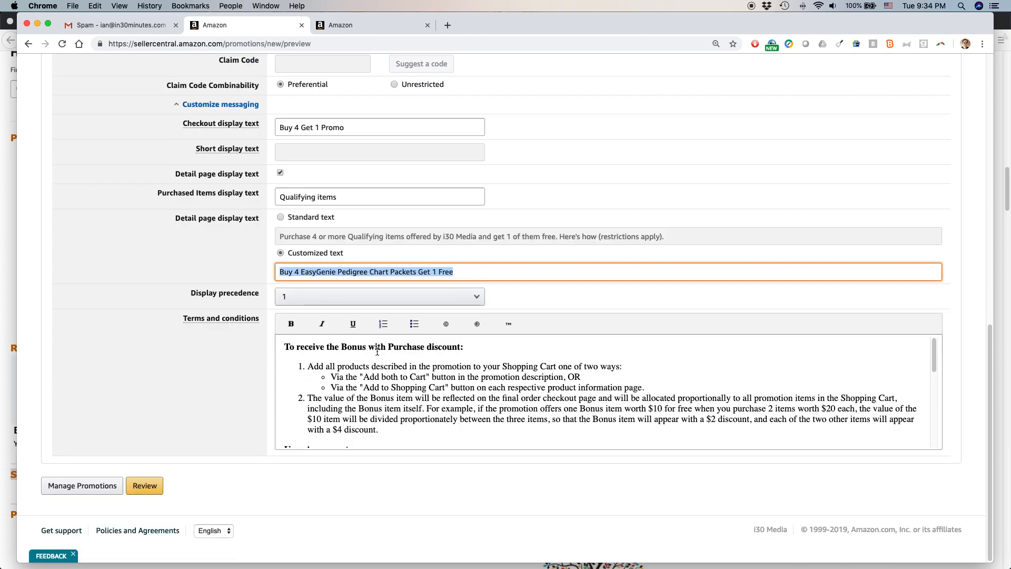
{"action": "left_click", "coordinate": [144, 486]}
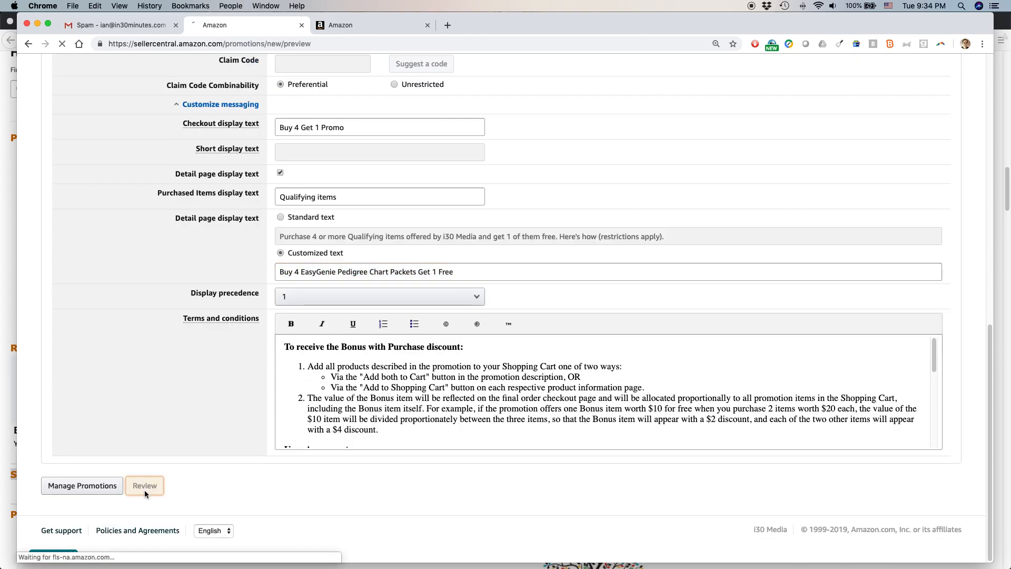
- Submit the reviewed promotion and get the confirmation that it was created
{"action": "left_click", "coordinate": [144, 485]}
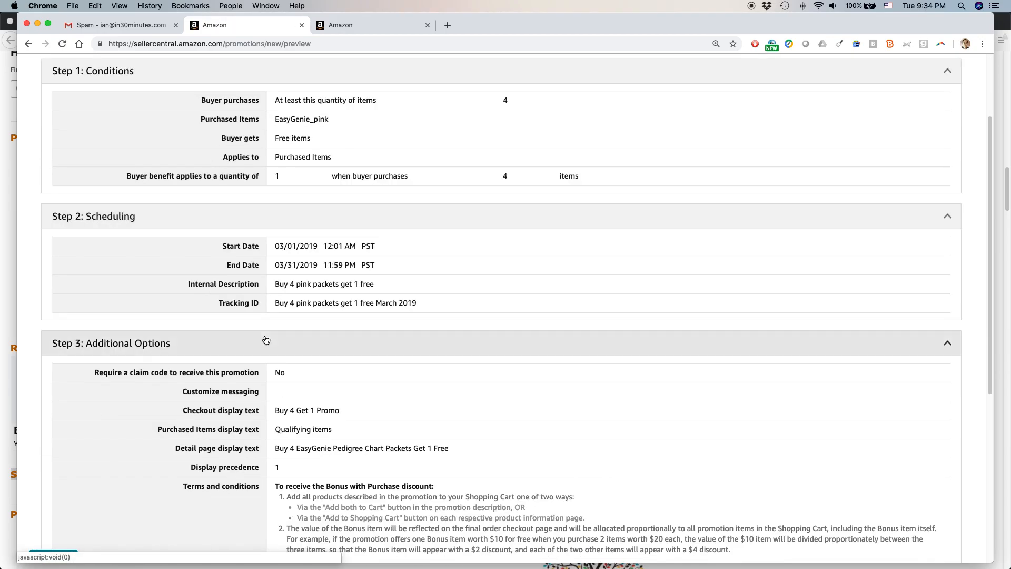
{"action": "scroll", "scroll_direction": "up", "scroll_amount": 3}
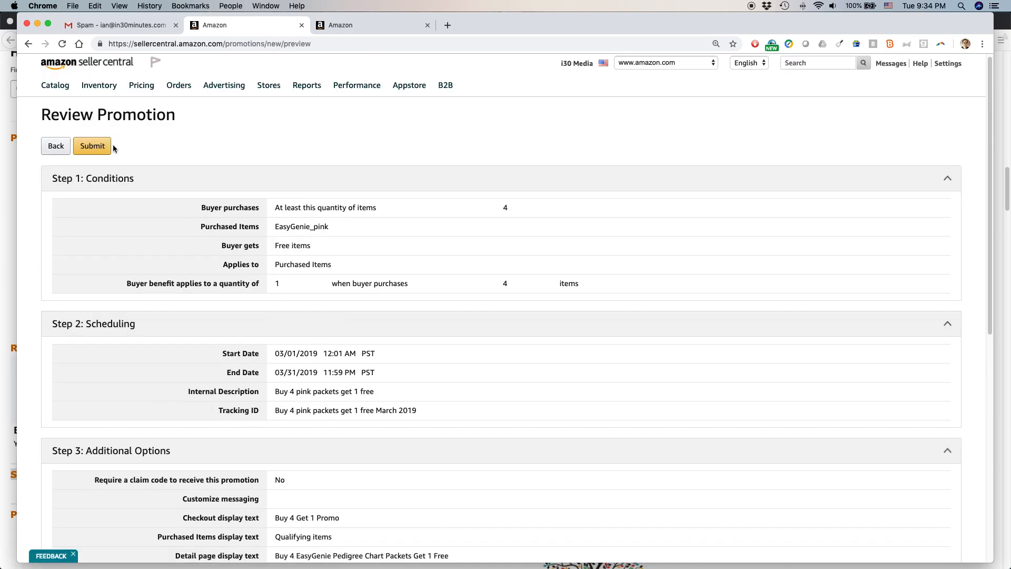
{"action": "left_click", "coordinate": [91, 145]}
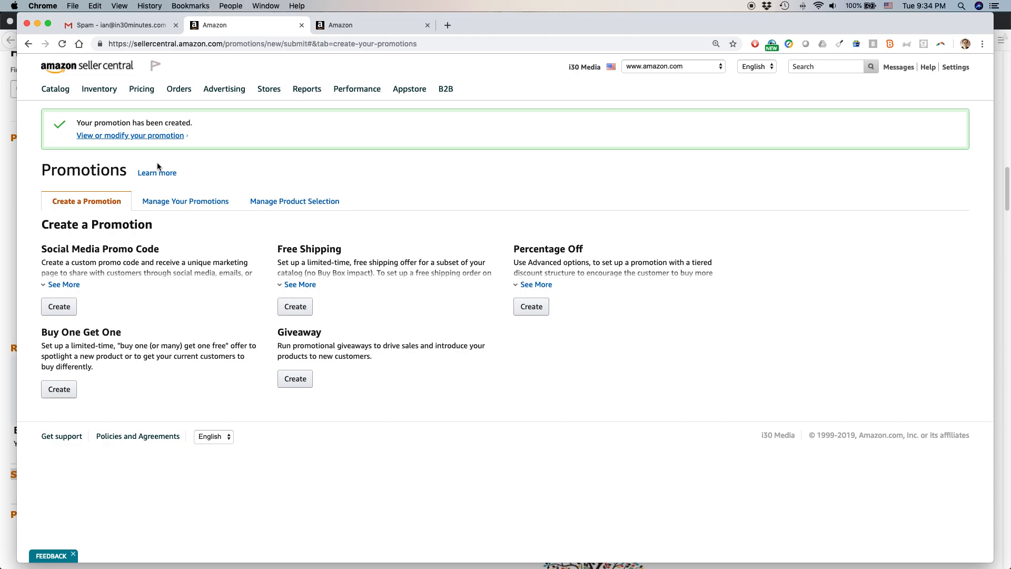
{"action": "mouse_move", "coordinate": [402, 229]}
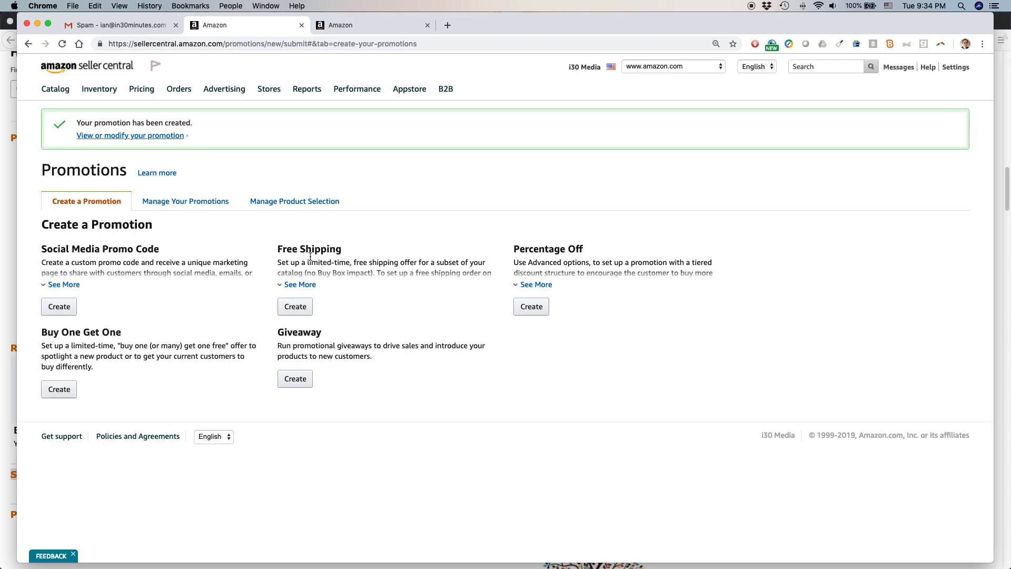
- Filter Manage Your Promotions to Pending, showing the new March 2019 promotion listed
{"action": "left_click", "coordinate": [223, 88]}
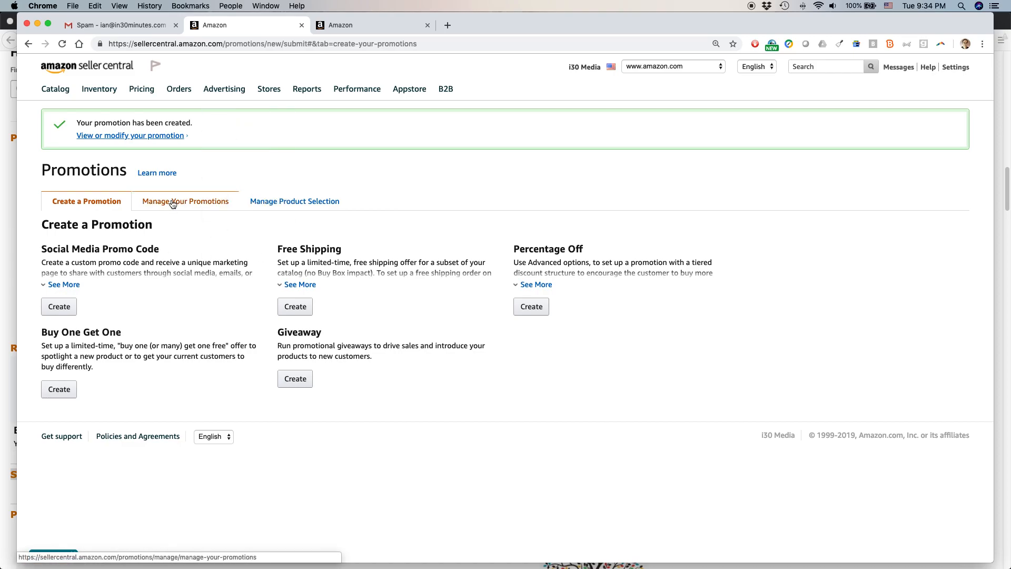
{"action": "left_click", "coordinate": [185, 200]}
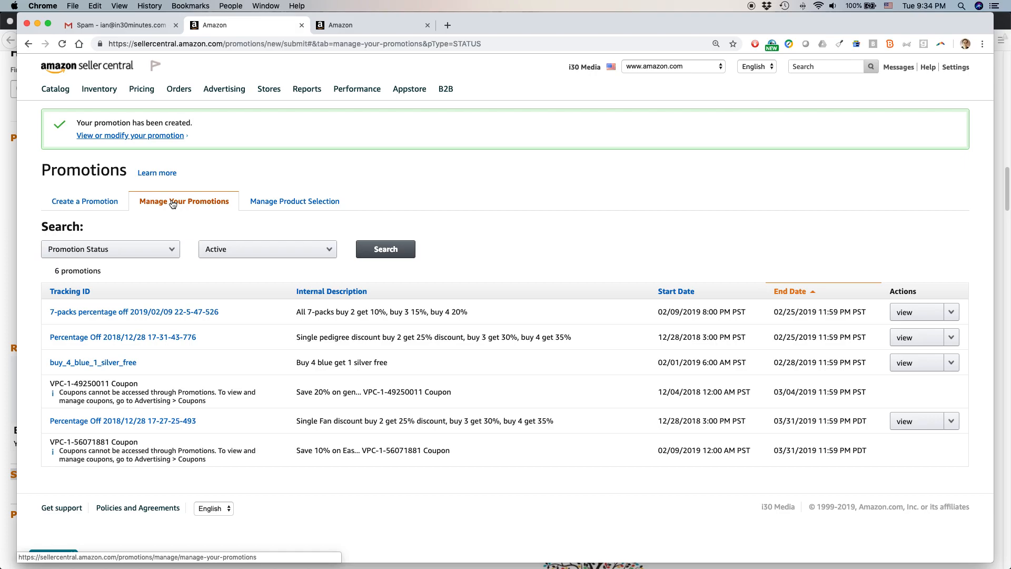
{"action": "left_click", "coordinate": [949, 311]}
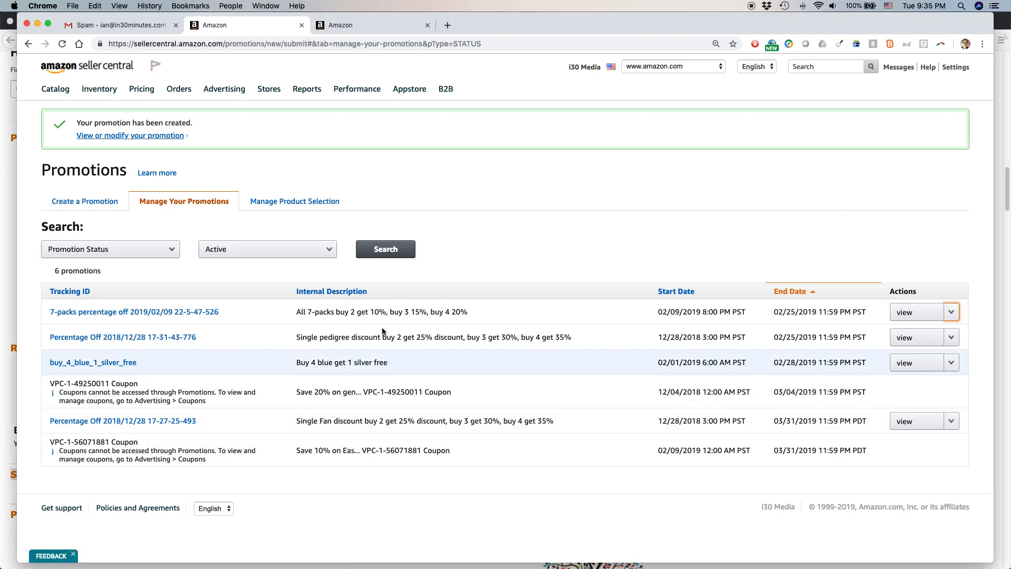
{"action": "left_click", "coordinate": [267, 249]}
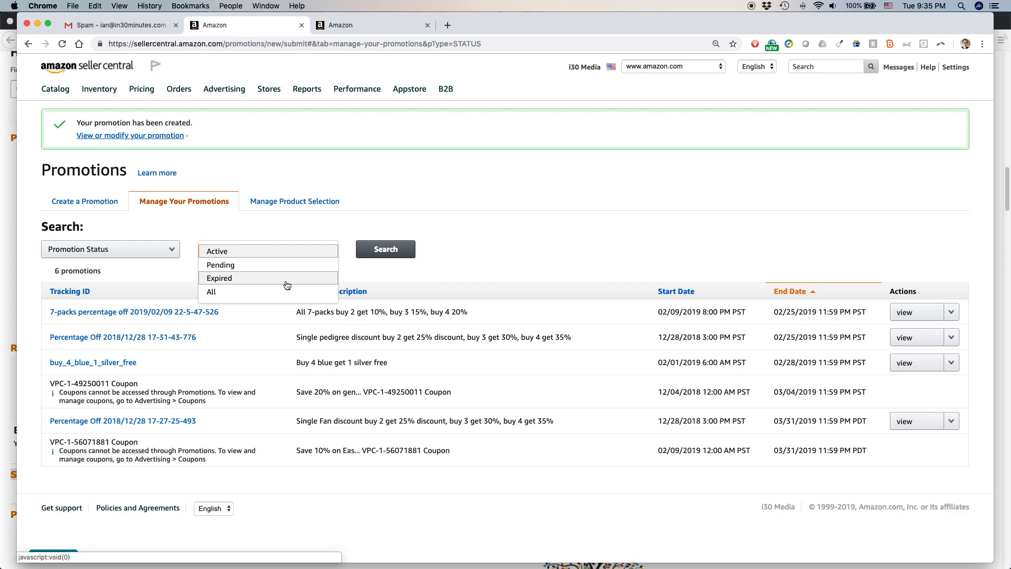
{"action": "left_click", "coordinate": [386, 248]}
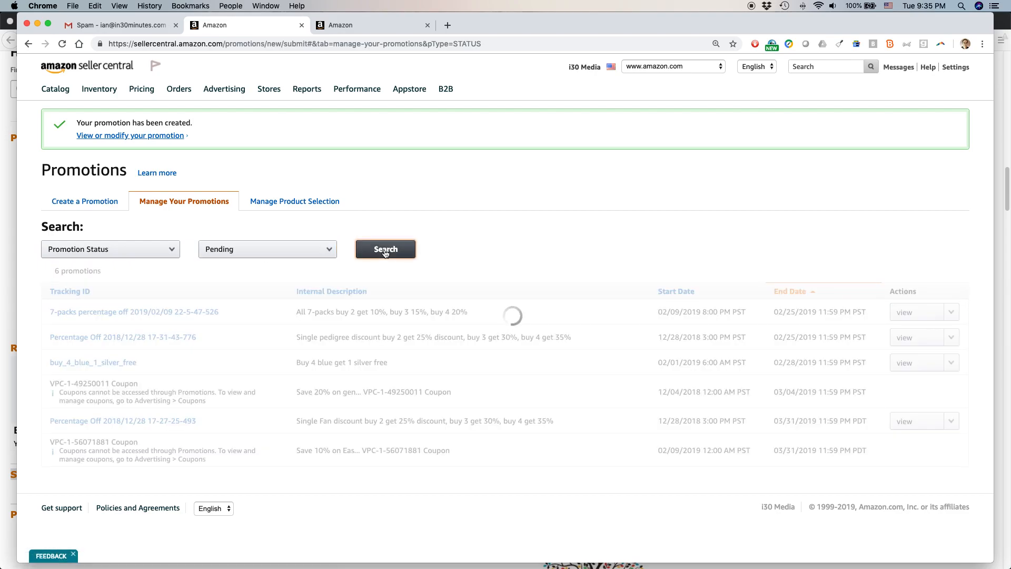
{"action": "left_click", "coordinate": [385, 249]}
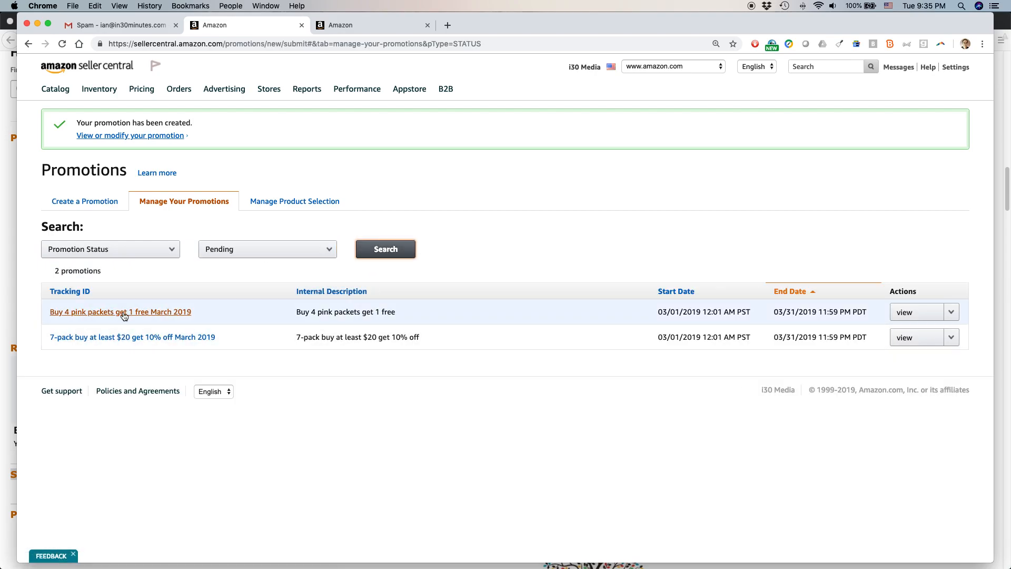
{"action": "mouse_move", "coordinate": [120, 312]}
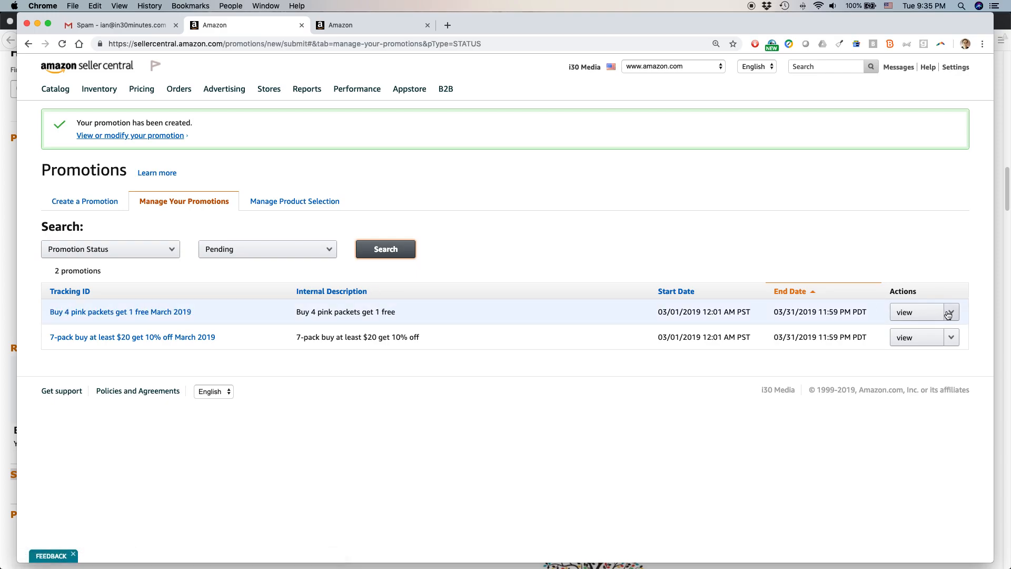
{"action": "left_click", "coordinate": [948, 312]}
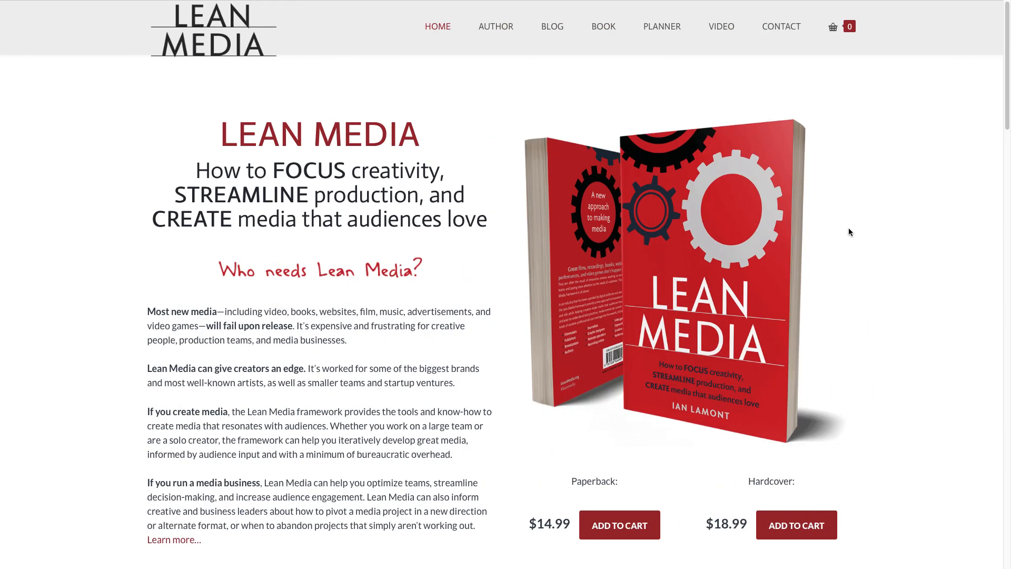
{"action": "mouse_move", "coordinate": [651, 346]}
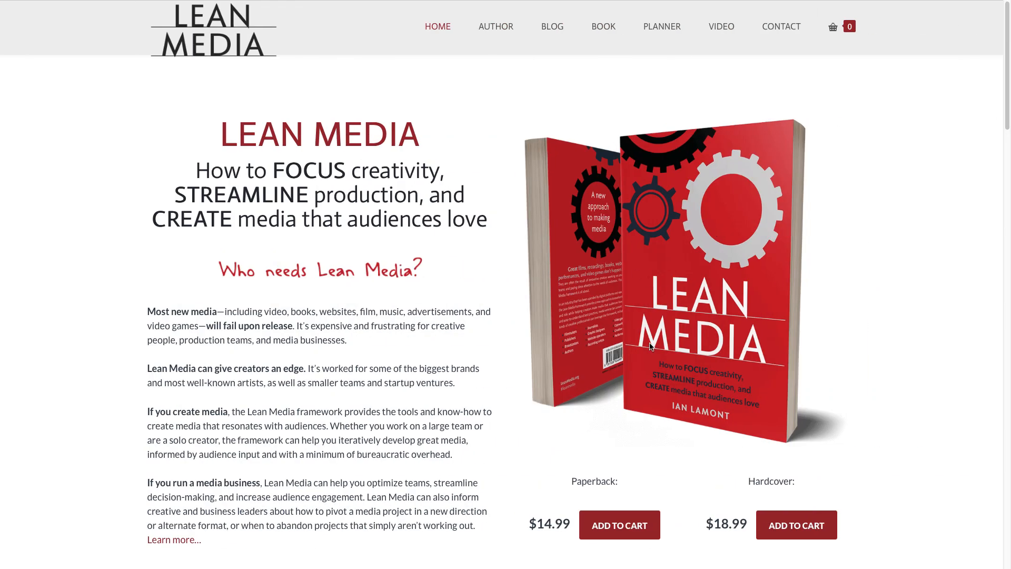
{"action": "mouse_move", "coordinate": [586, 57]}
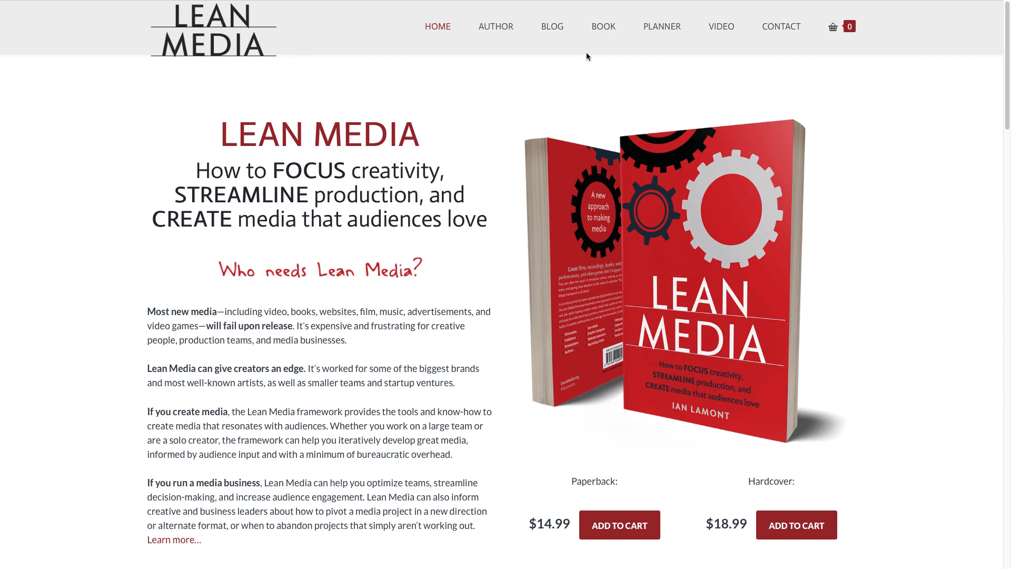
- Visit the Lean Media site's Blog listing and then its Video page
{"action": "left_click", "coordinate": [550, 26]}
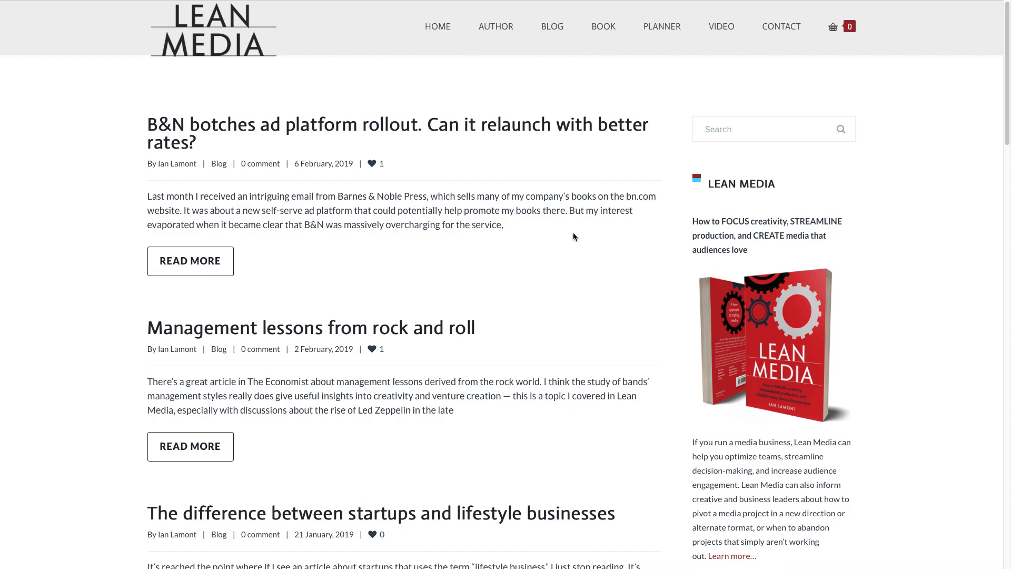
{"action": "mouse_move", "coordinate": [721, 27]}
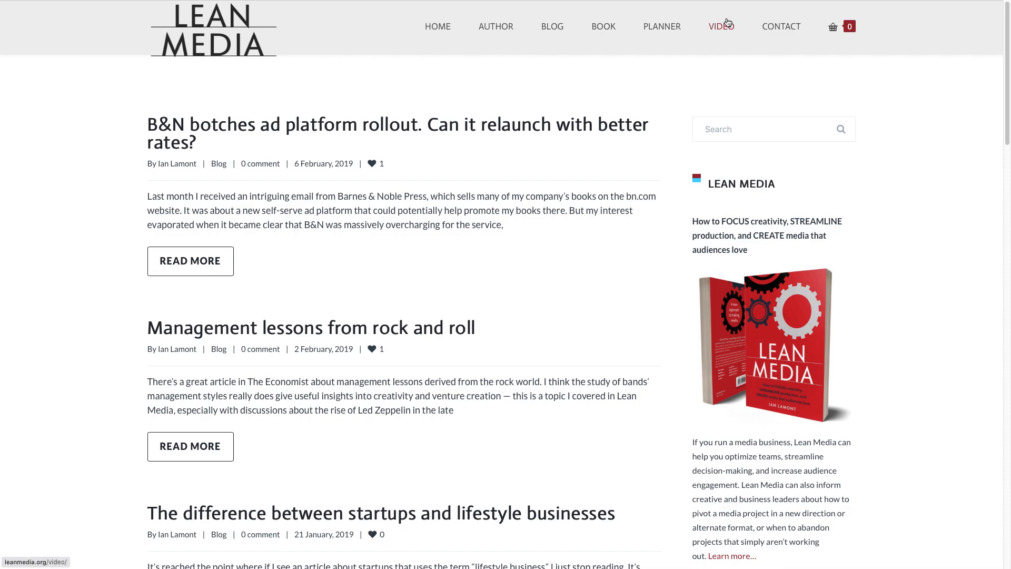
{"action": "mouse_move", "coordinate": [721, 30]}
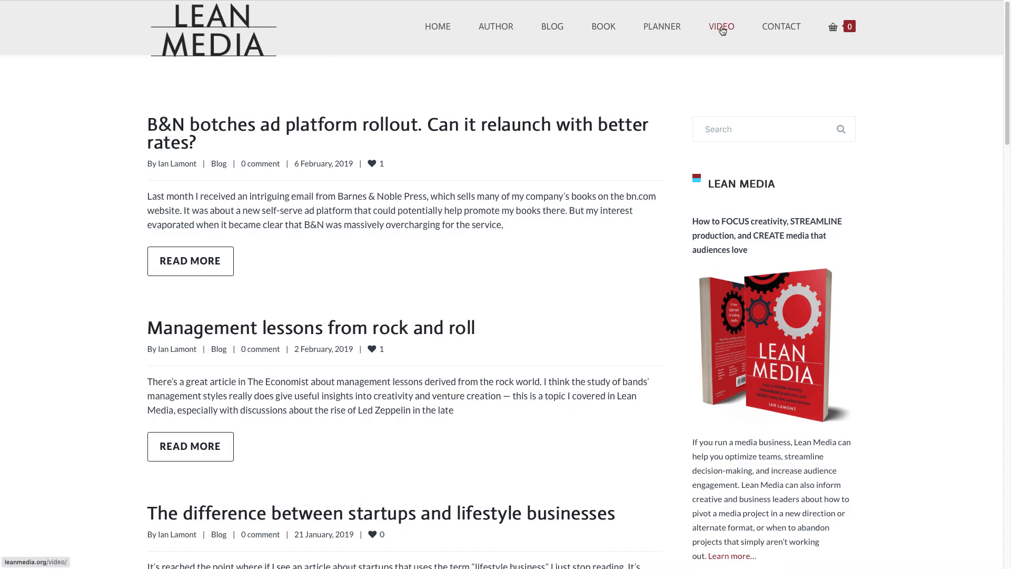
{"action": "left_click", "coordinate": [720, 26]}
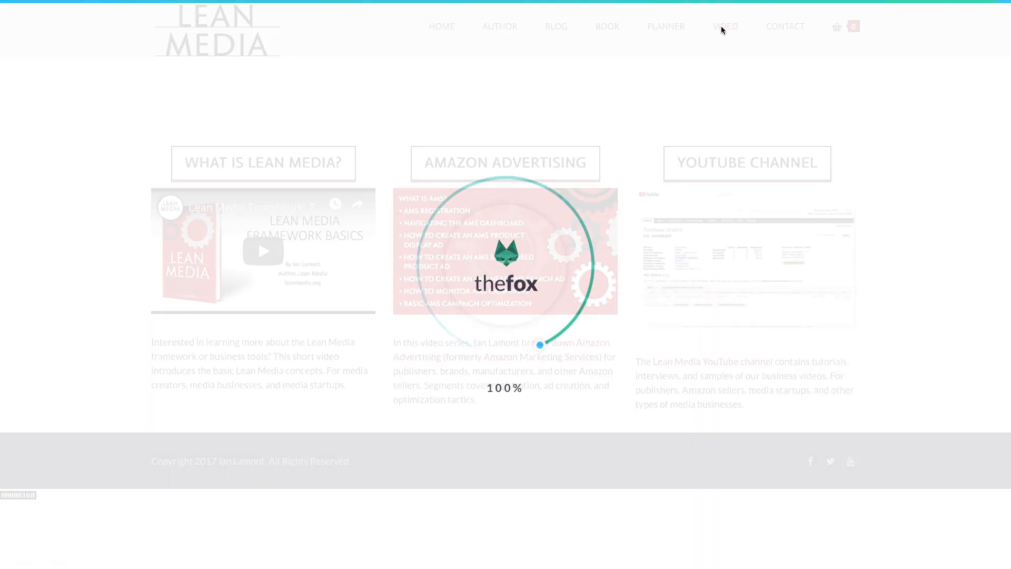